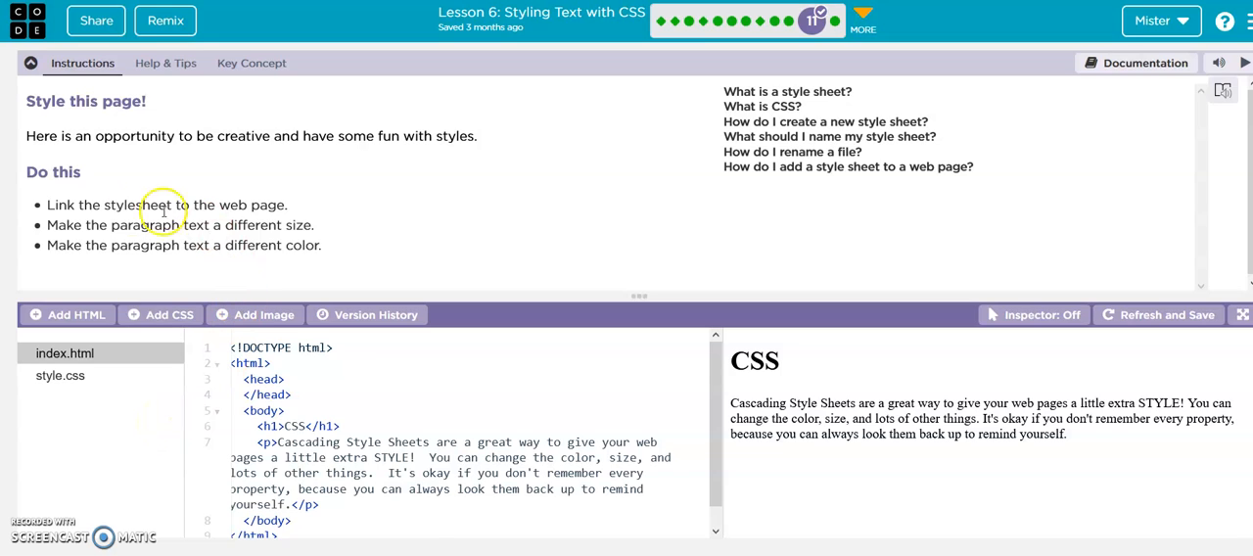
pyautogui.moveTo(82, 221)
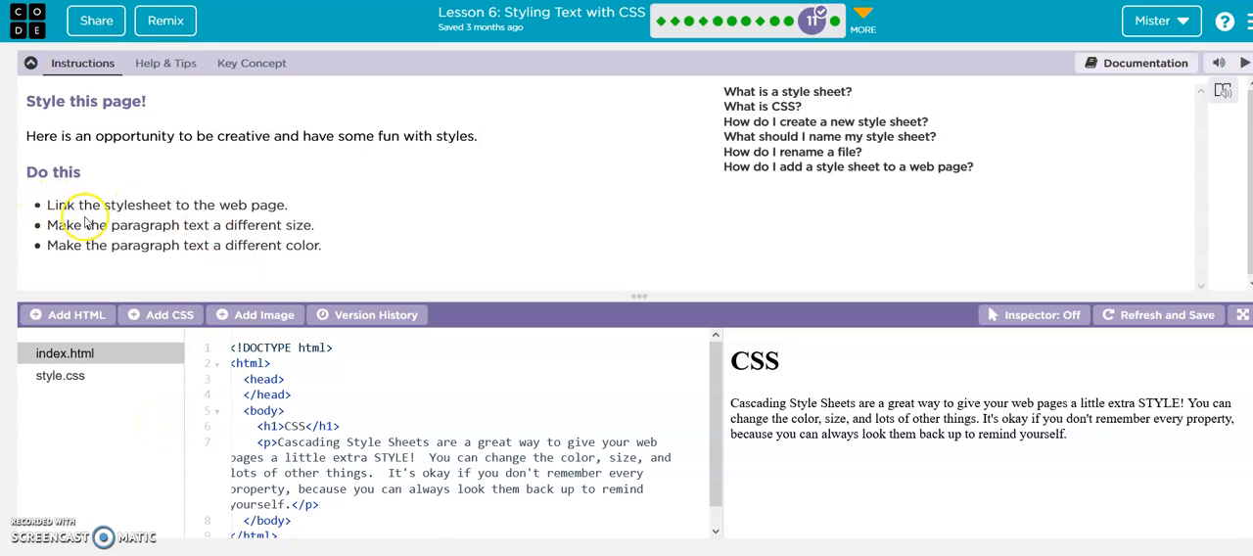
pyautogui.moveTo(49, 225)
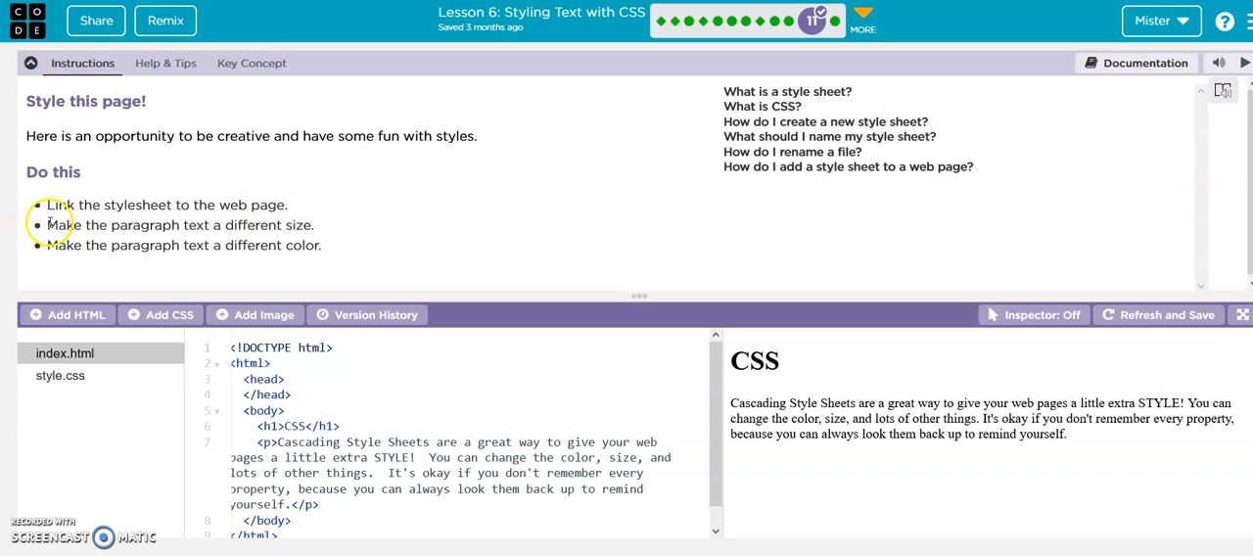
# Highlight the task about styling the paragraph text in the instructions
pyautogui.moveTo(87, 225); pyautogui.dragTo(284, 225)
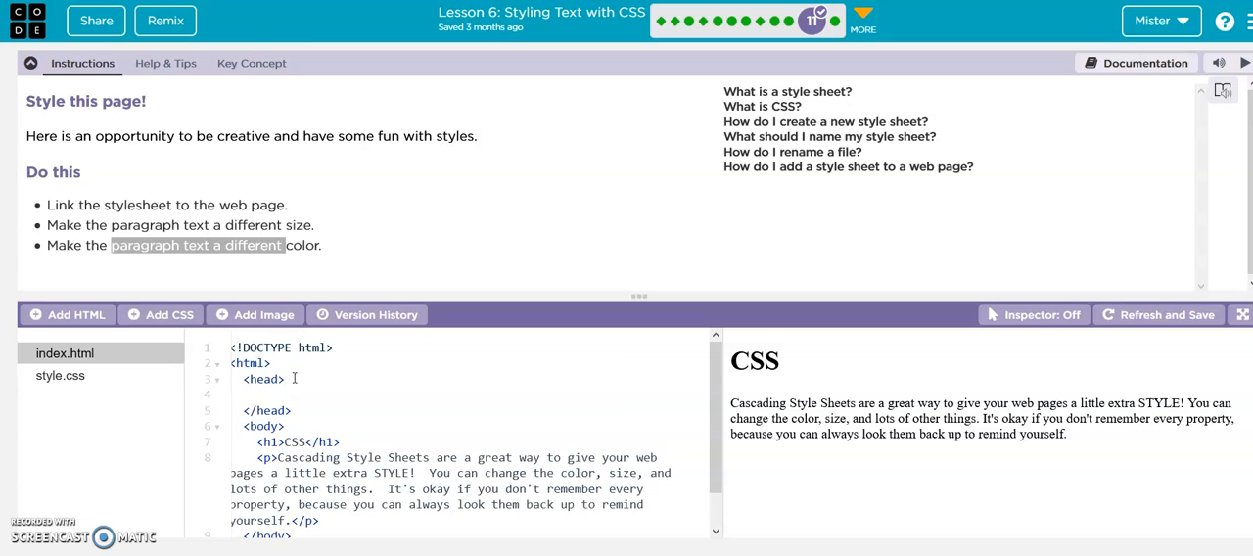
# Add <link rel="stylesheet" href="style.css"> in the head, choosing style.css from autocomplete
pyautogui.write('<l')
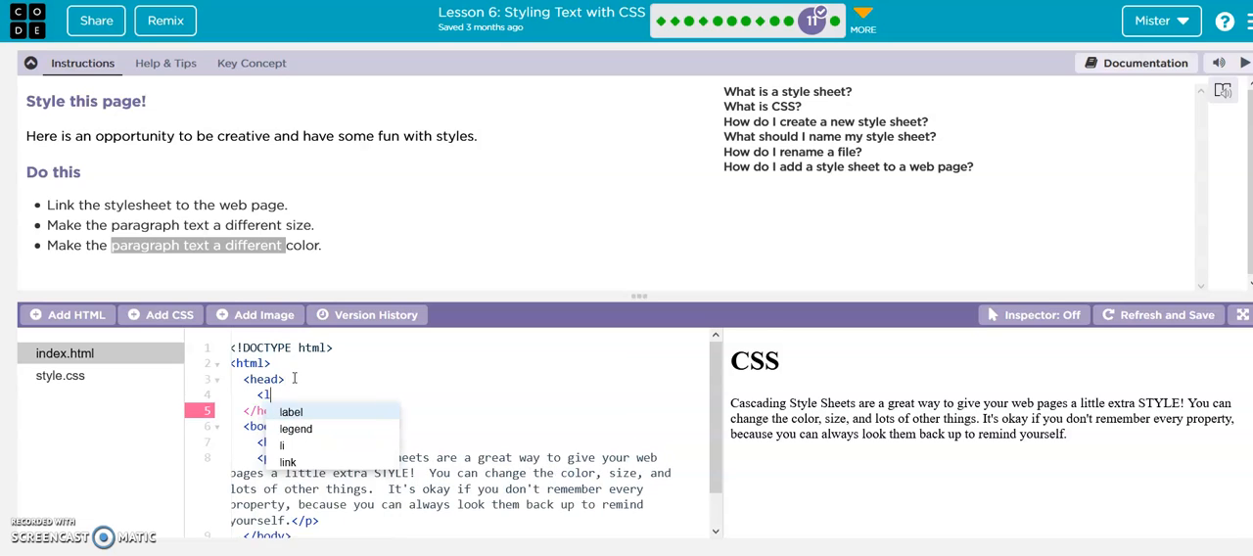
pyautogui.write('ink')
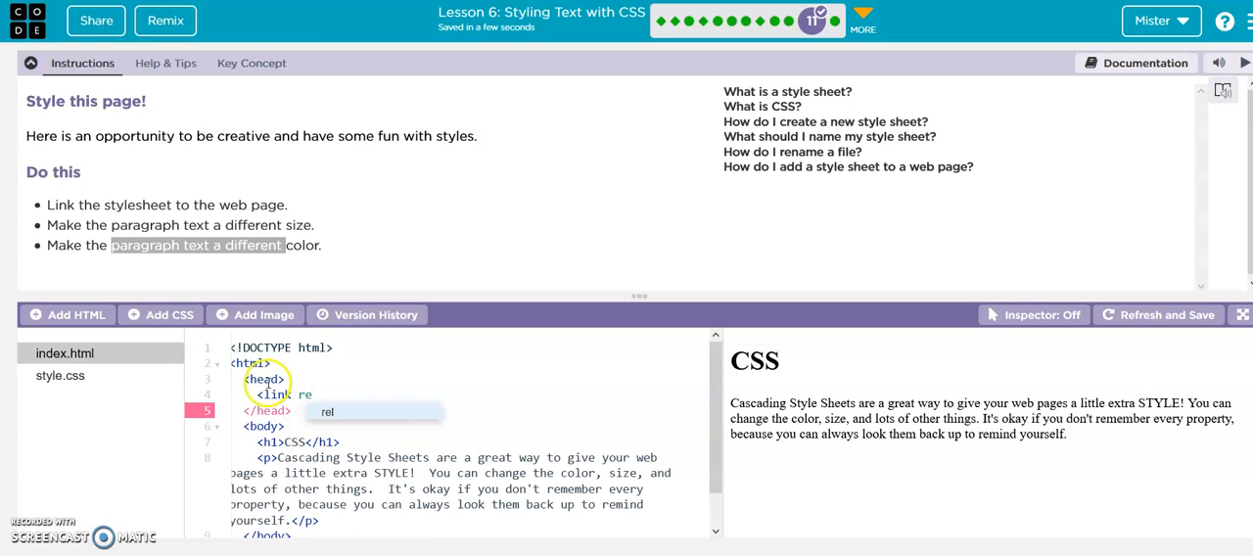
pyautogui.write('rel=""')
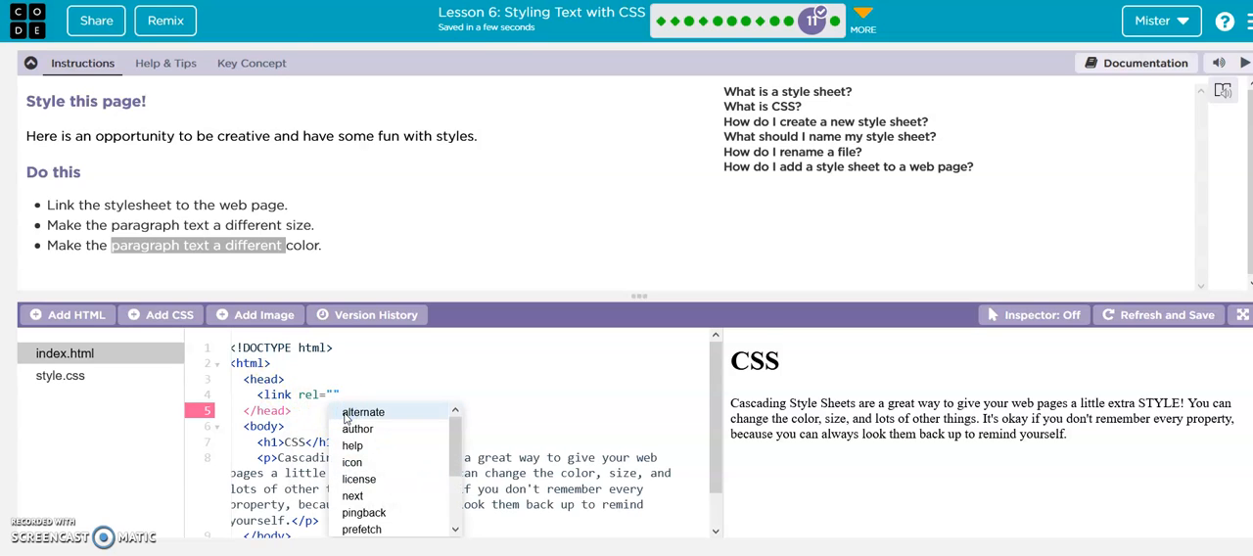
pyautogui.write('stylesheet')
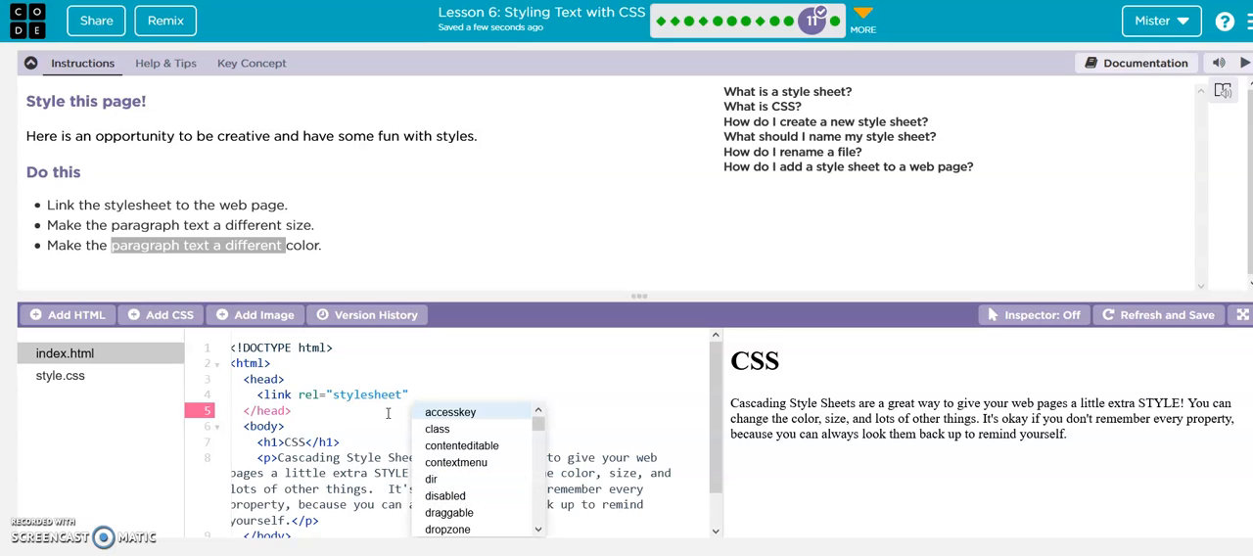
pyautogui.write('href="')
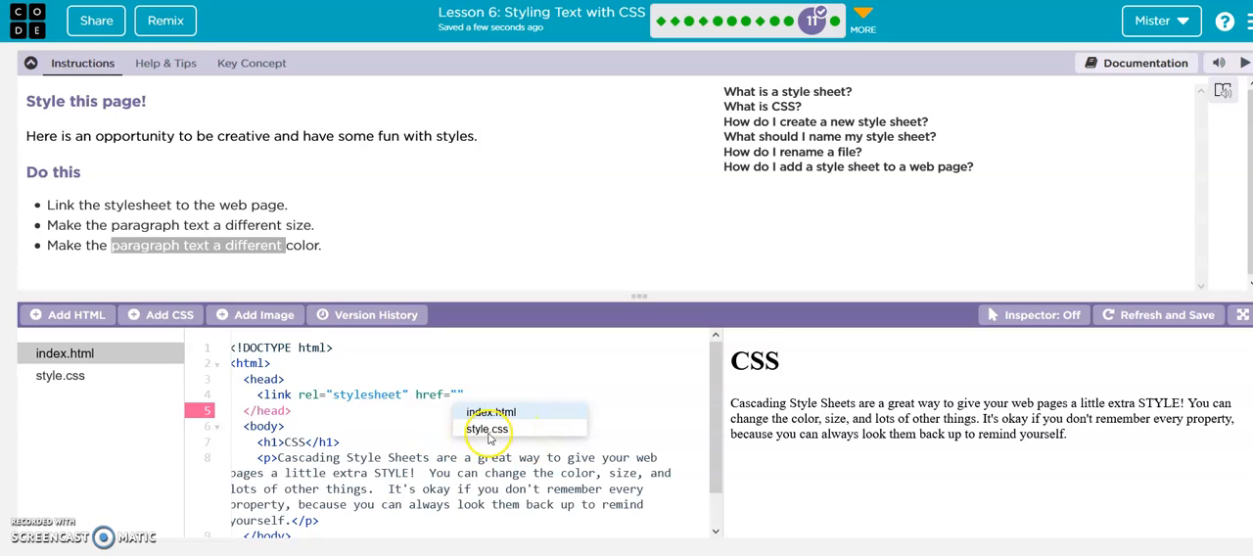
pyautogui.click(488, 430)
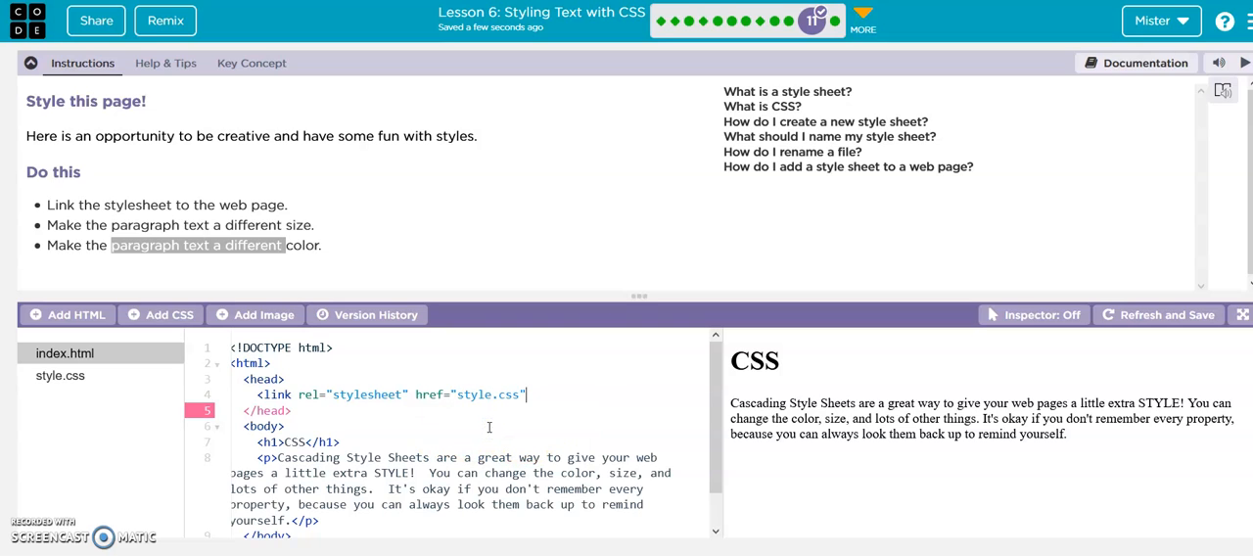
pyautogui.write('>')
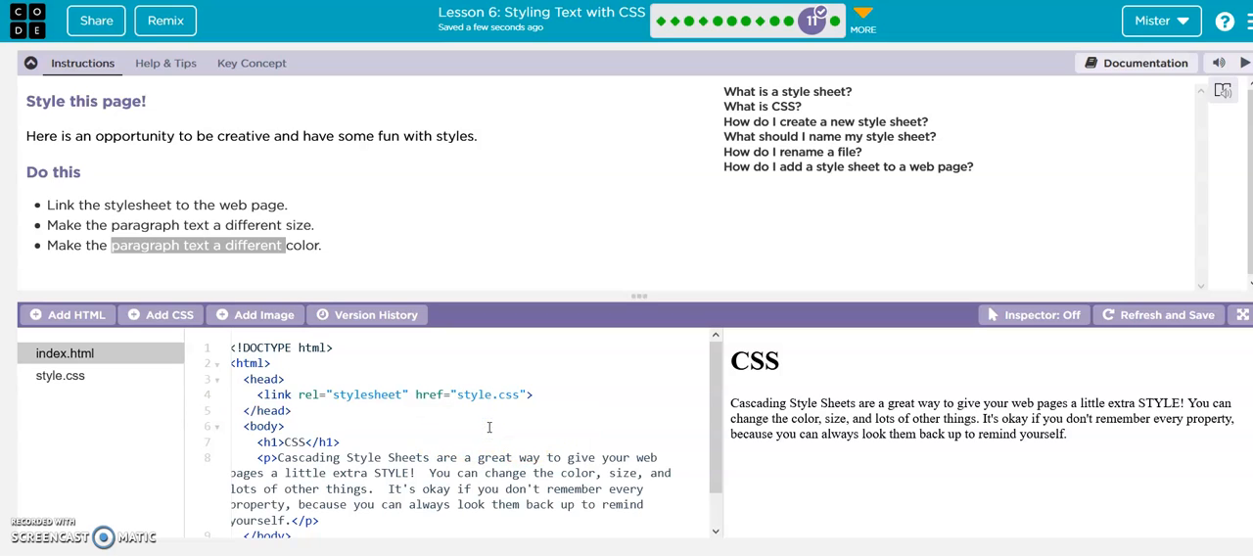
pyautogui.moveTo(693, 100)
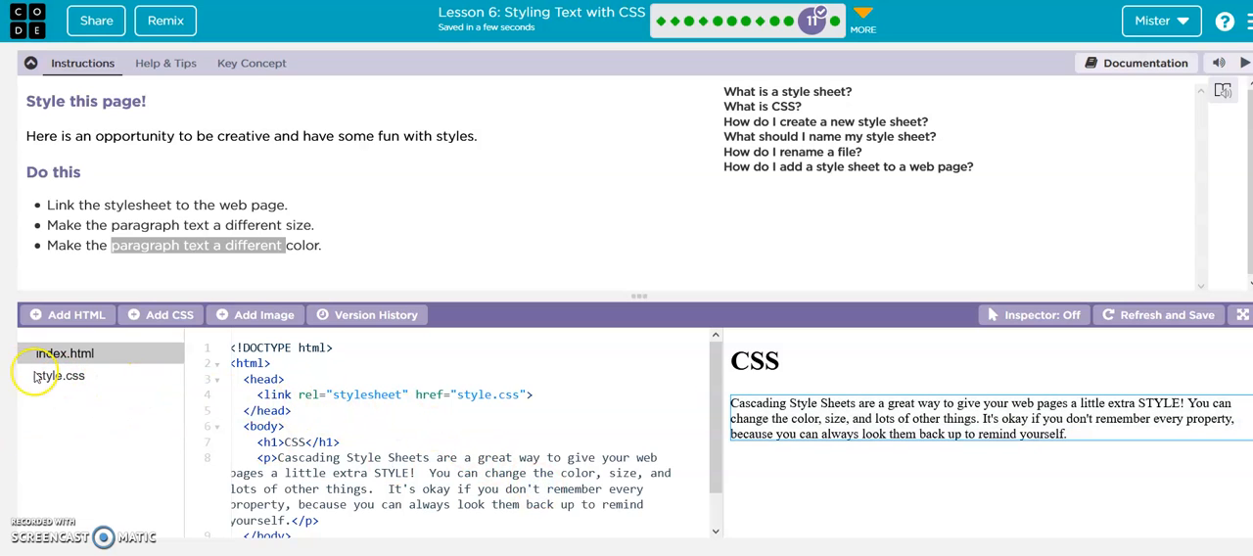
# In style.css start a p rule with font-size: 20;
pyautogui.click(55, 376)
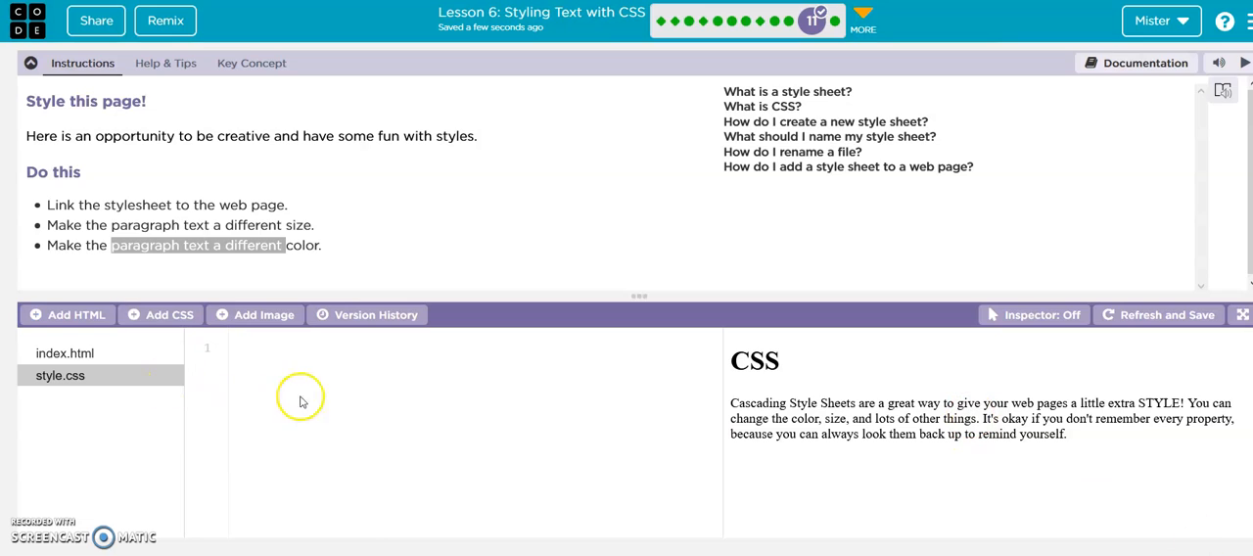
pyautogui.write('p')
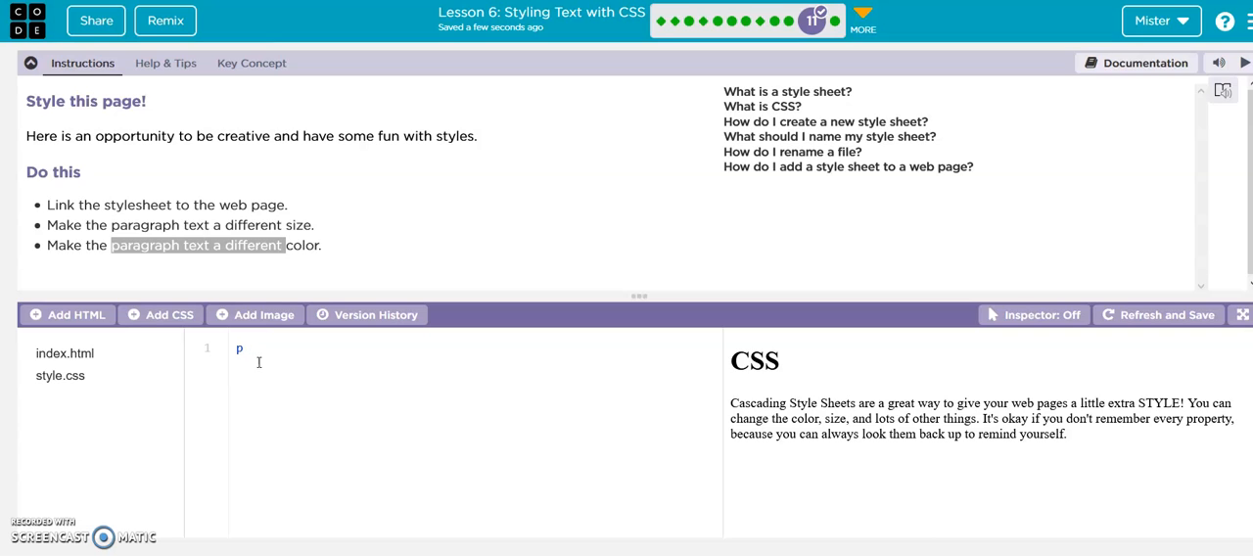
pyautogui.write('{')
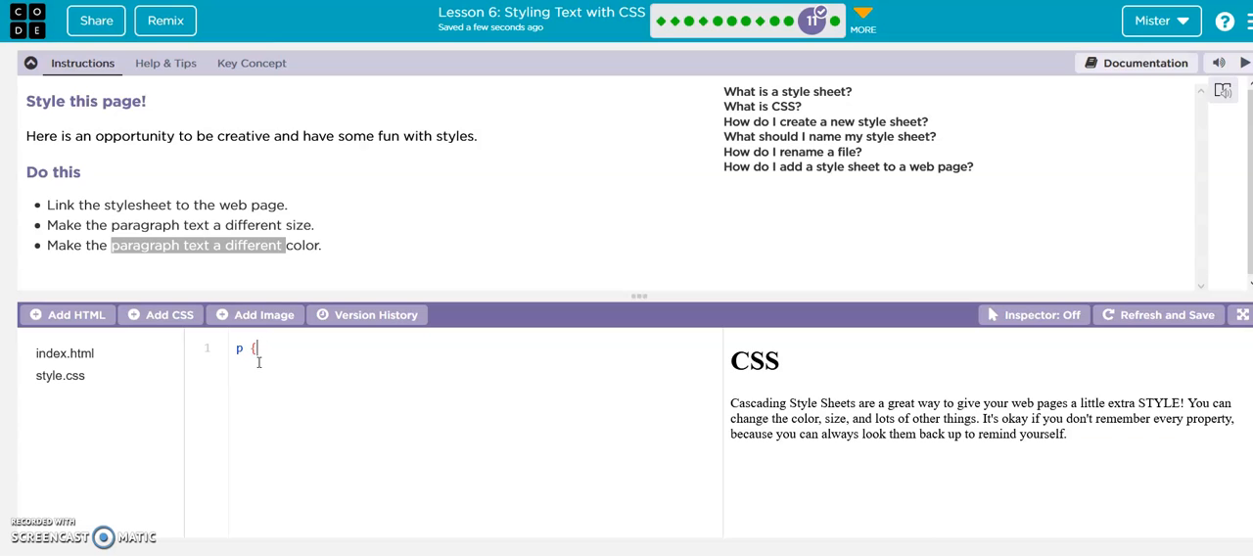
pyautogui.press('Enter')
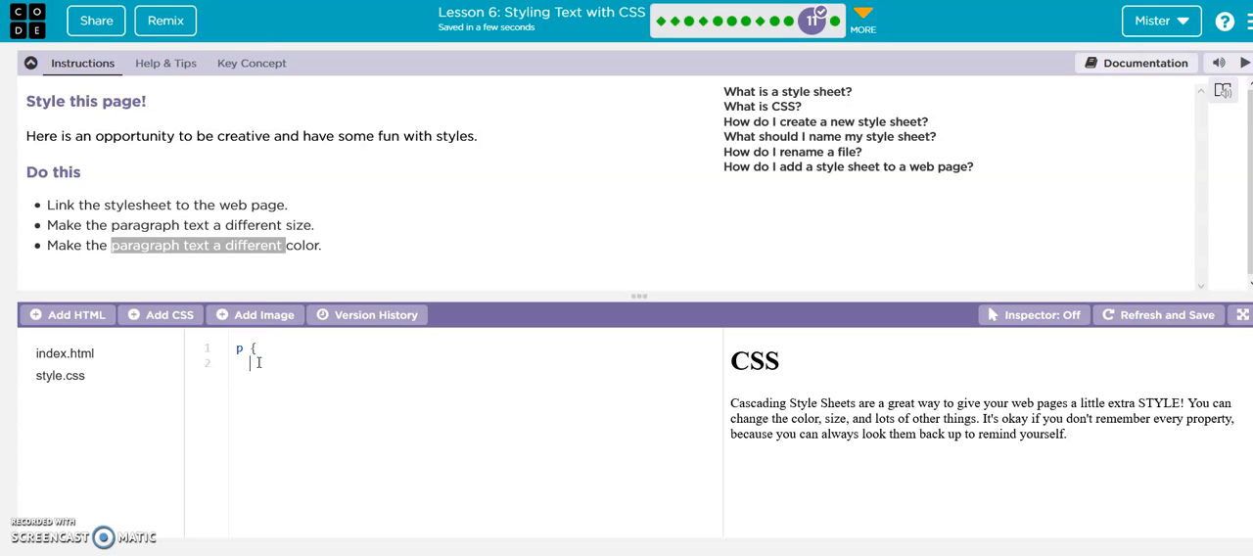
pyautogui.write('fon')
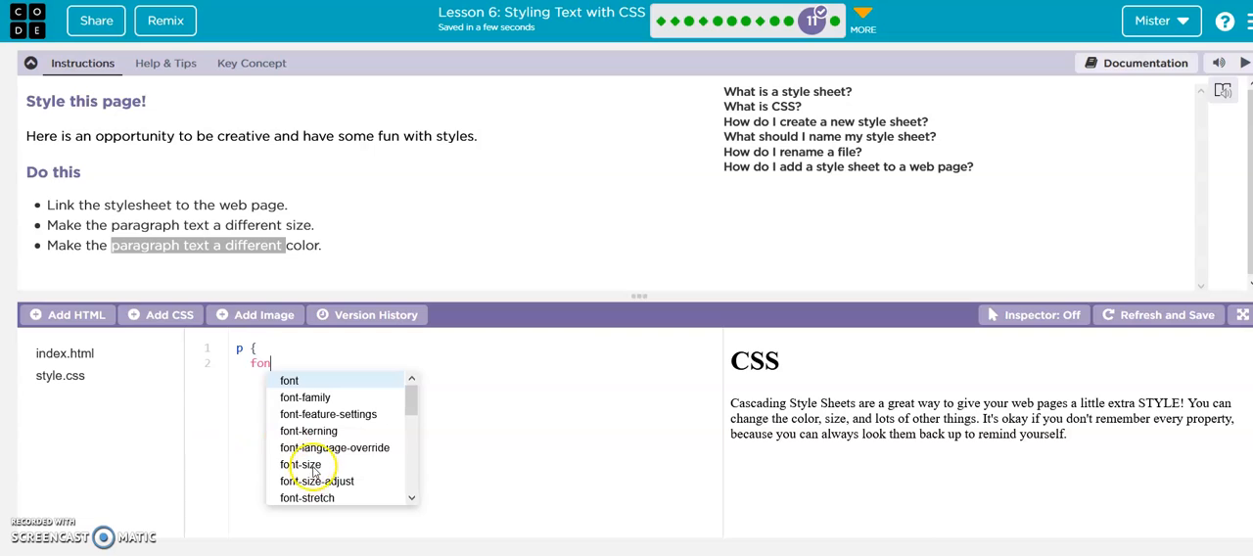
pyautogui.click(301, 462)
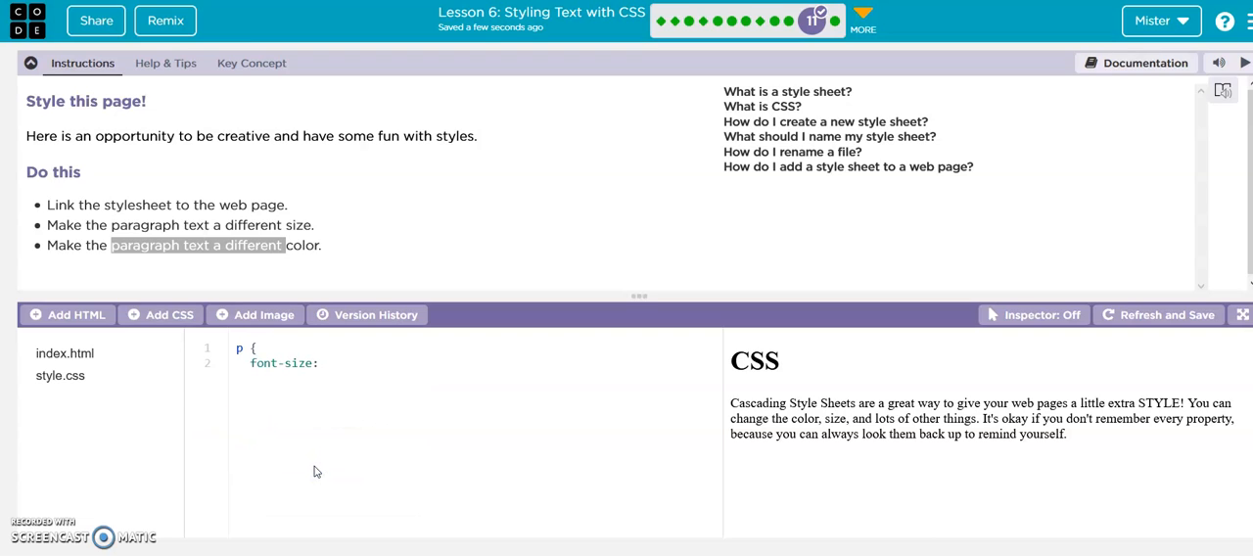
pyautogui.write('2')
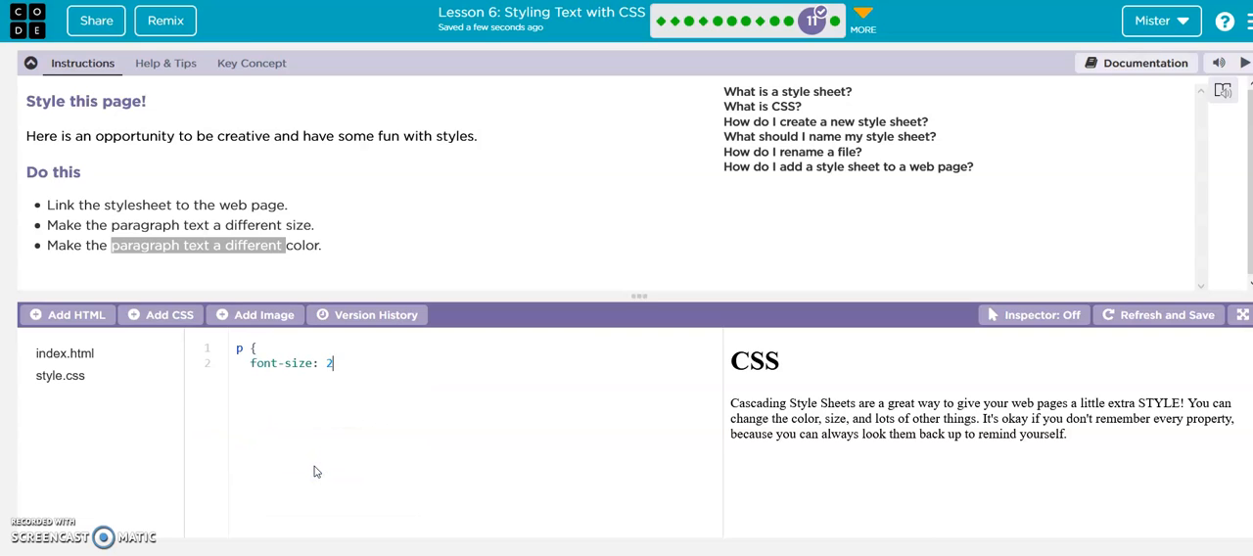
pyautogui.write('0')
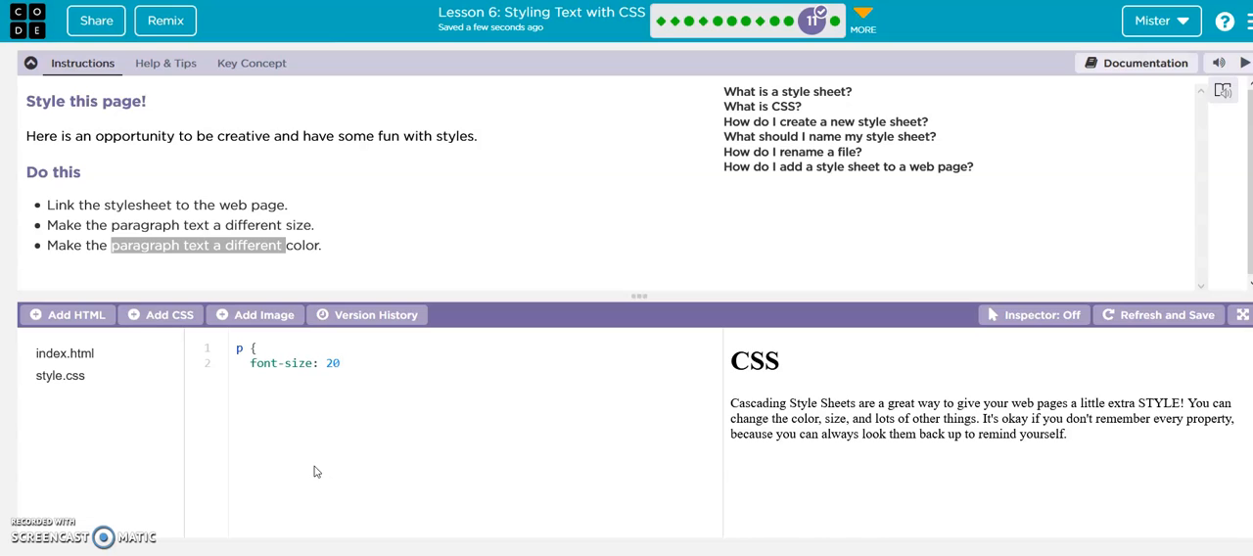
pyautogui.write(';')
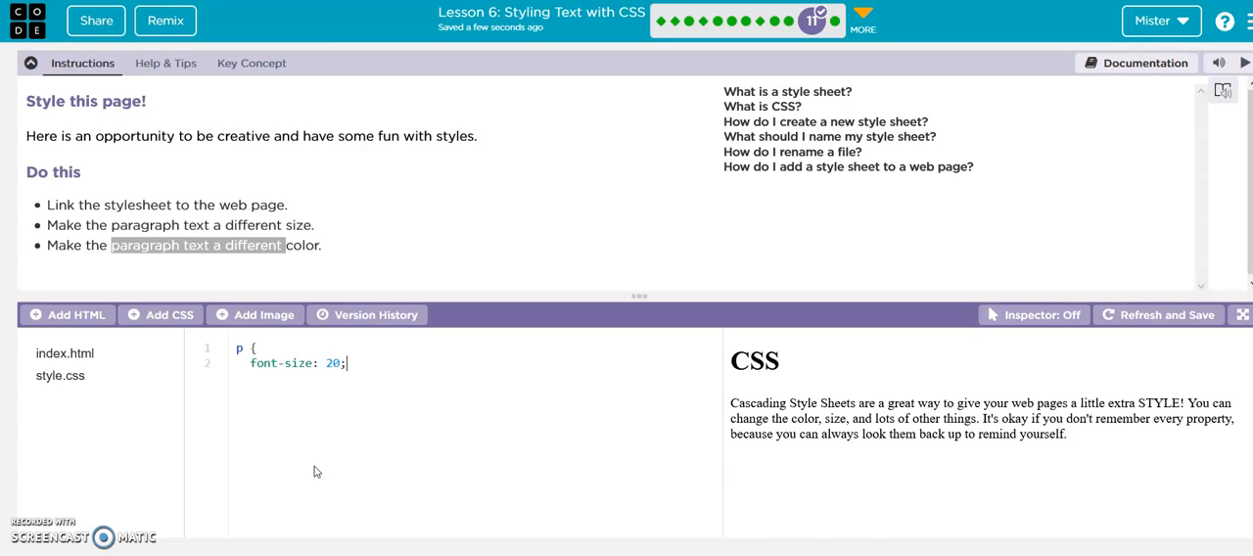
# Add color: blue to the p rule and close it with a brace
pyautogui.press('Enter')
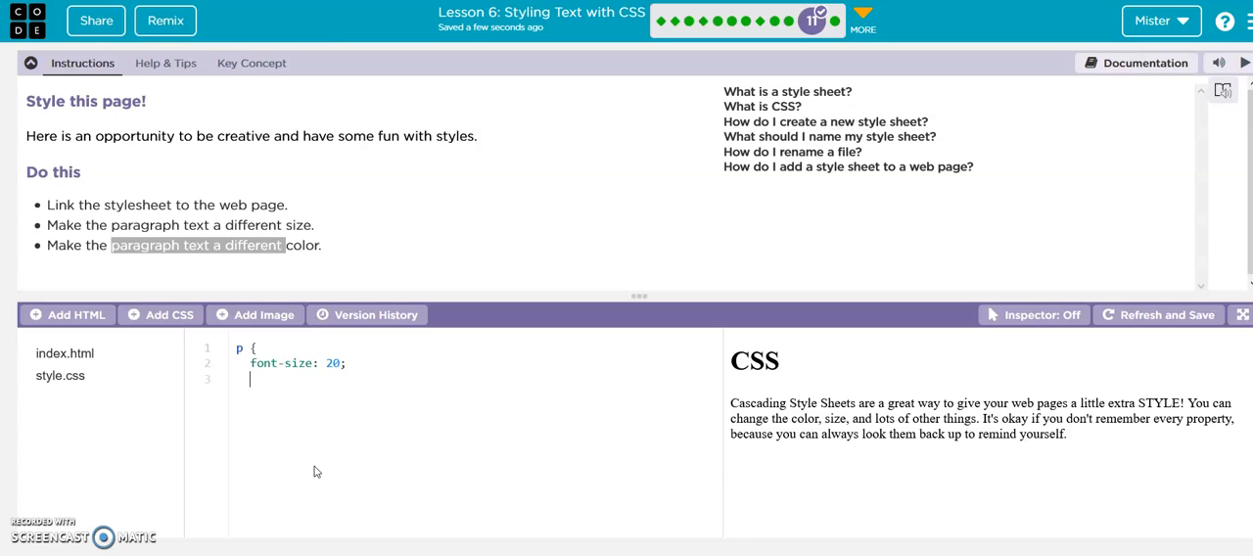
pyautogui.write('color:')
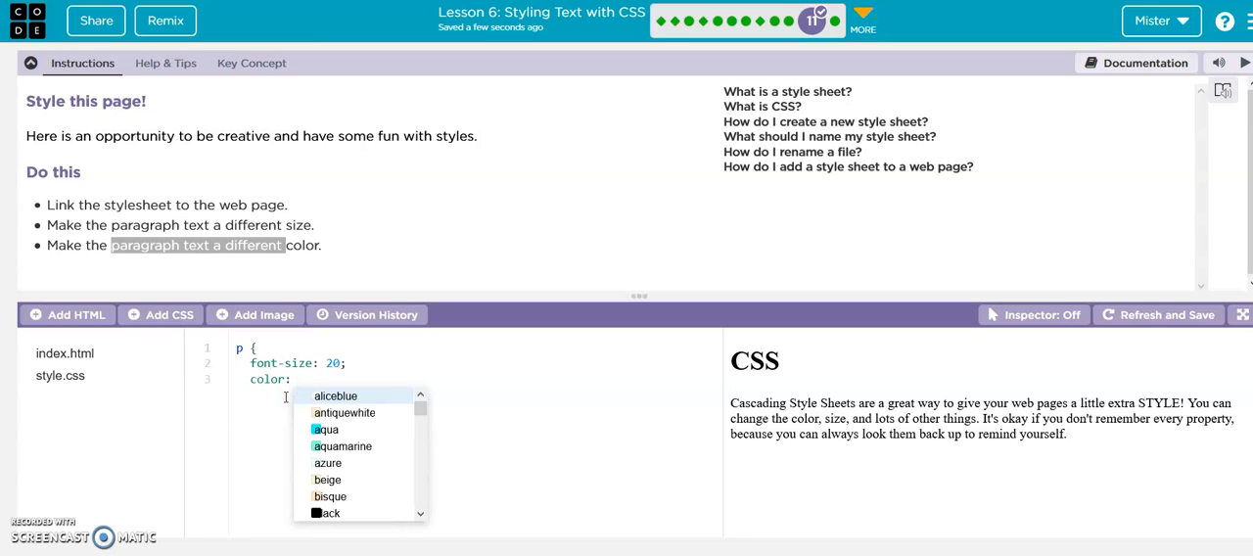
pyautogui.scroll(-3)
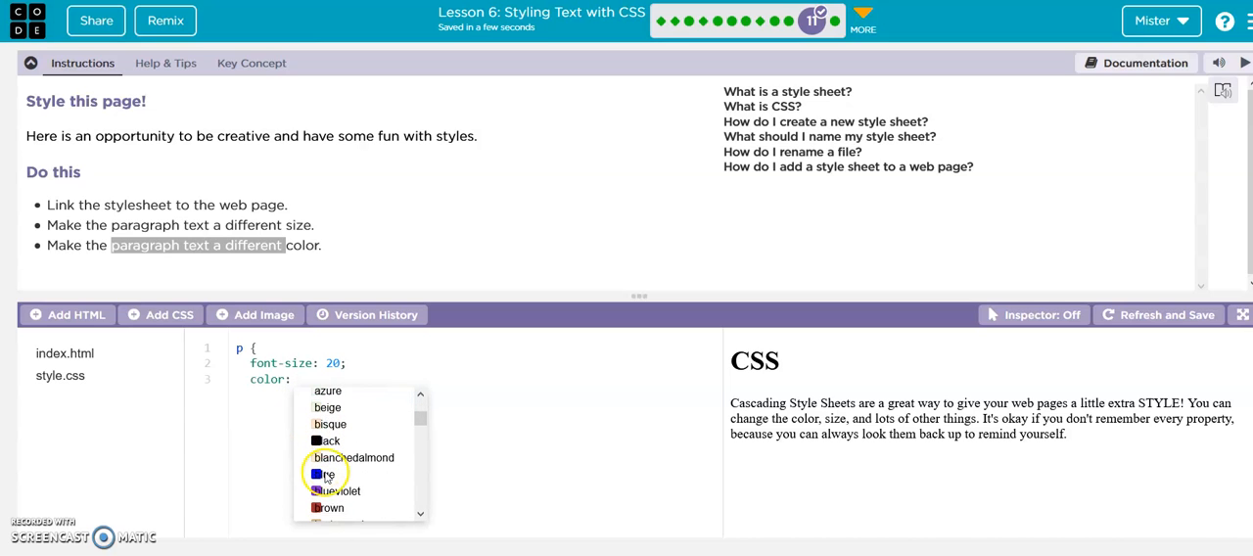
pyautogui.click(329, 474)
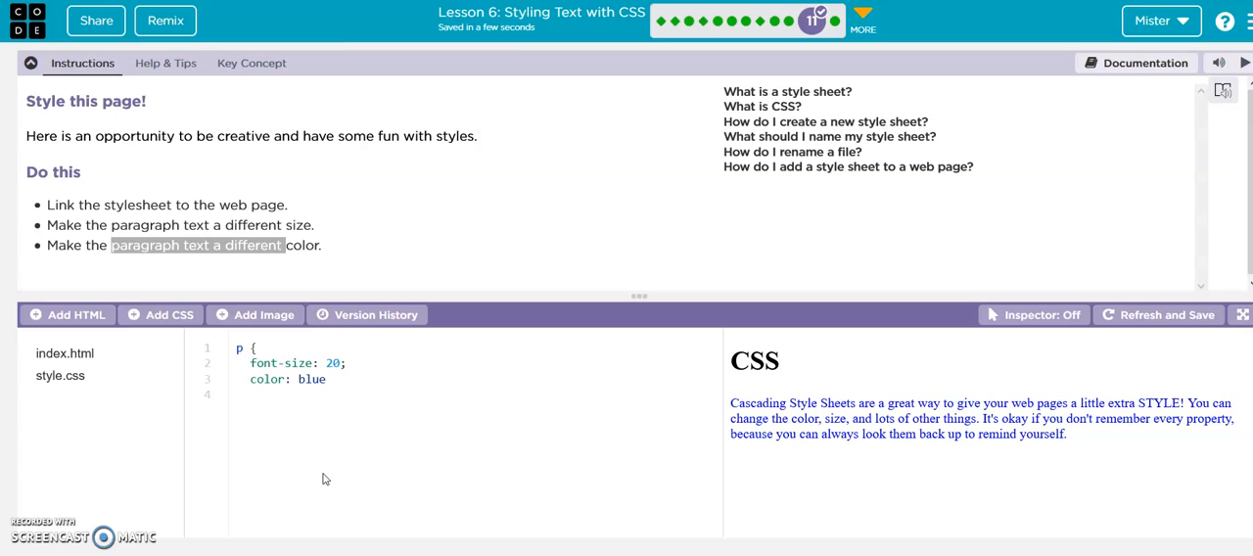
pyautogui.write('}')
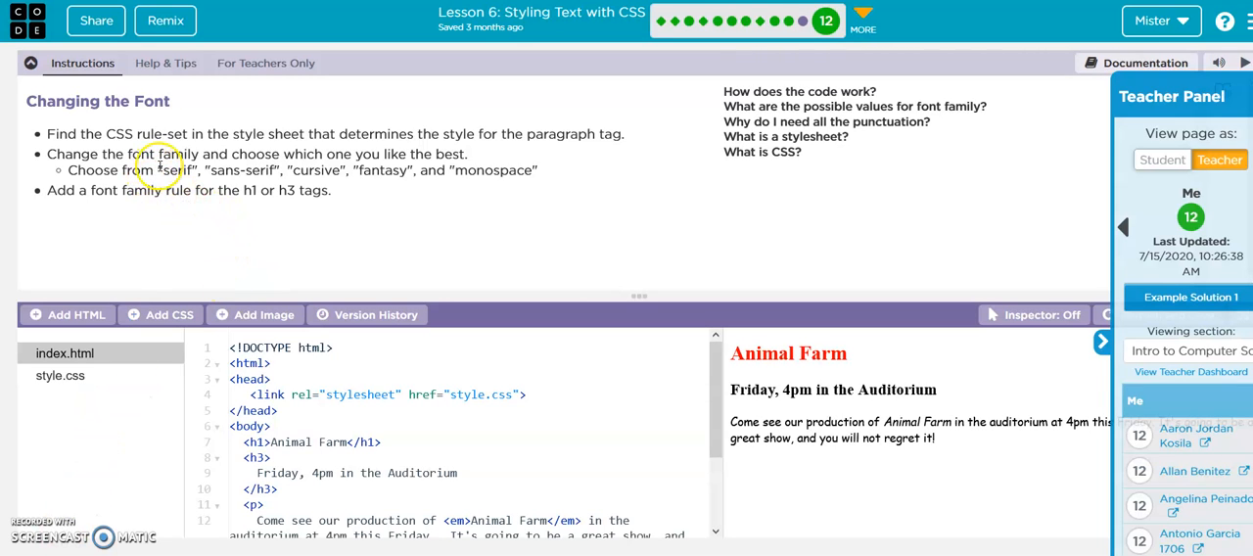
# In style.css replace the cursive font-family value with monospace
pyautogui.doubleClick(74, 190)
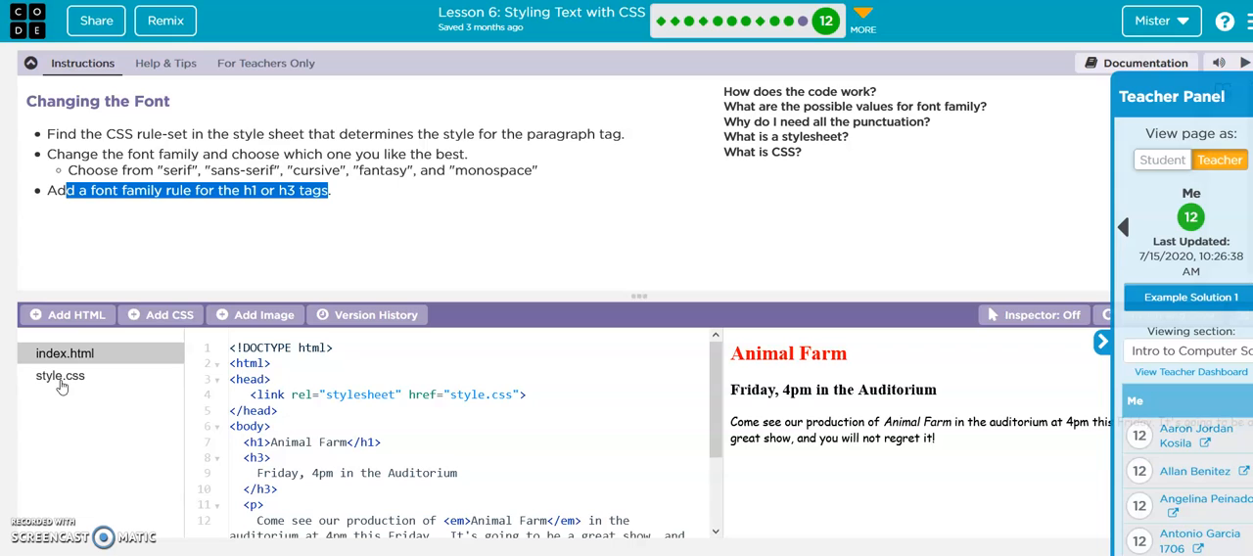
pyautogui.click(59, 376)
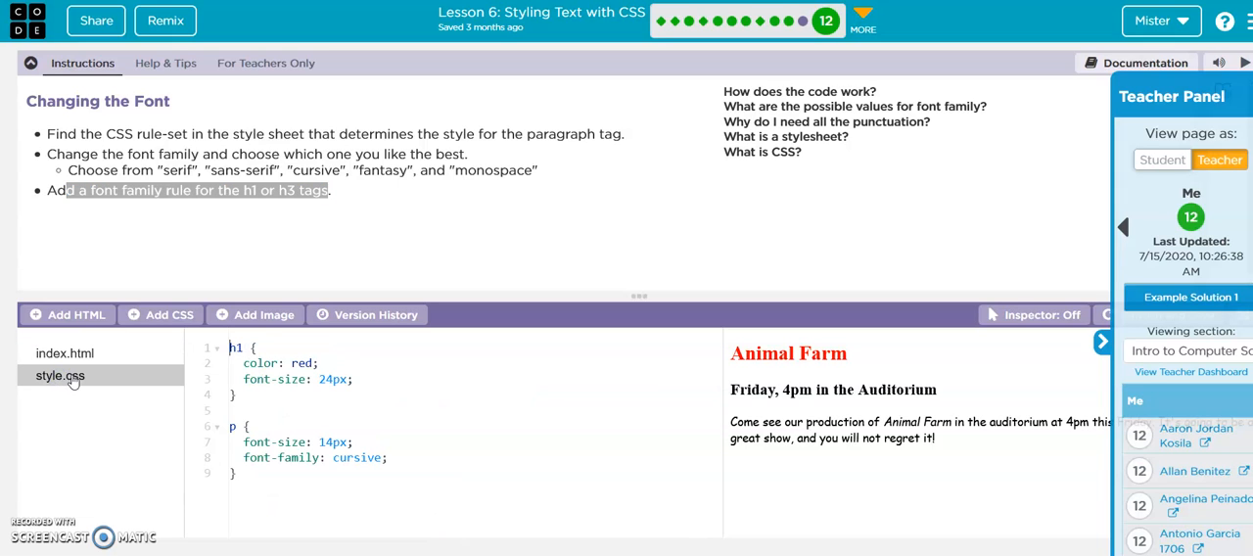
pyautogui.moveTo(329, 470)
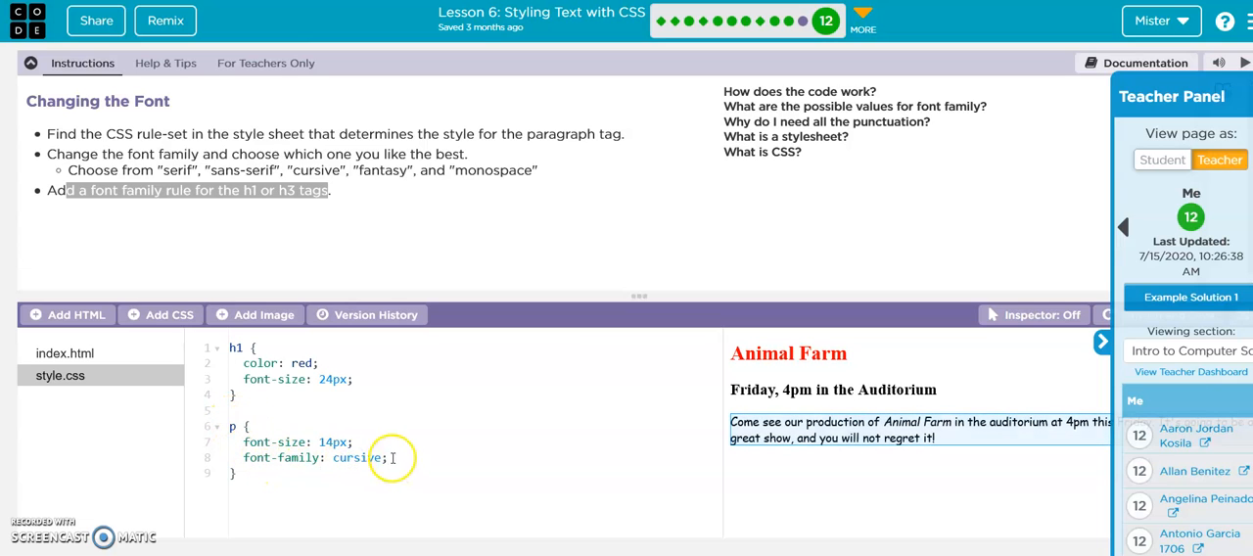
pyautogui.doubleClick(356, 458)
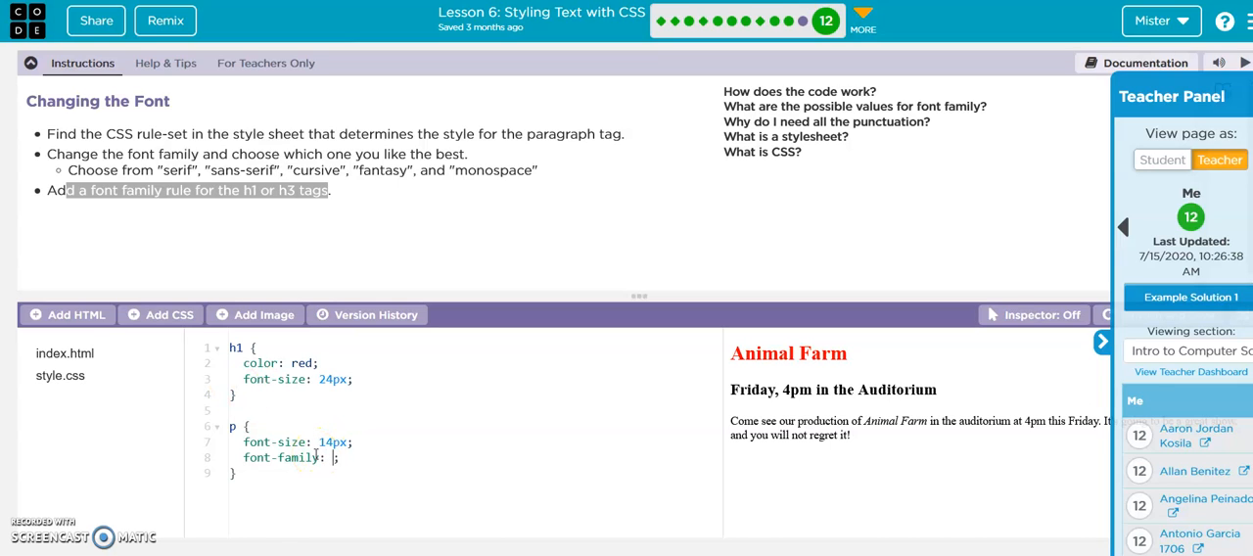
pyautogui.write('m')
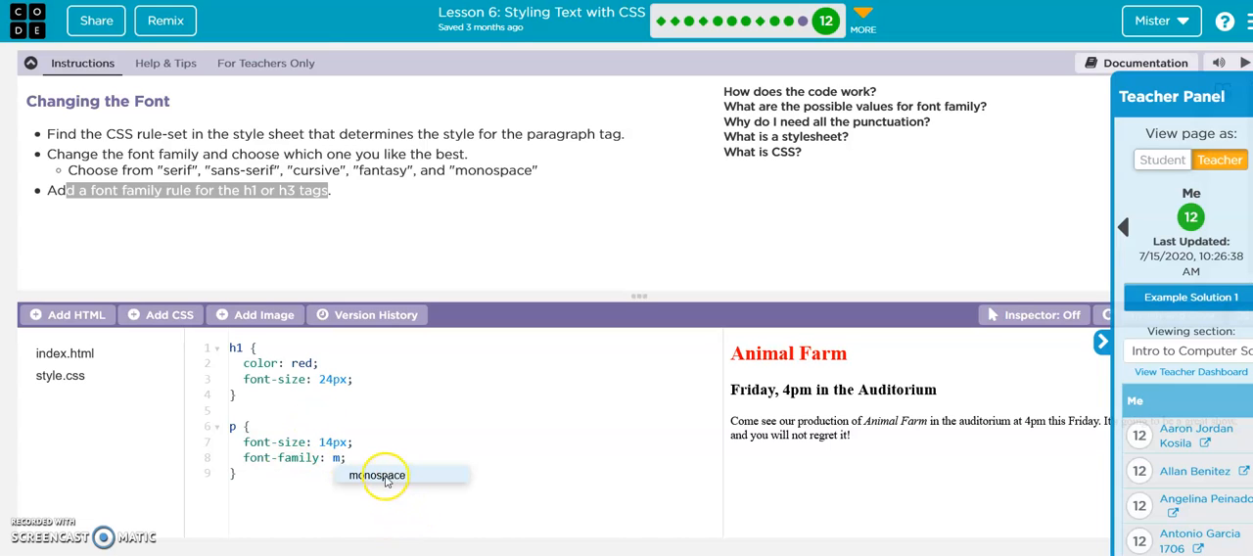
pyautogui.click(382, 476)
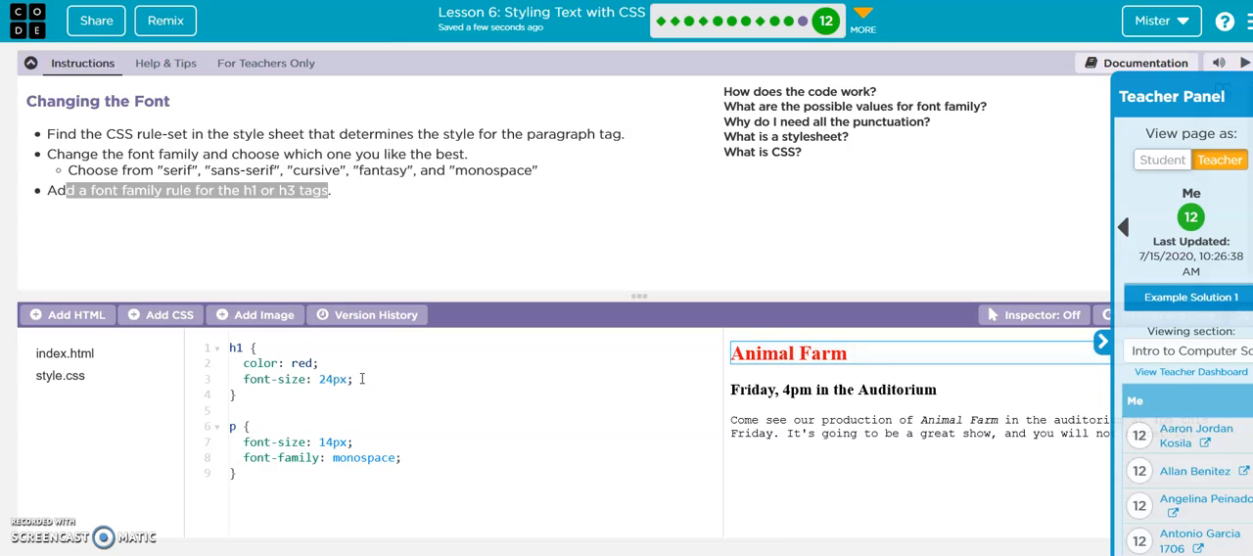
# Add font-family: monospace; on a new line in the p rule
pyautogui.press('Enter')
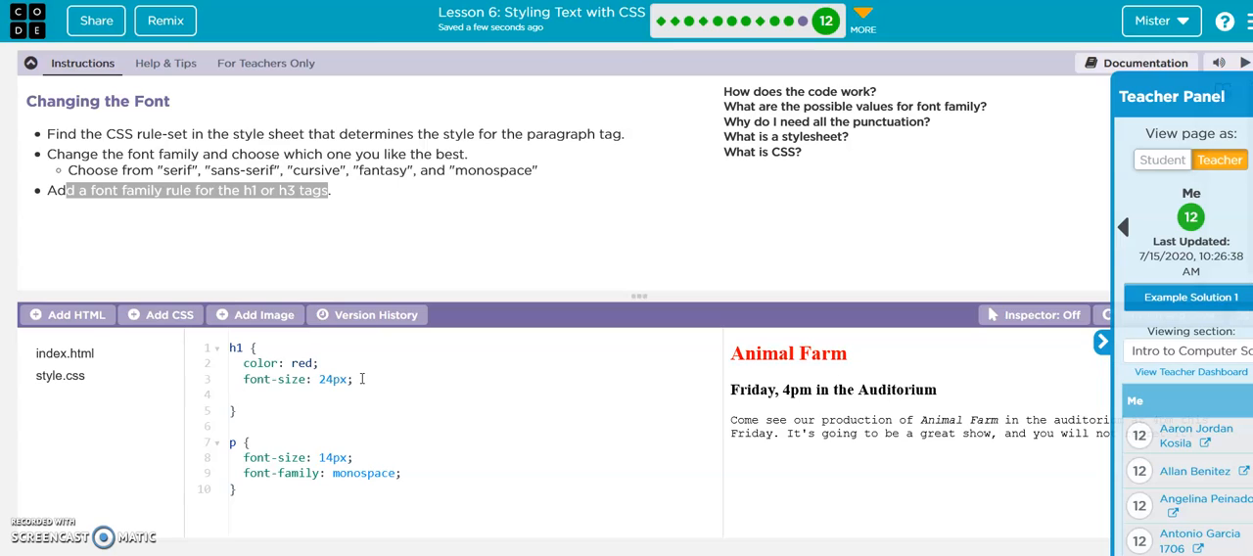
pyautogui.write('font-family: monospace;')
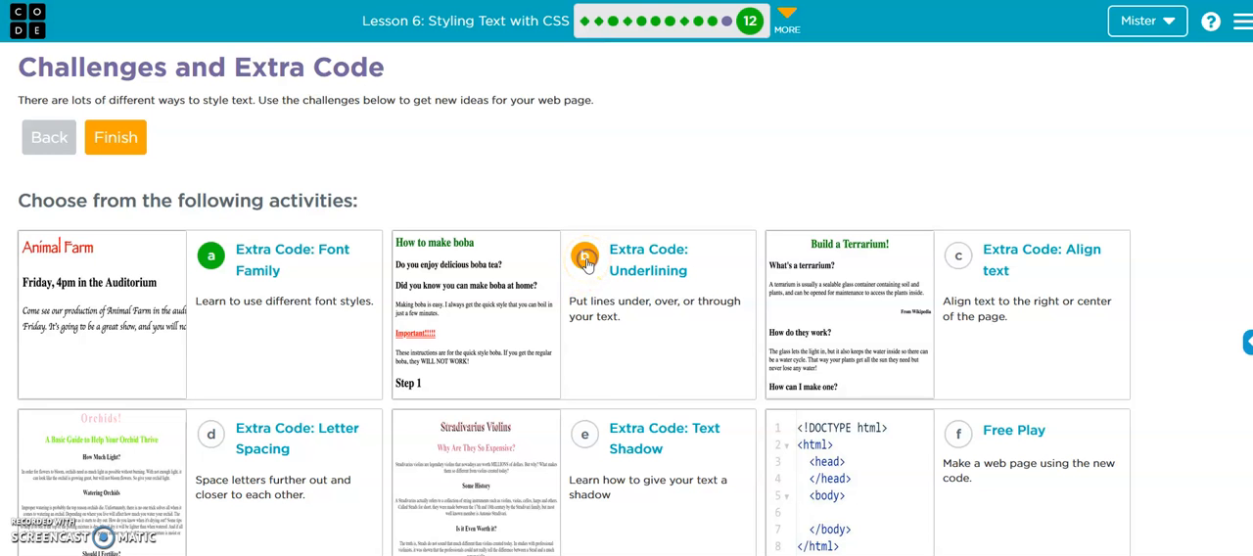
# Open the Extra Code: Underlining activity from the challenges list
pyautogui.click(584, 255)
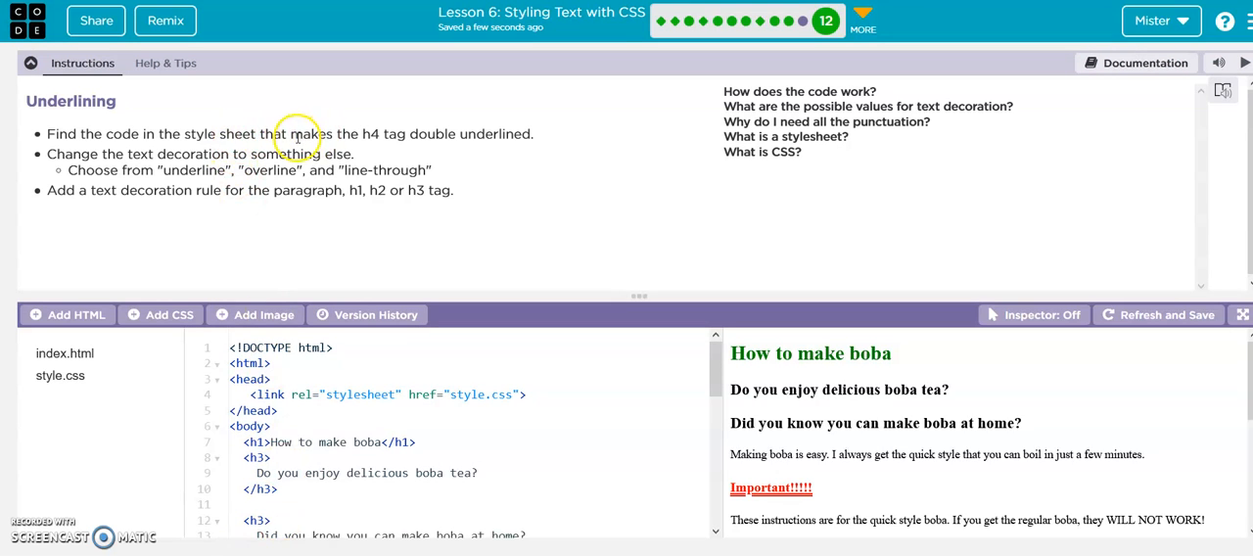
# In style.css remove the double text-decoration from the h4 rule
pyautogui.moveTo(290, 133); pyautogui.dragTo(538, 133)
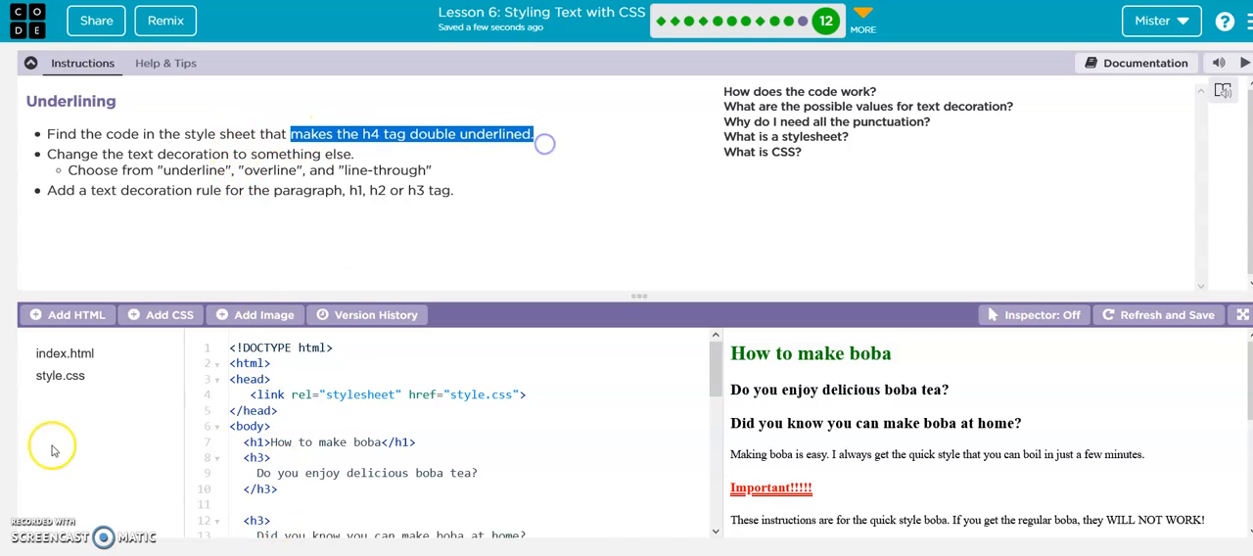
pyautogui.click(59, 376)
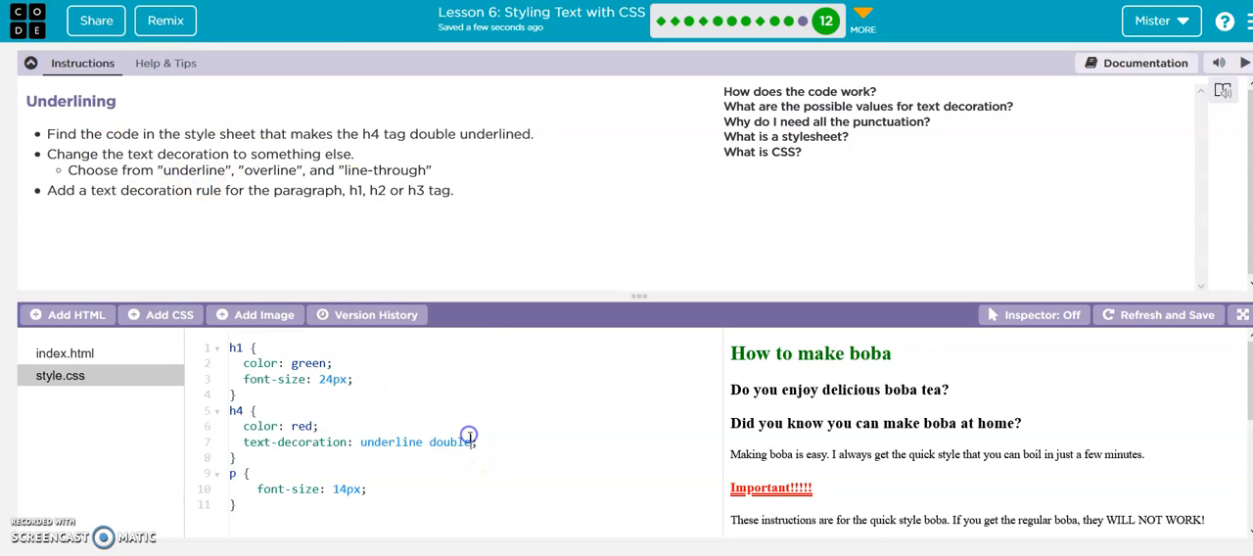
pyautogui.doubleClick(450, 442)
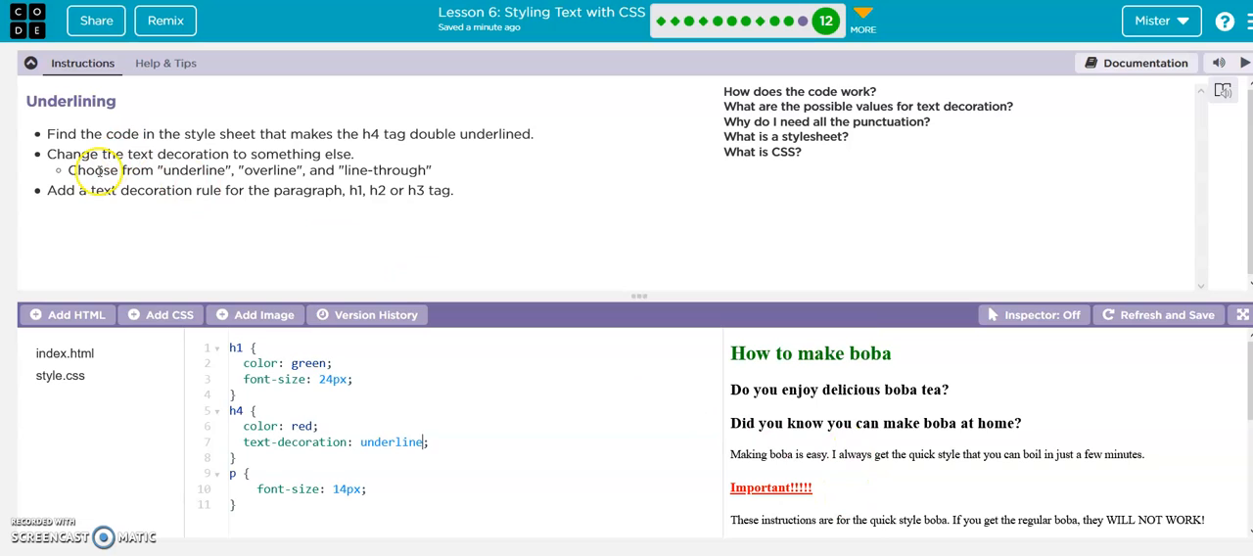
pyautogui.moveTo(260, 212)
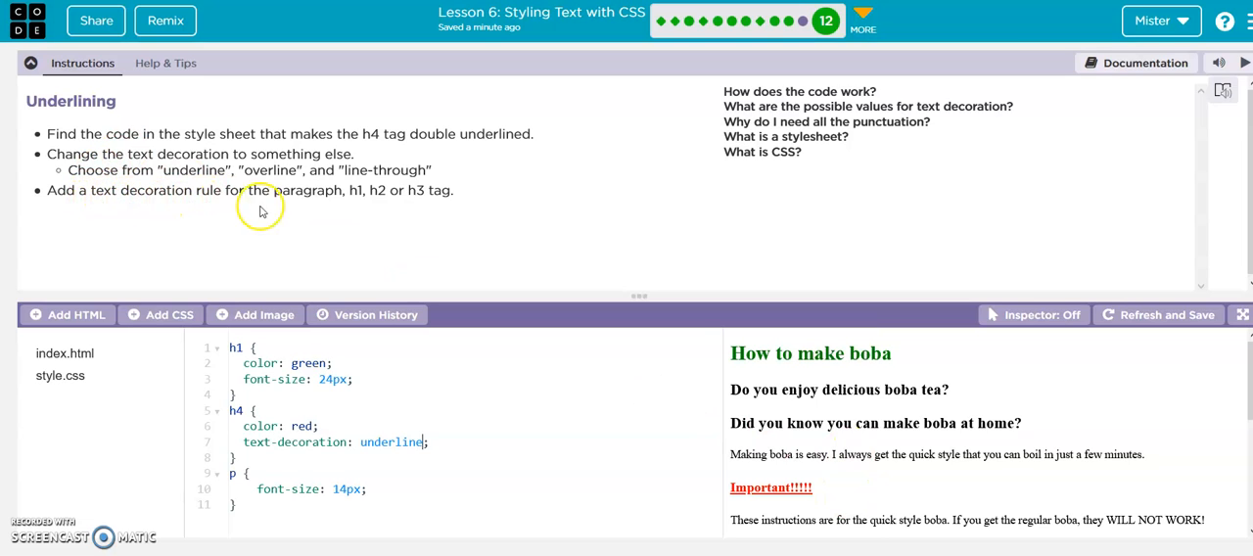
pyautogui.moveTo(402, 189)
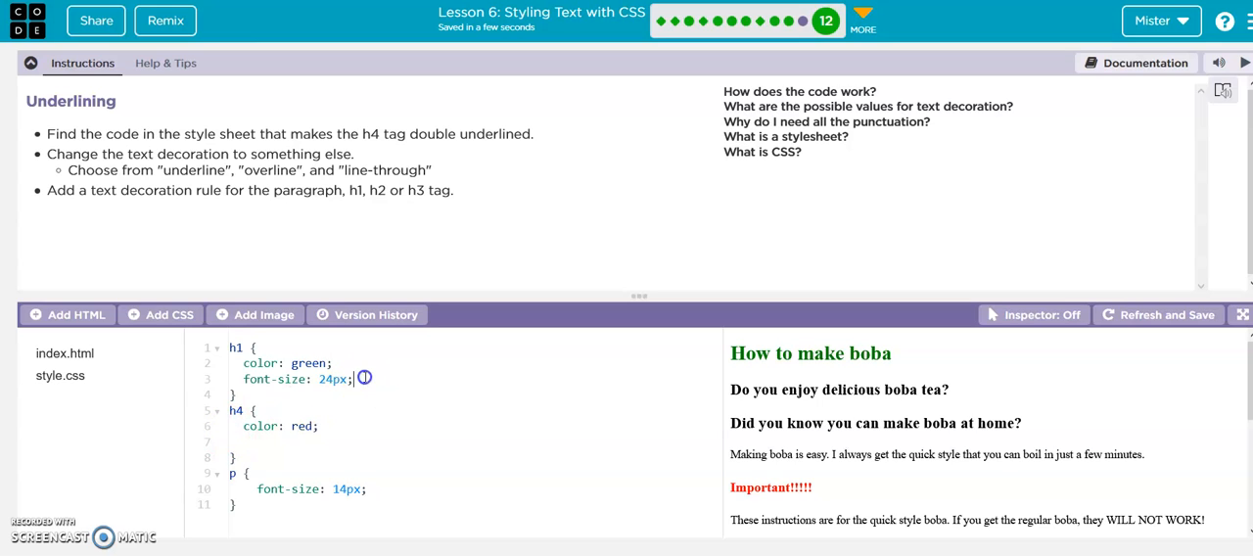
# Add text-decoration: underline; to the h1 rule, underlining the How to make boba heading
pyautogui.press('Enter')
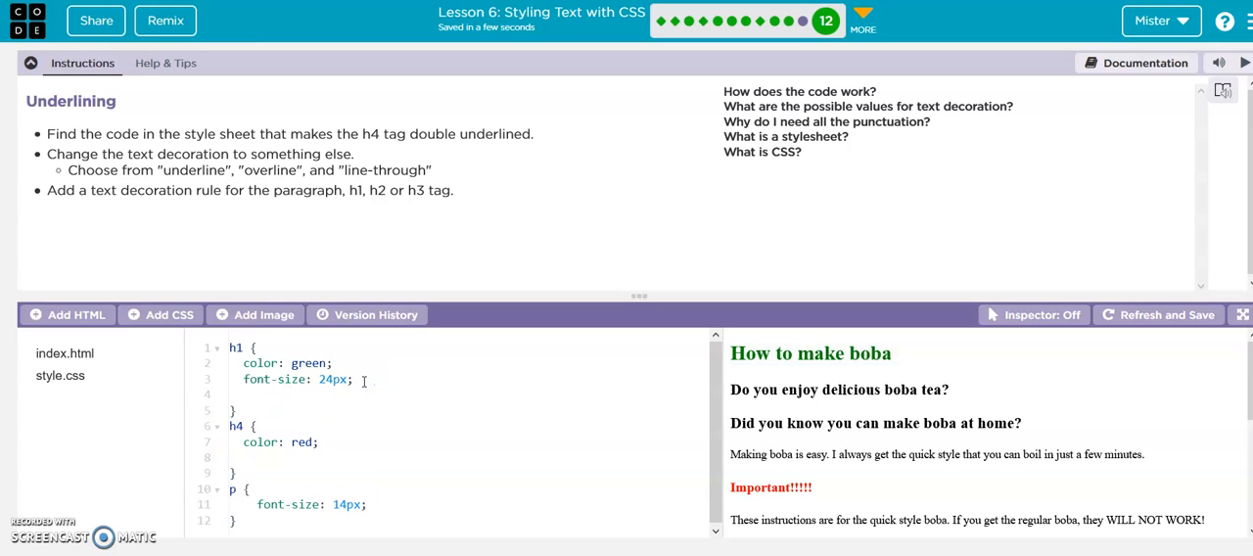
pyautogui.write('text-decoration: underline;')
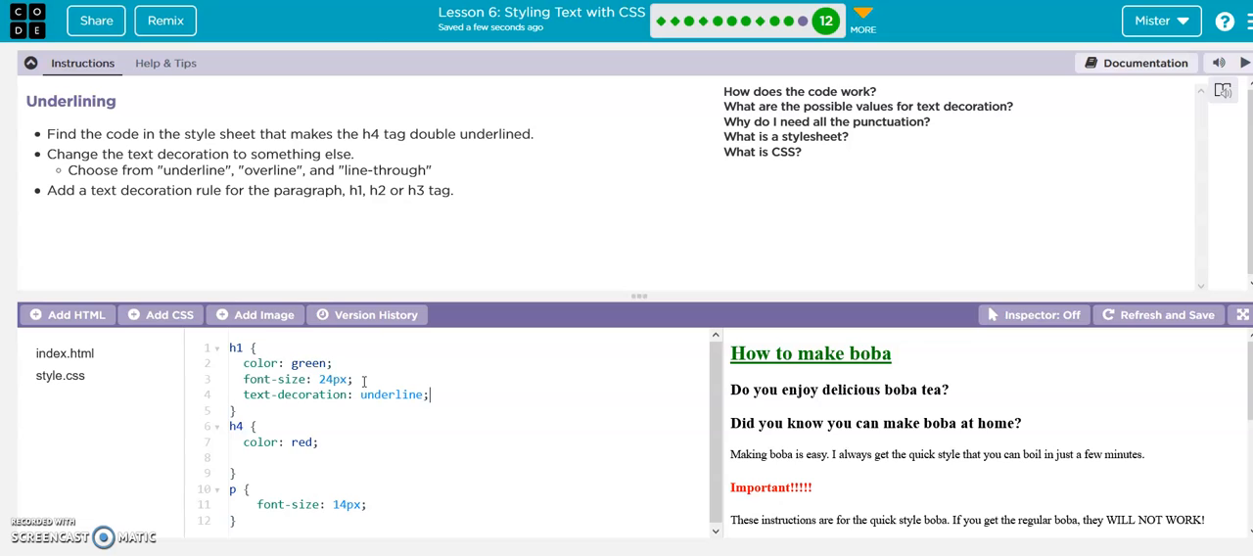
pyautogui.doubleClick(822, 353)
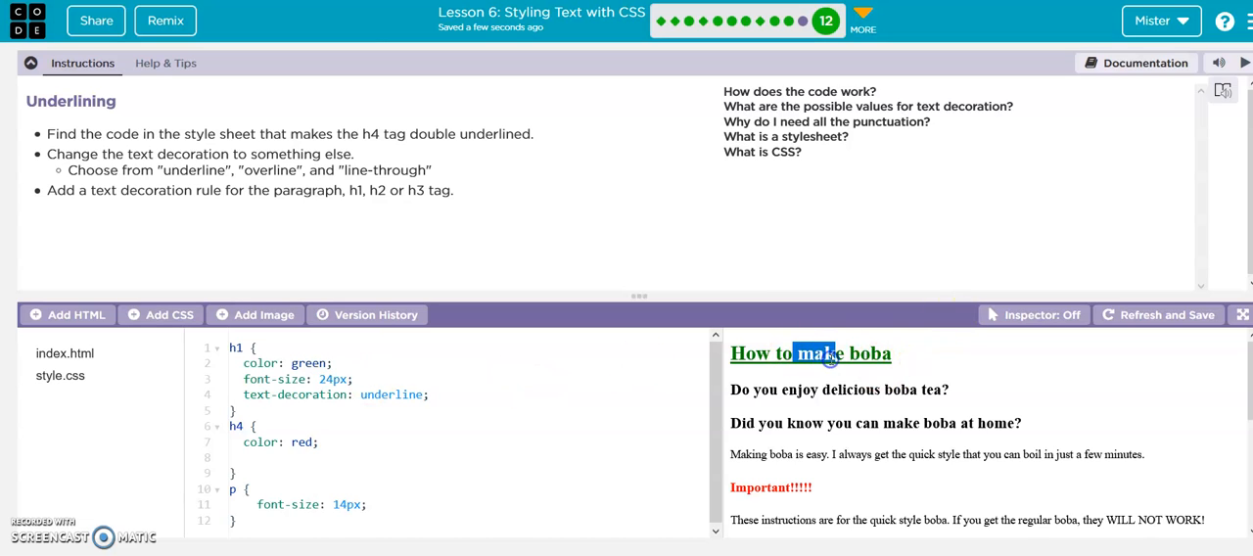
pyautogui.moveTo(885, 444)
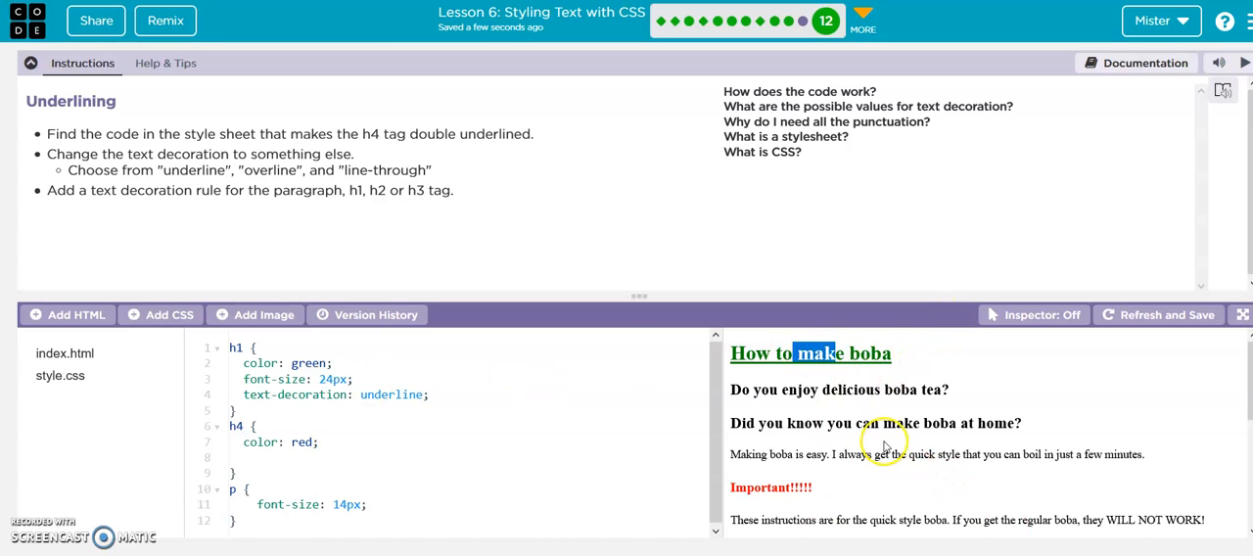
pyautogui.moveTo(435, 472)
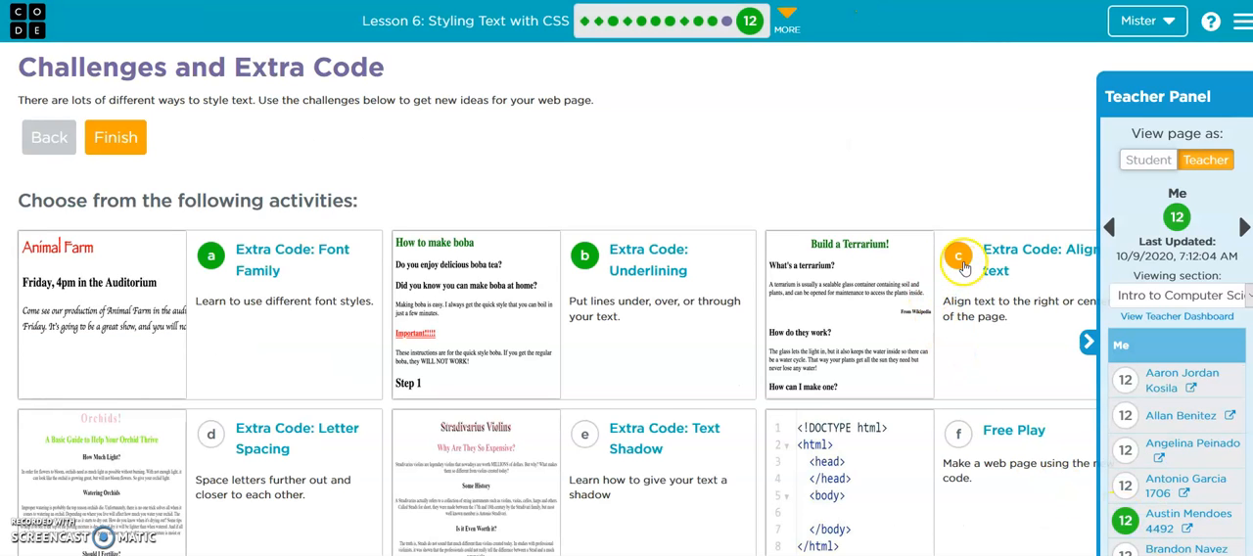
# Open the Align text activity's style.css, check Version History and close it unchanged
pyautogui.click(959, 258)
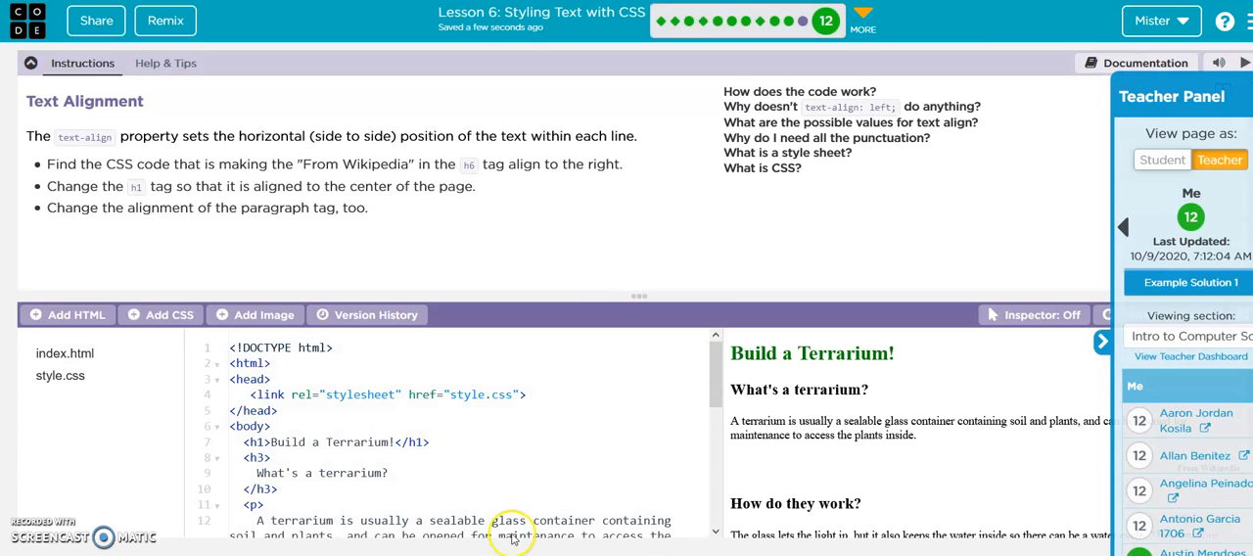
pyautogui.moveTo(47, 137)
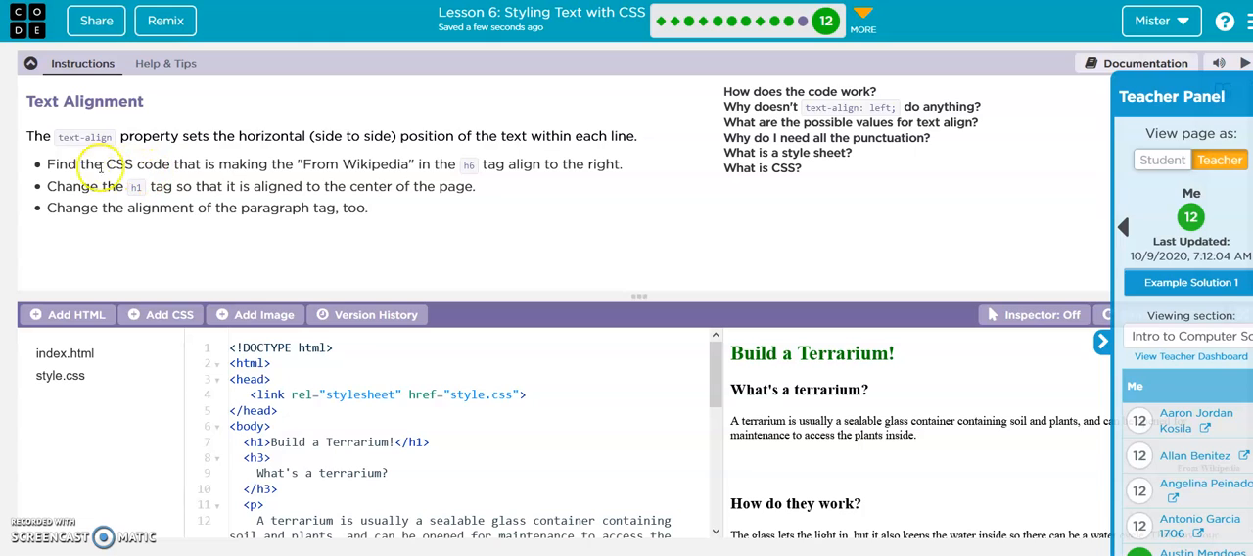
pyautogui.moveTo(305, 164)
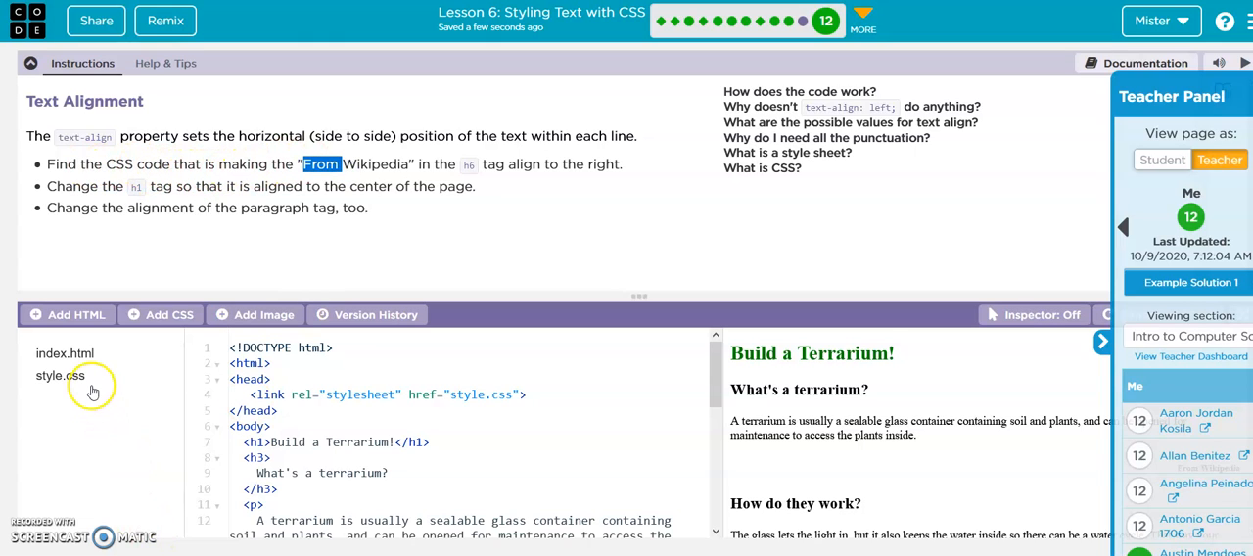
pyautogui.click(59, 376)
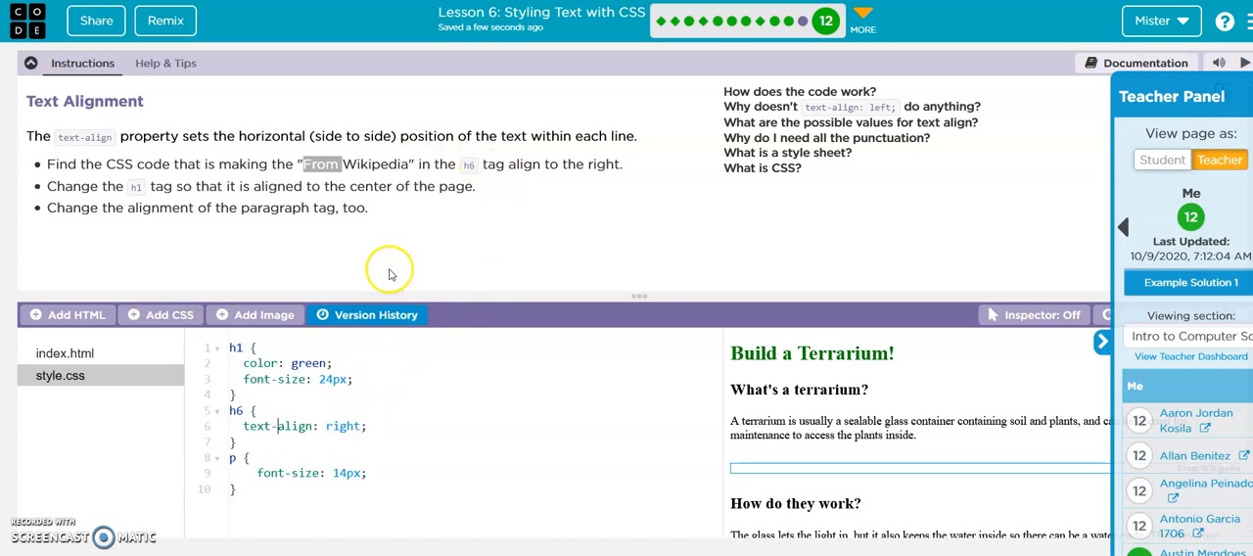
pyautogui.moveTo(435, 180)
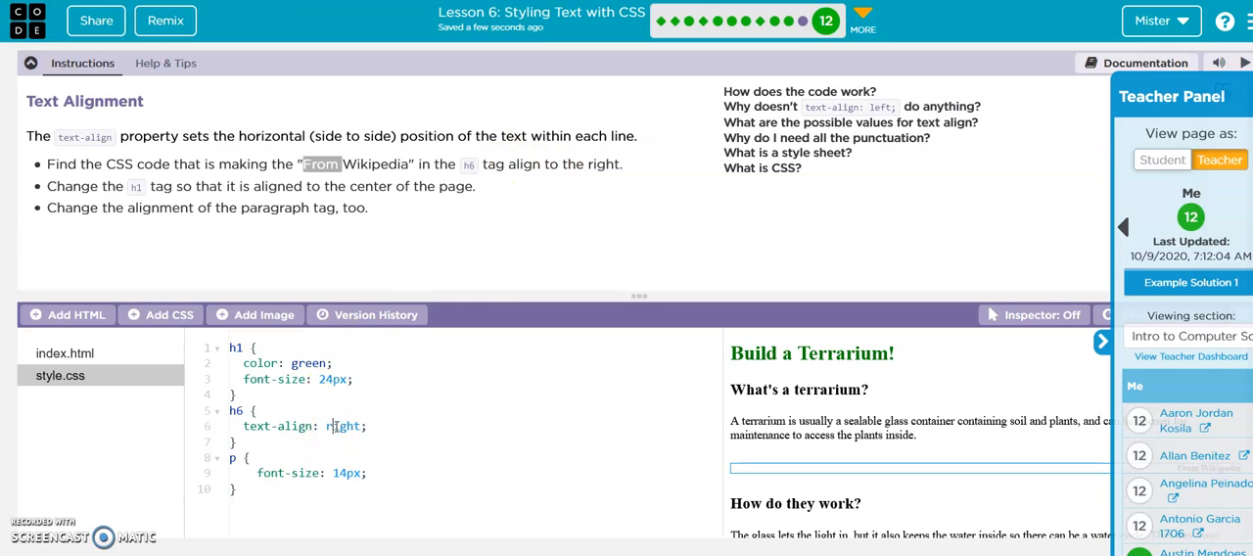
pyautogui.click(368, 313)
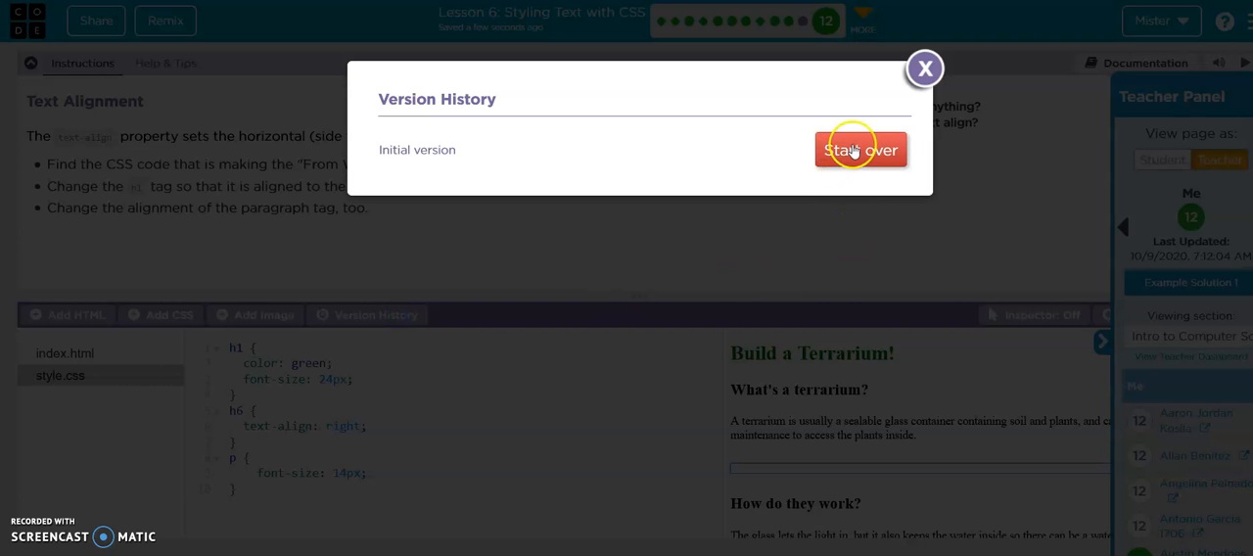
pyautogui.click(924, 67)
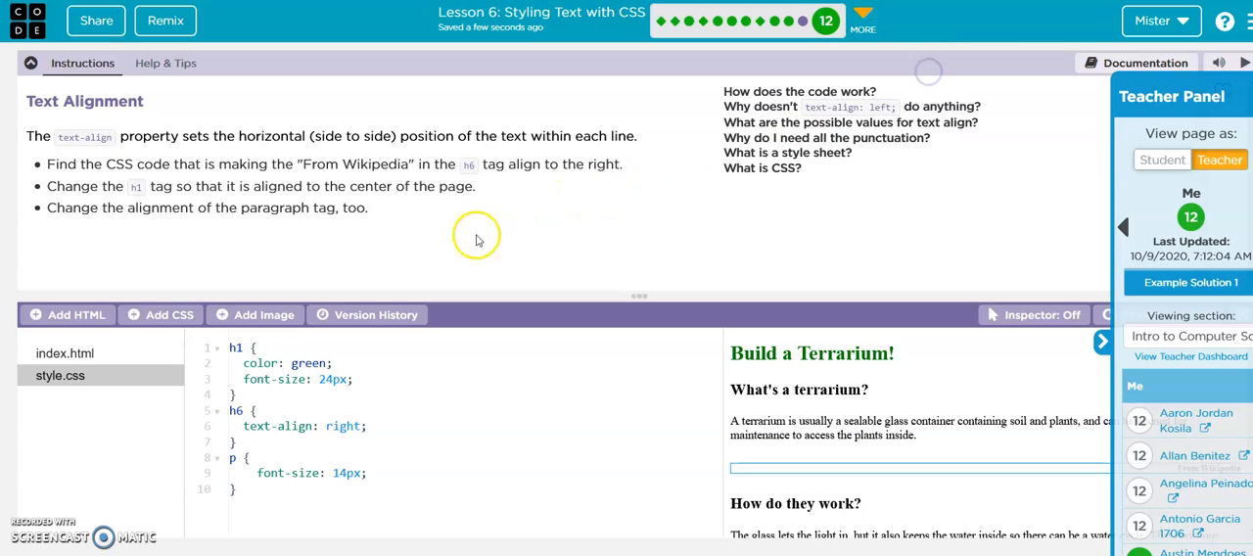
pyautogui.moveTo(246, 176)
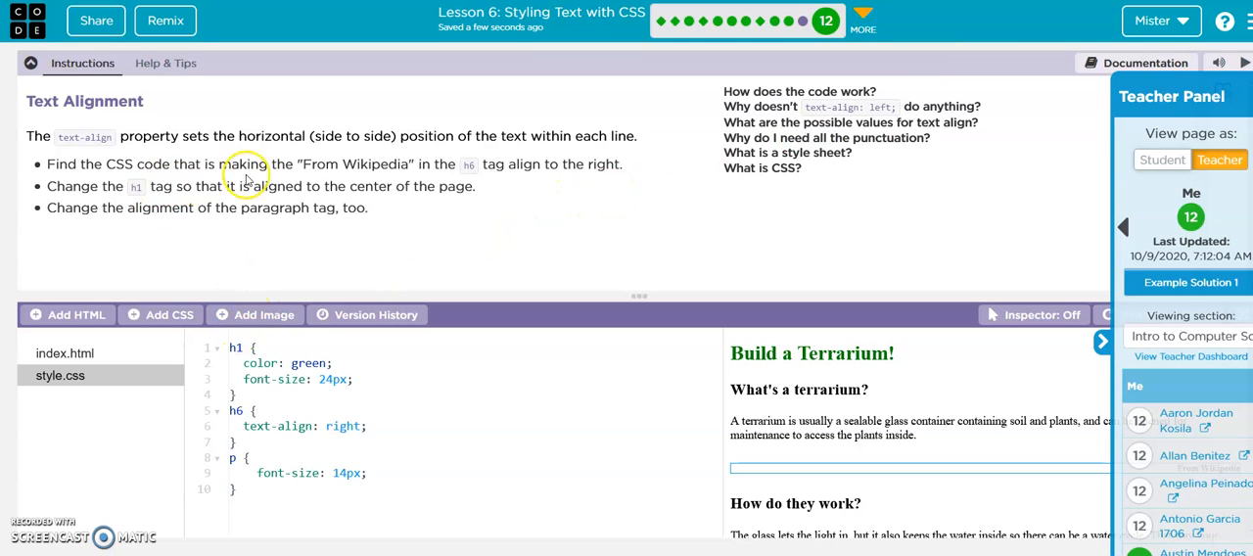
pyautogui.moveTo(333, 286)
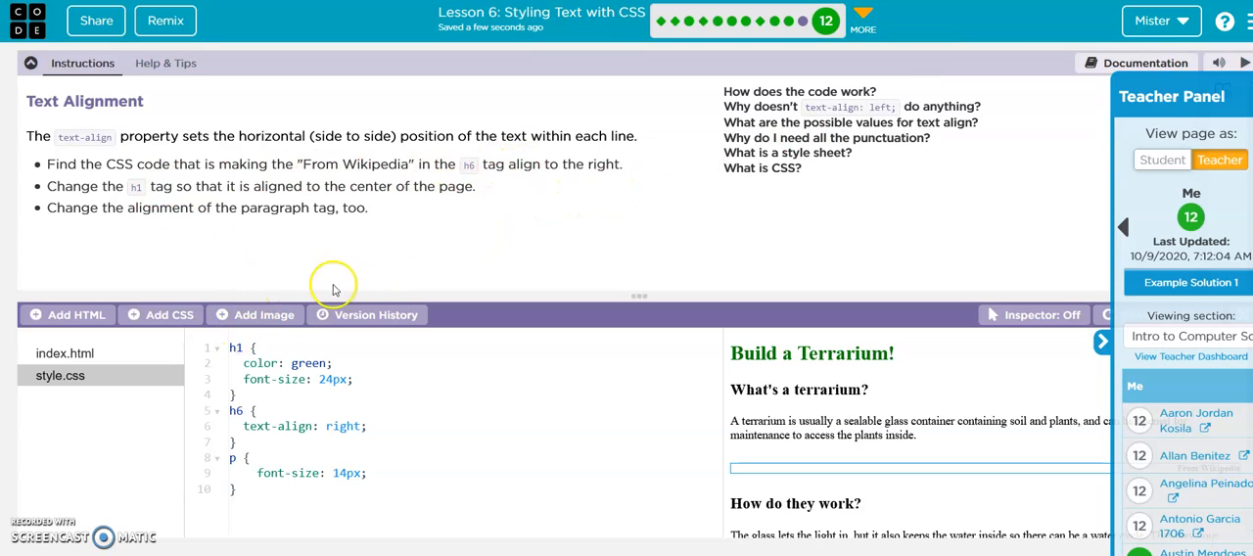
pyautogui.moveTo(94, 186)
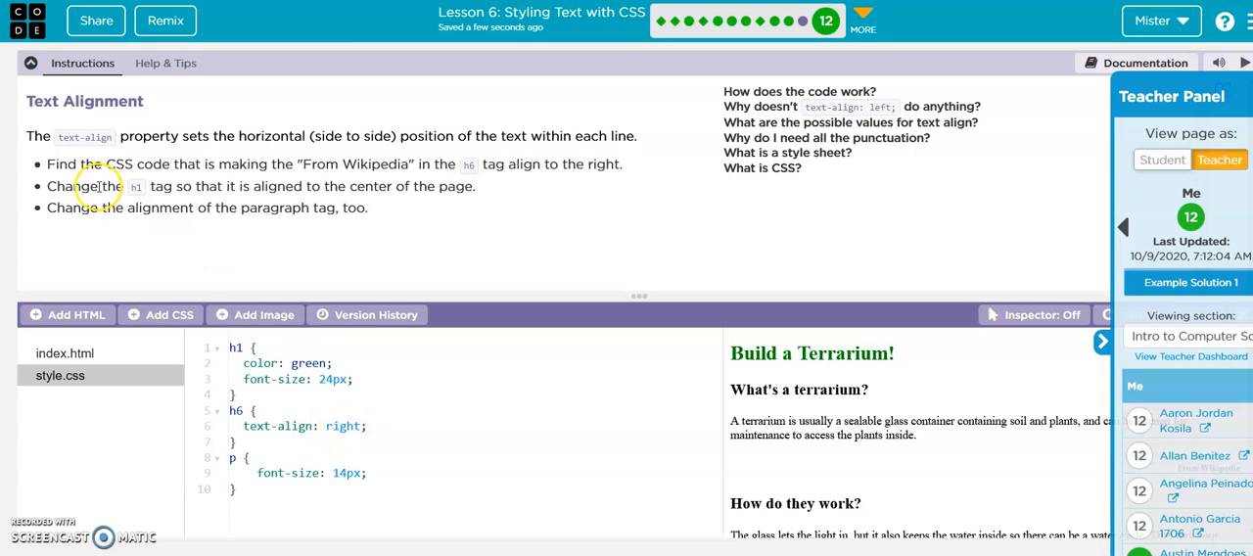
pyautogui.moveTo(348, 203)
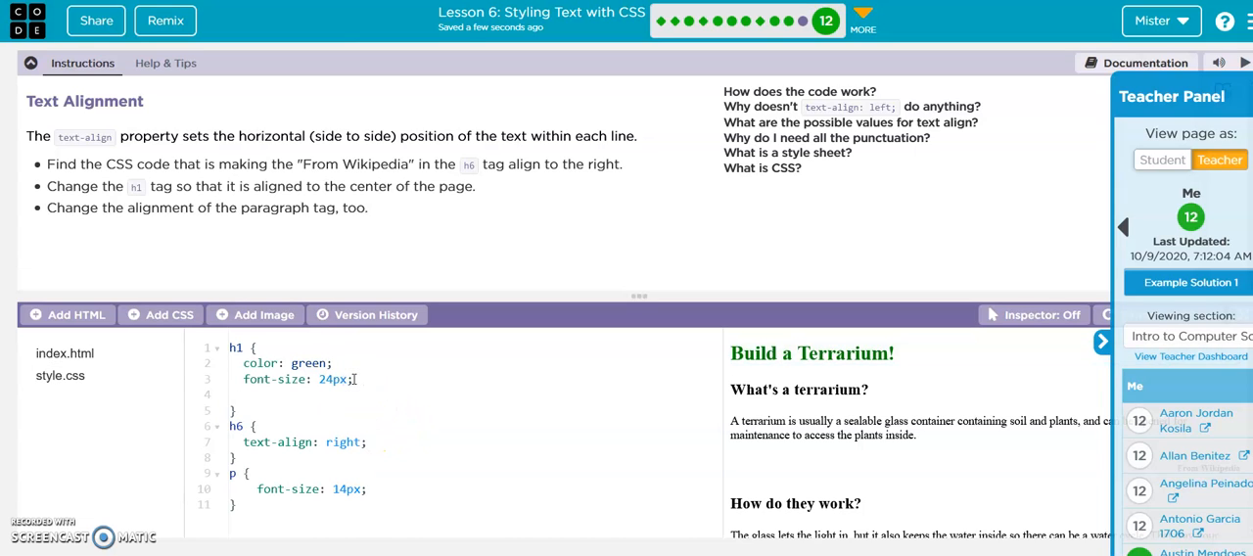
# Give the h1 rule text-align: center, correcting the initial right value
pyautogui.write('fxhd')
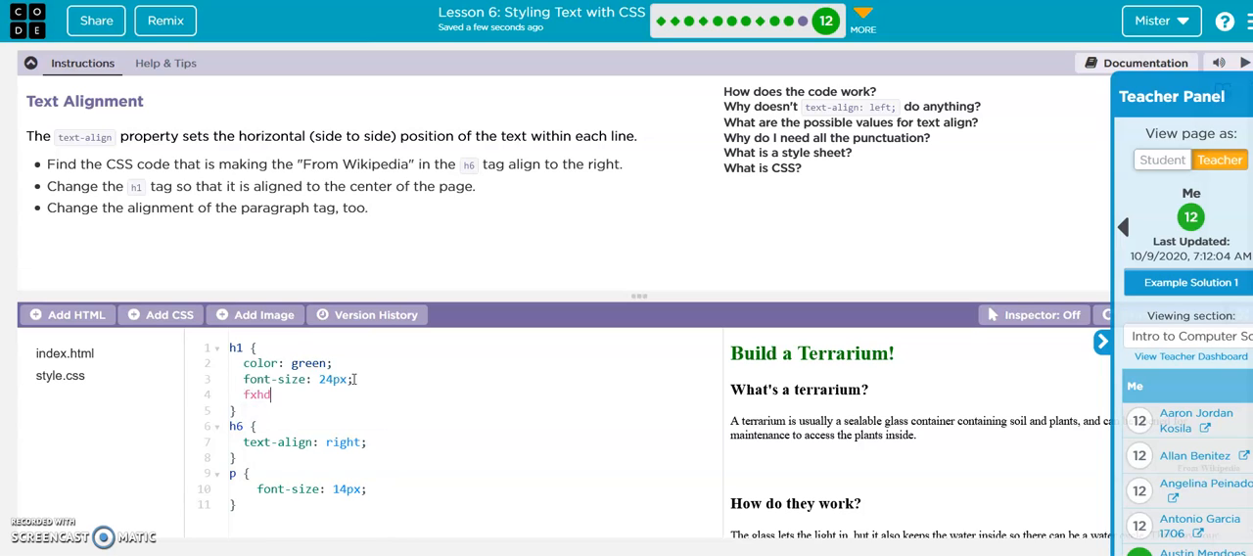
pyautogui.press('BackSpace')
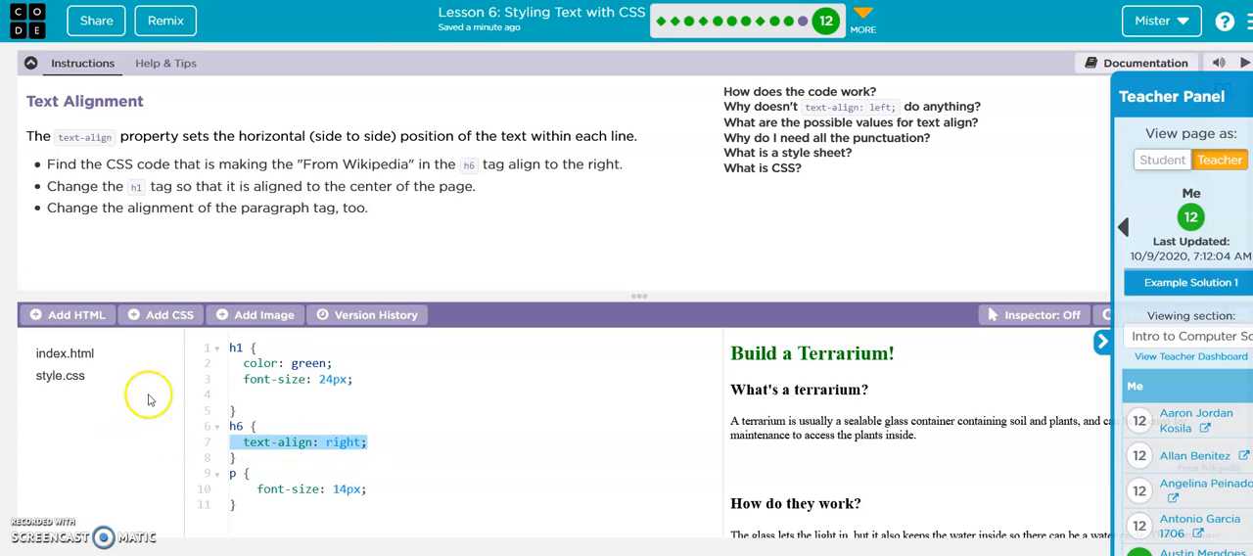
pyautogui.write('text-align: right;')
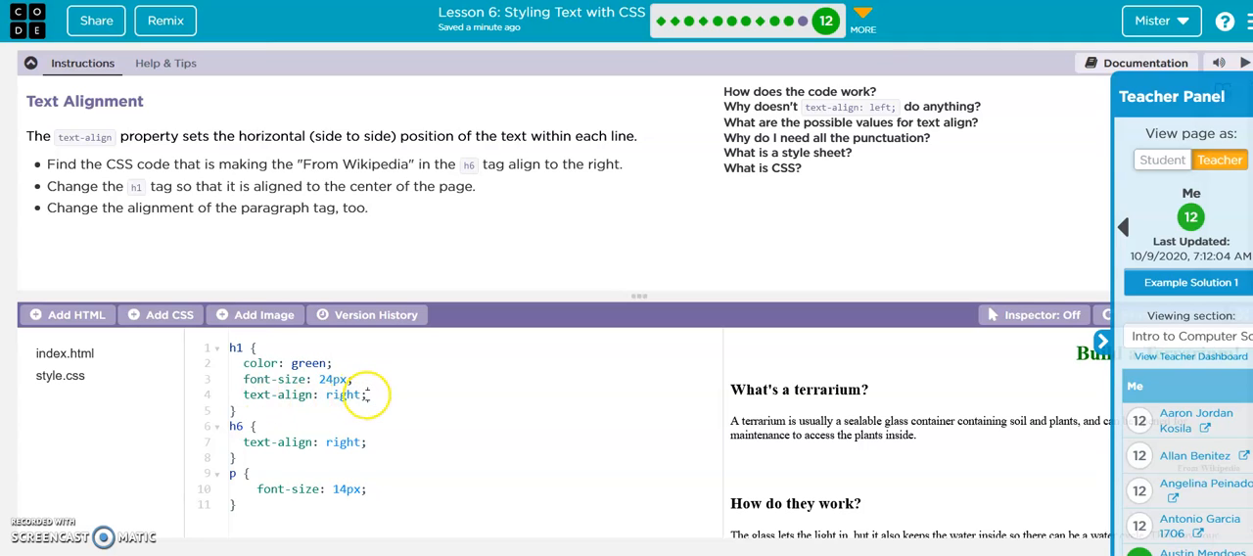
pyautogui.doubleClick(344, 396)
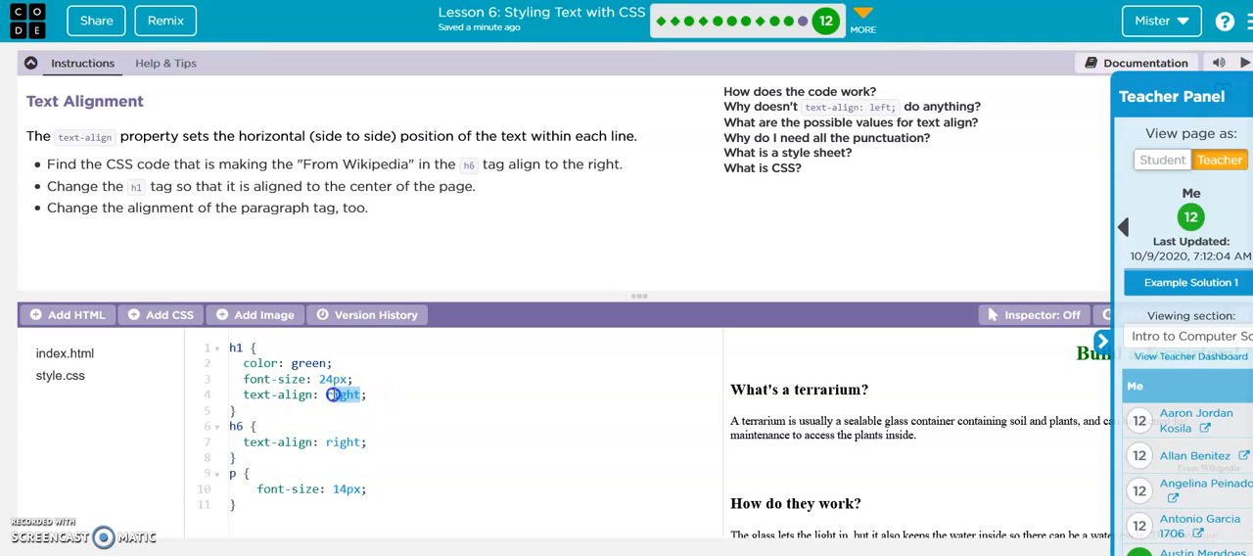
pyautogui.write('cente')
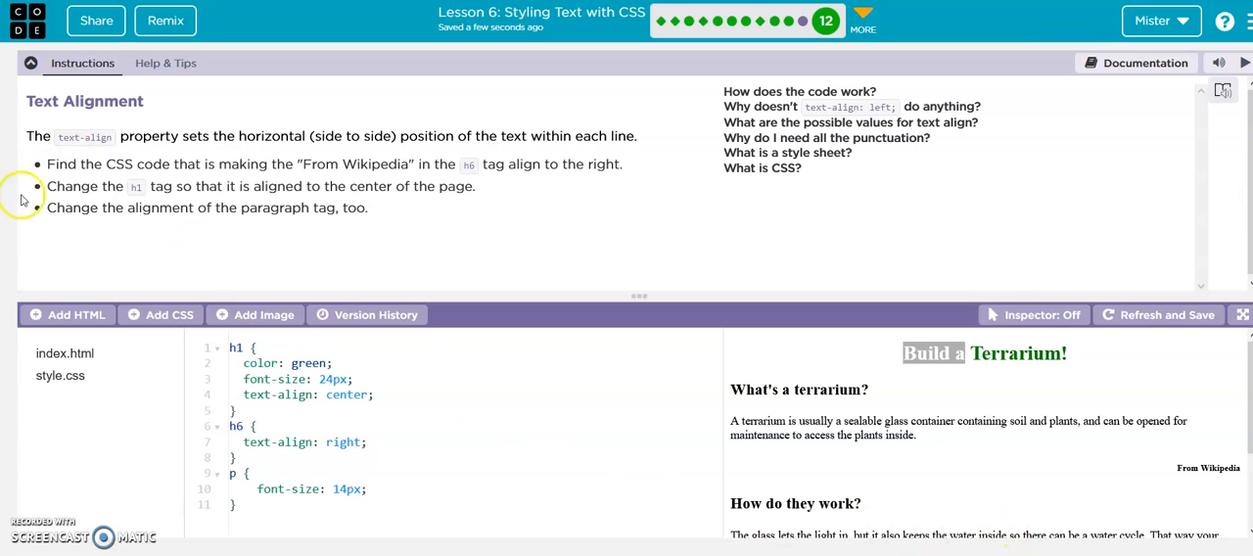
pyautogui.moveTo(272, 490)
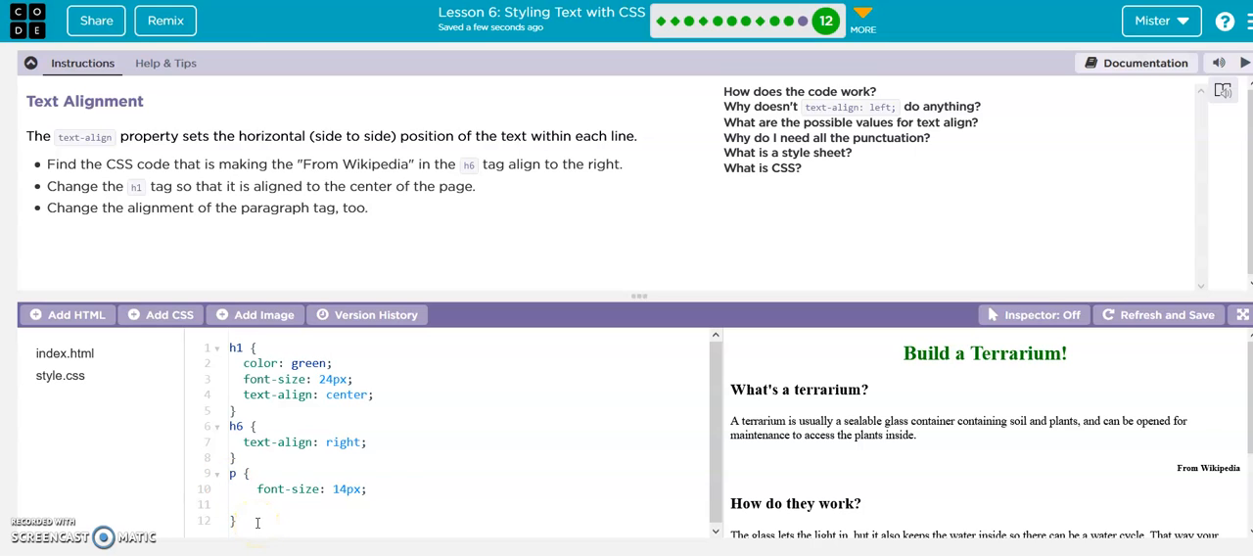
# Add text-align: center; to the p rule
pyautogui.write('text-align: center;')
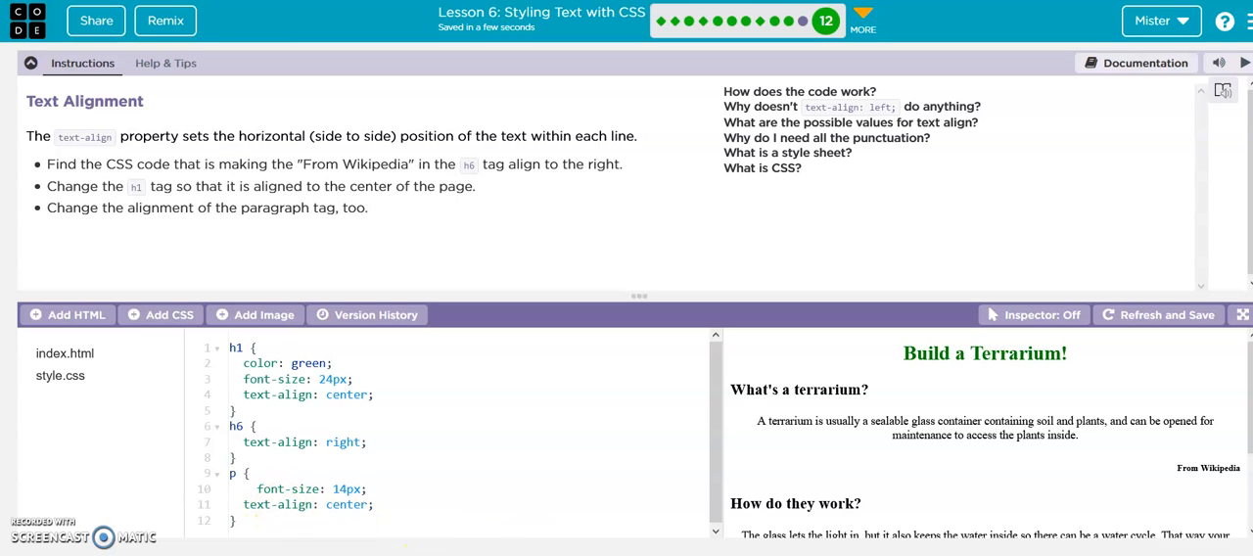
pyautogui.moveTo(460, 473)
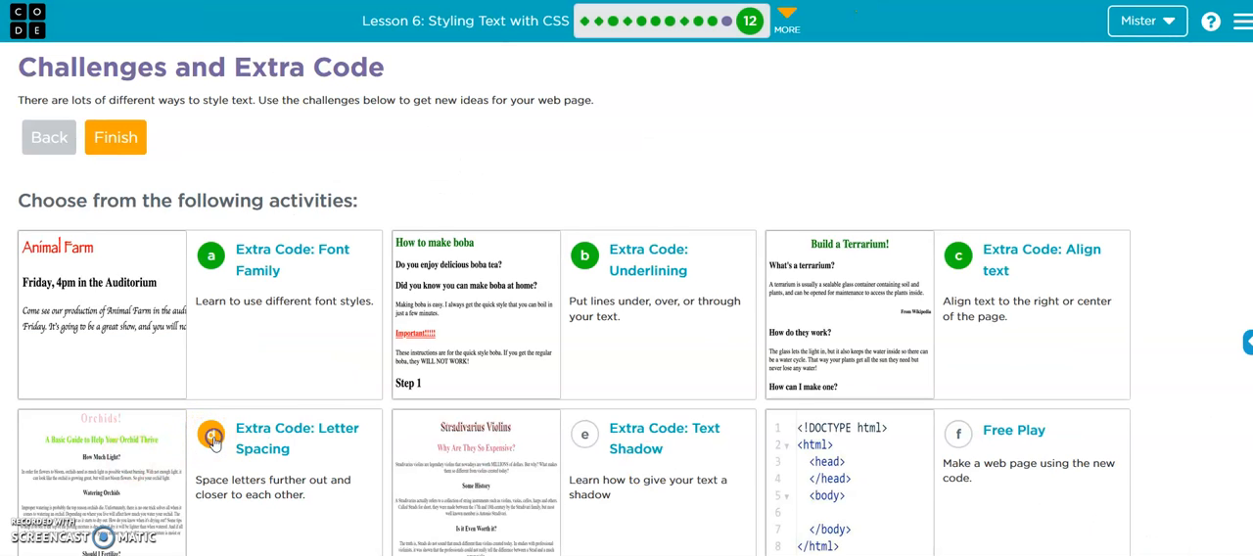
# Open the Letter Spacing activity's style.css and select the h1 letter-spacing: 5px line
pyautogui.click(211, 438)
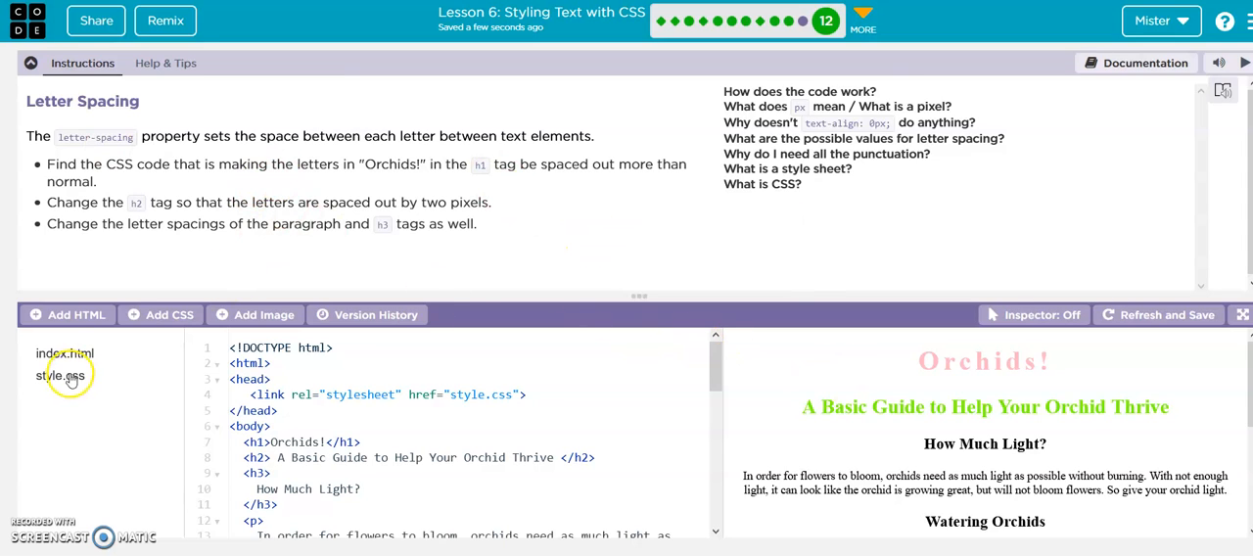
pyautogui.click(59, 376)
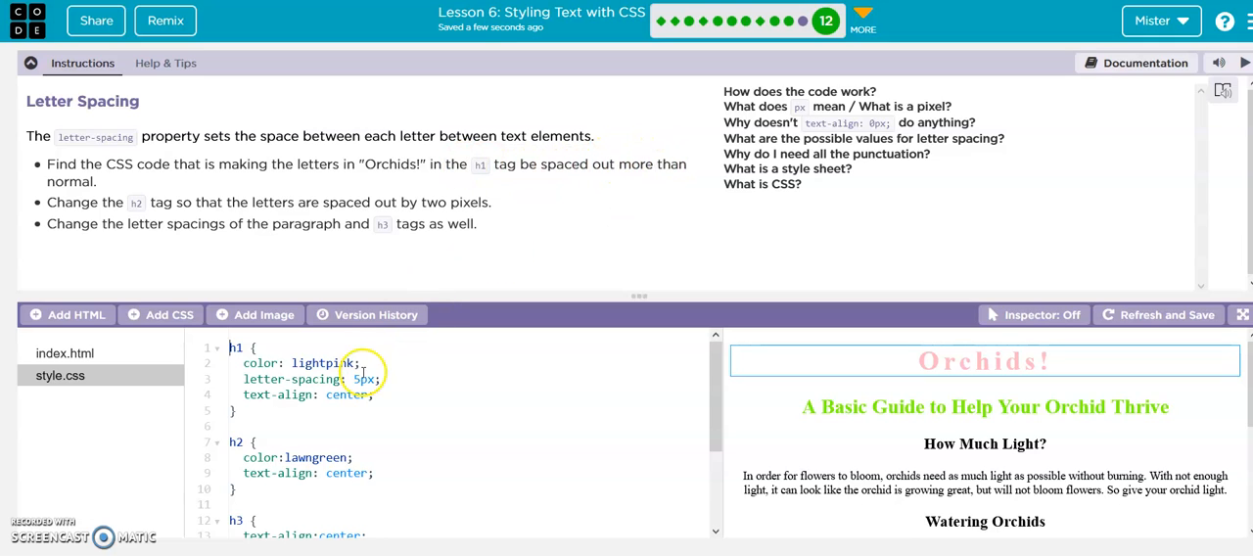
pyautogui.doubleClick(293, 379)
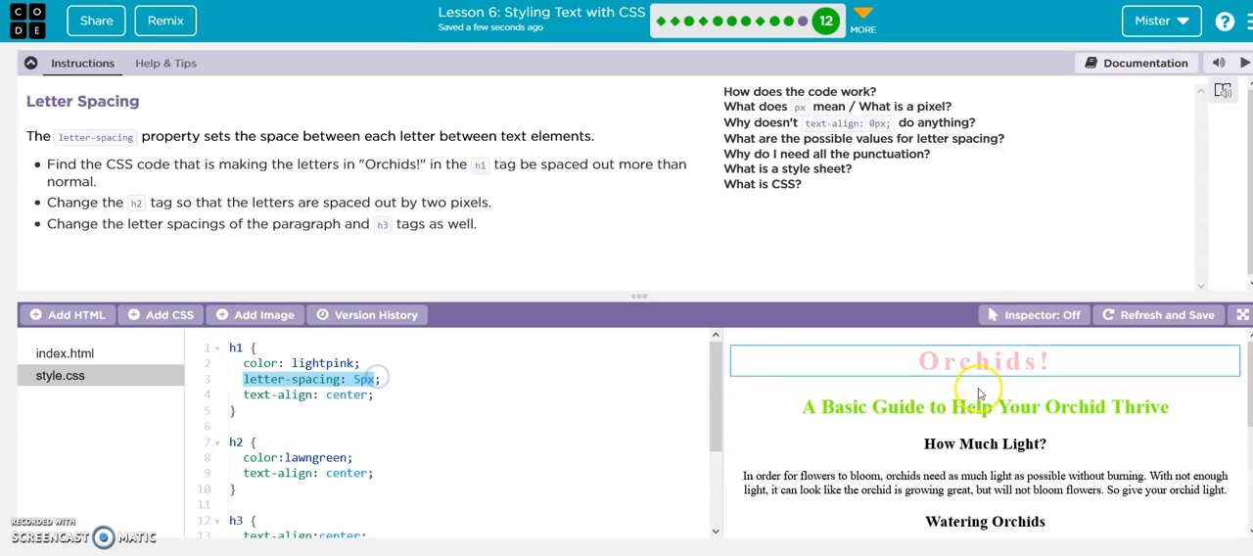
pyautogui.moveTo(133, 274)
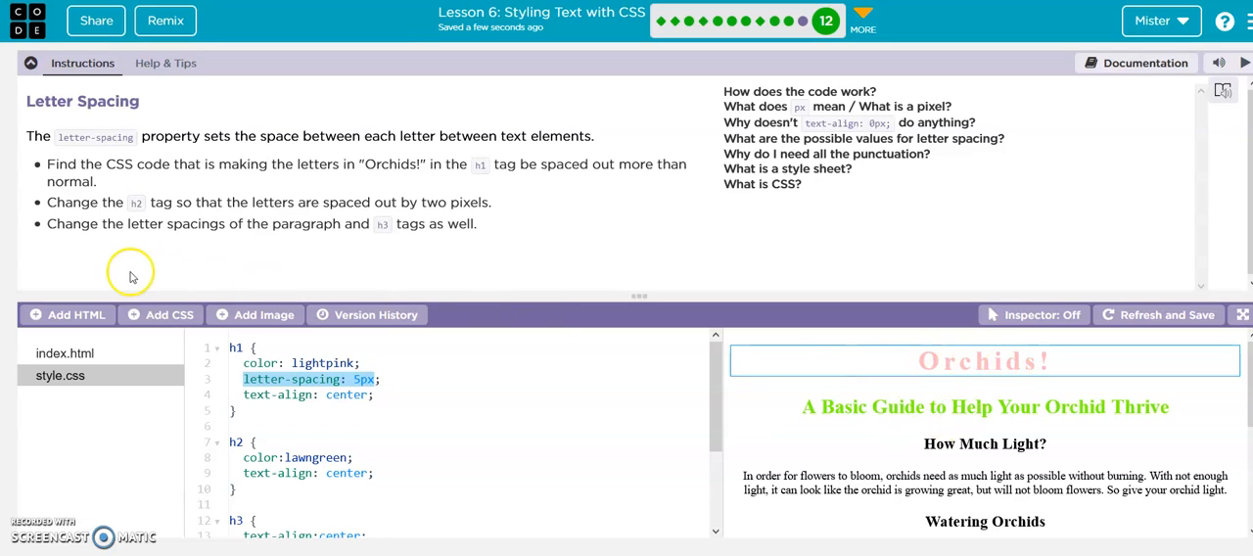
pyautogui.moveTo(207, 213)
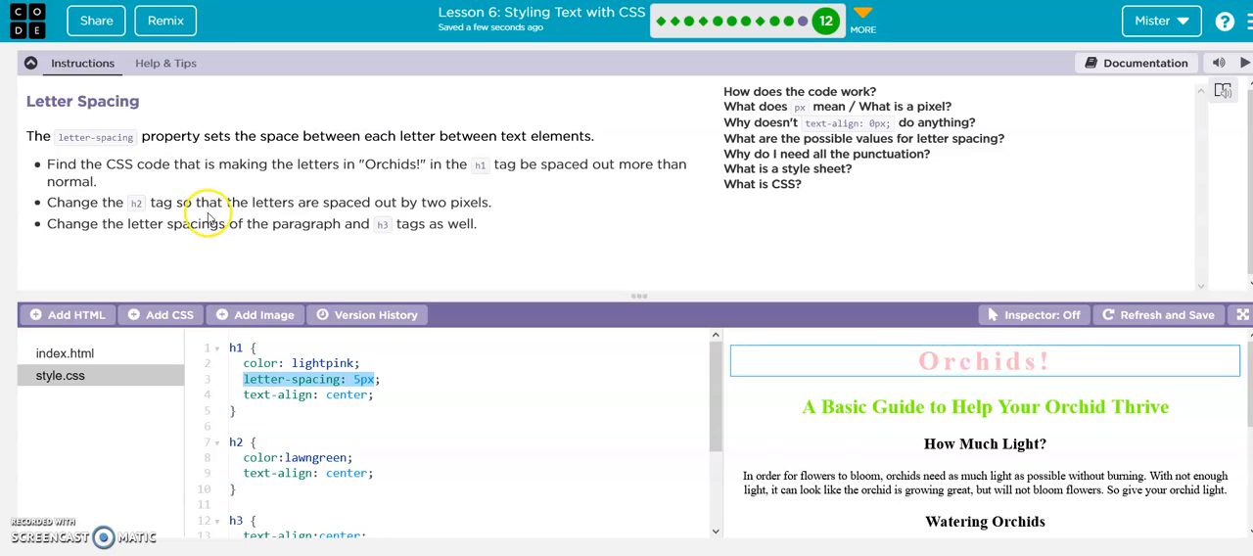
pyautogui.moveTo(258, 207)
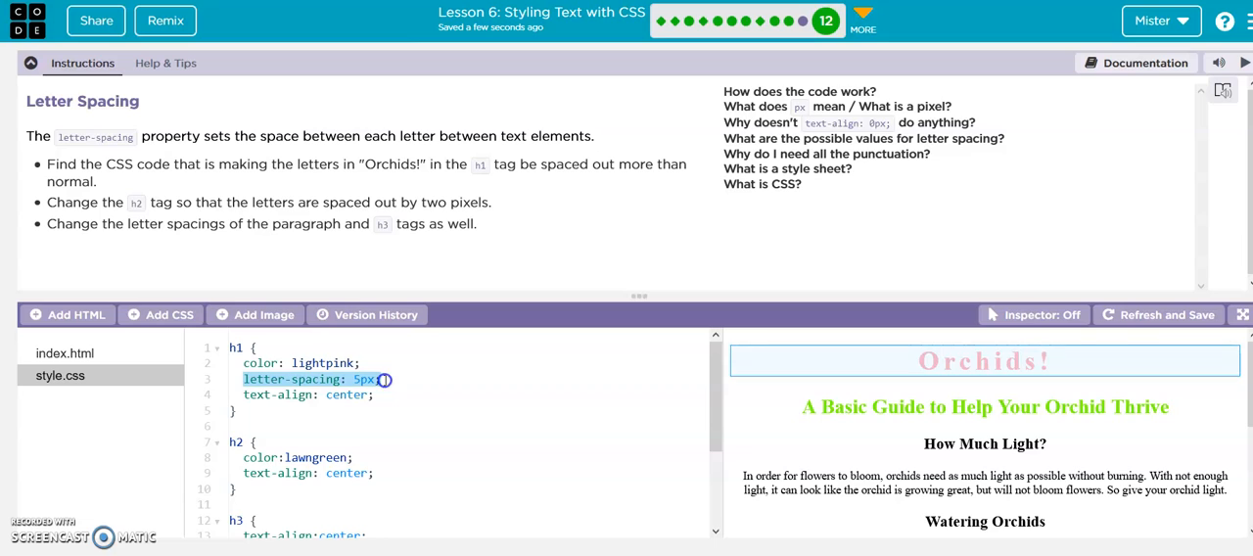
# Add letter-spacing: 2px; to the h2 rule for the Orchids subtitle
pyautogui.click(374, 474)
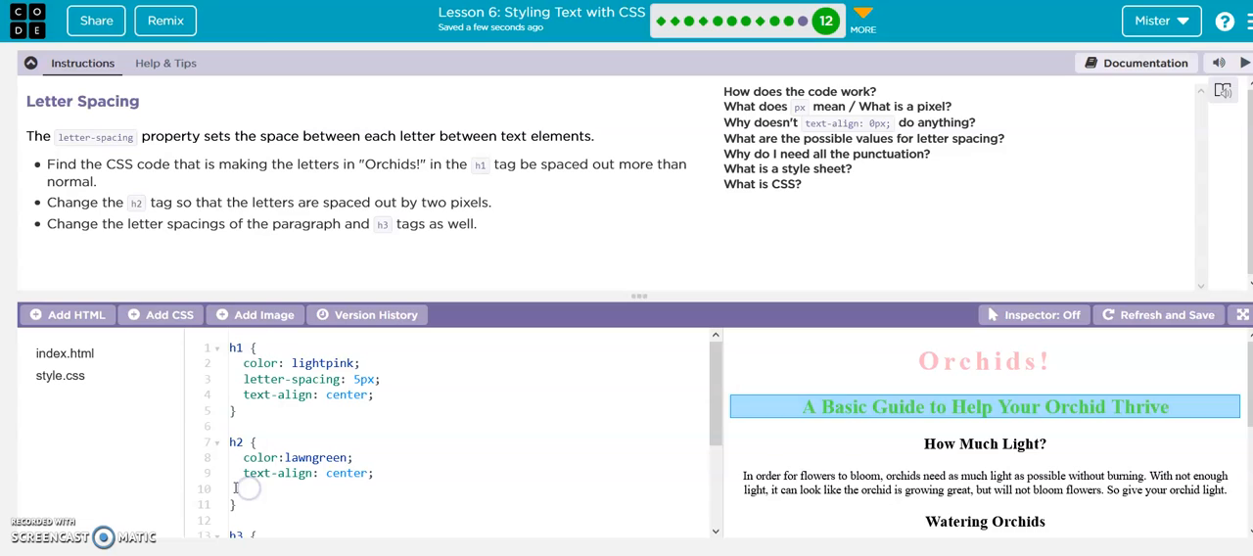
pyautogui.write('letter-spacing: 2px;')
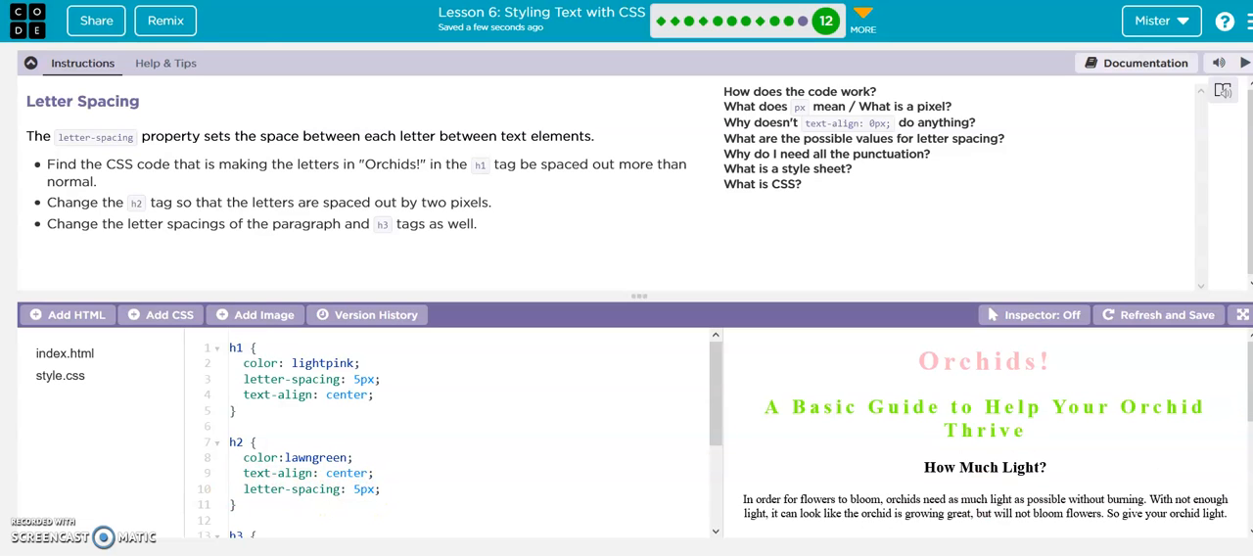
pyautogui.moveTo(861, 407); pyautogui.dragTo(971, 430)
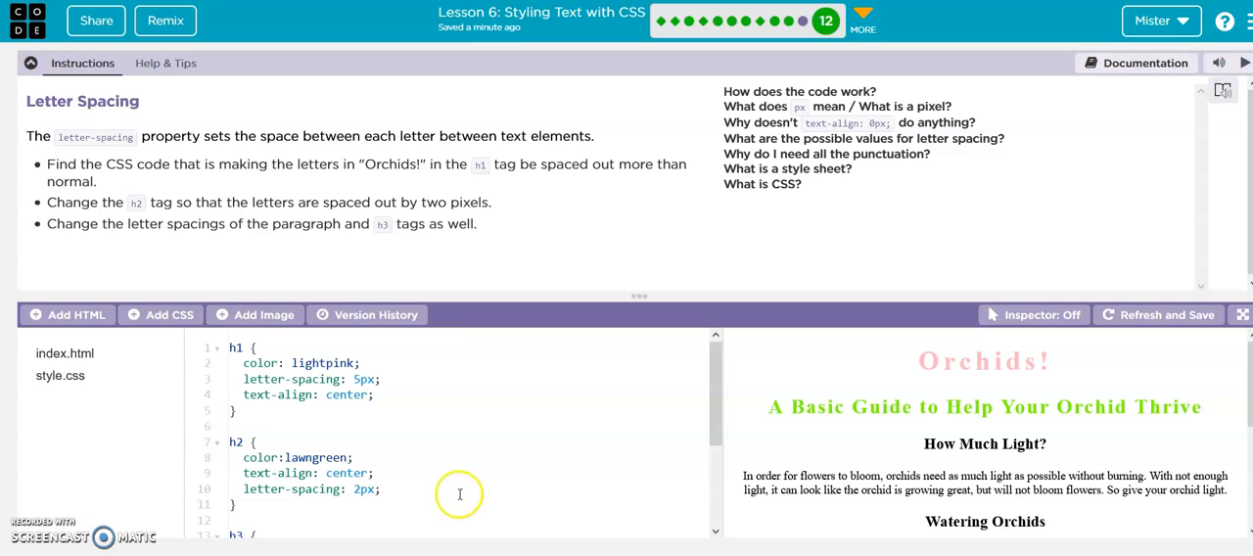
pyautogui.moveTo(540, 434)
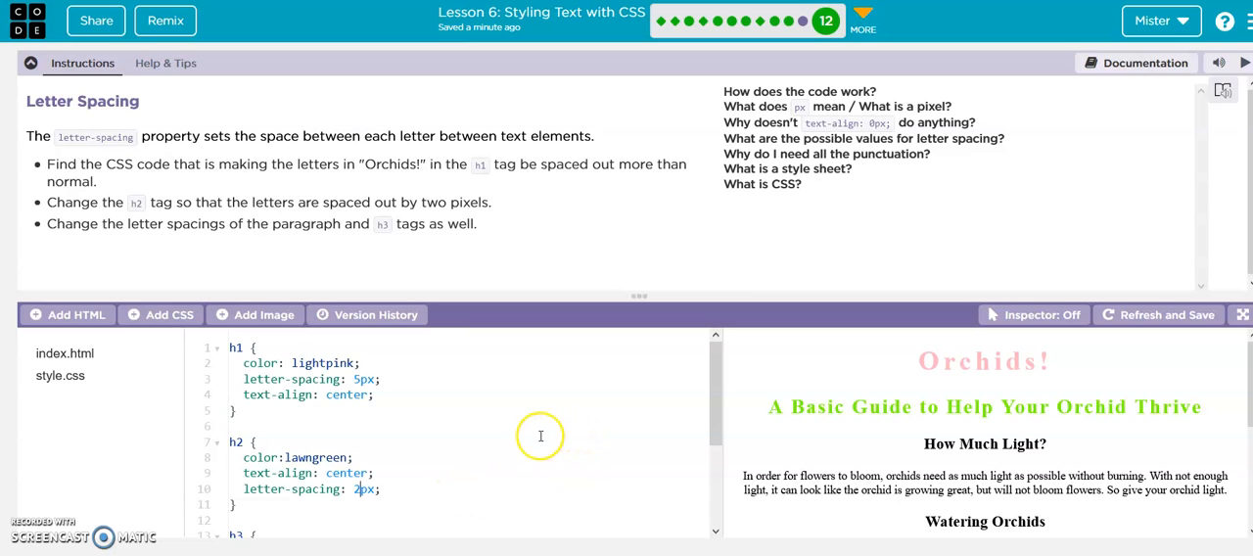
pyautogui.moveTo(490, 408)
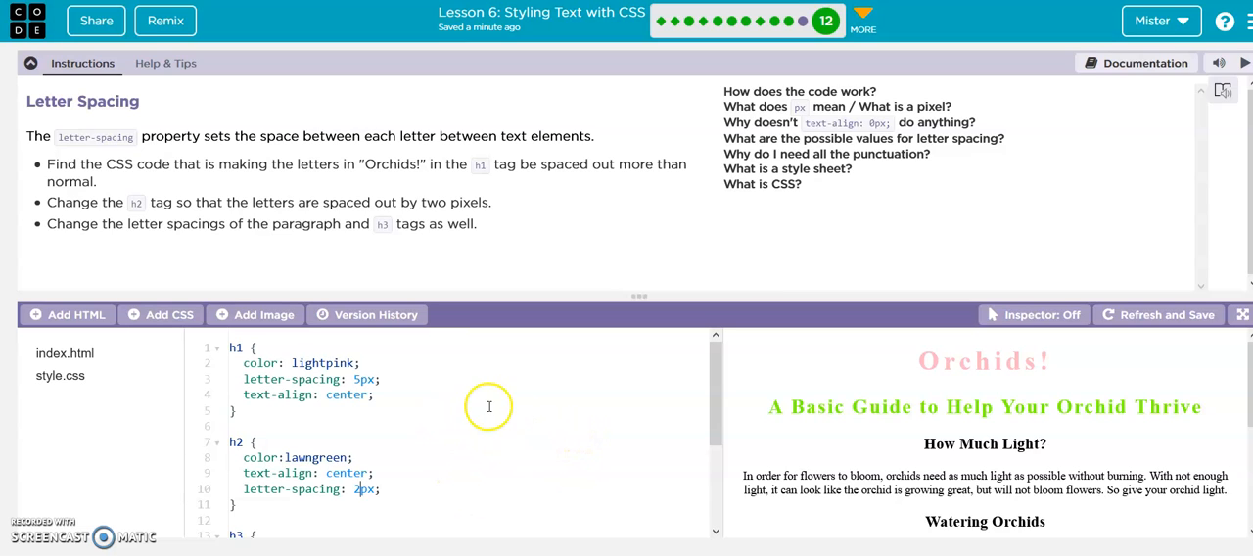
pyautogui.moveTo(607, 427)
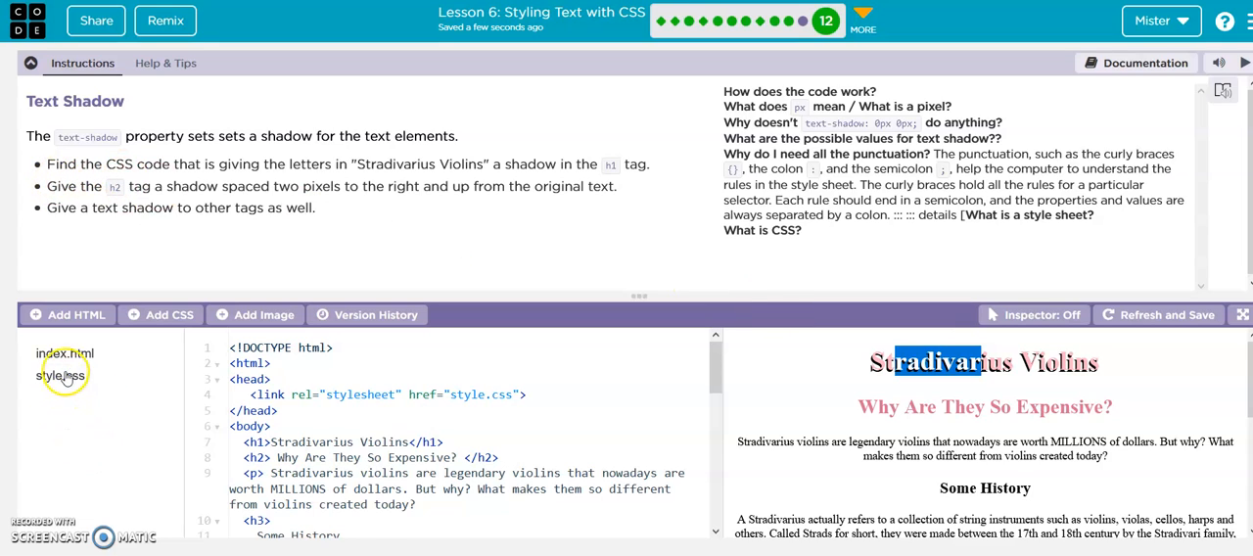
# In style.css, add text-shadow: -2px 2px black; to the h2 rule, matching the h1 shadow
pyautogui.click(59, 376)
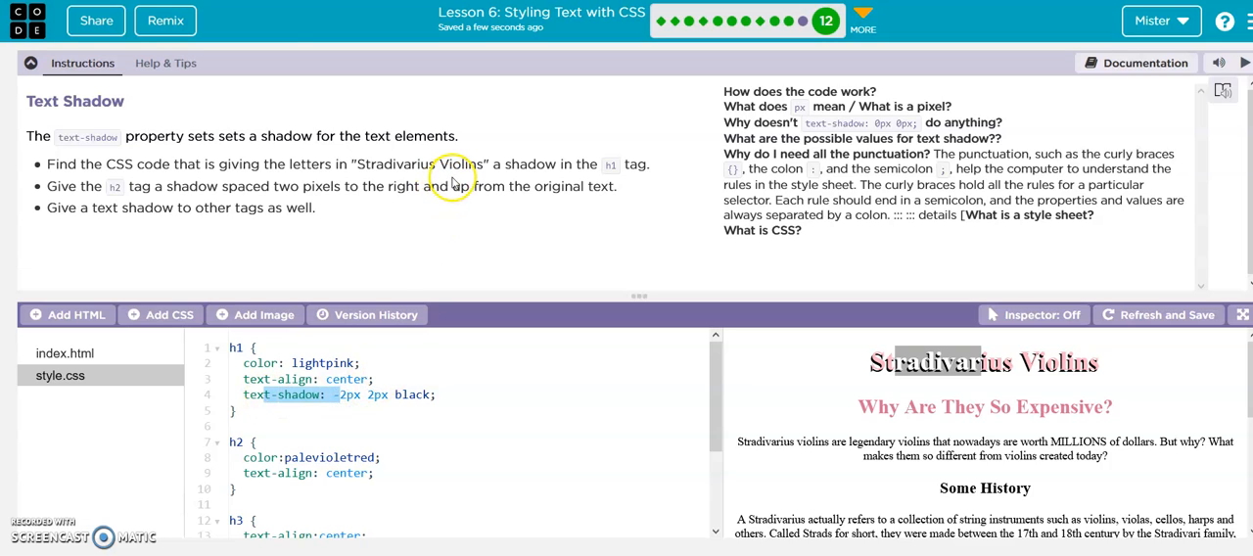
pyautogui.moveTo(98, 192)
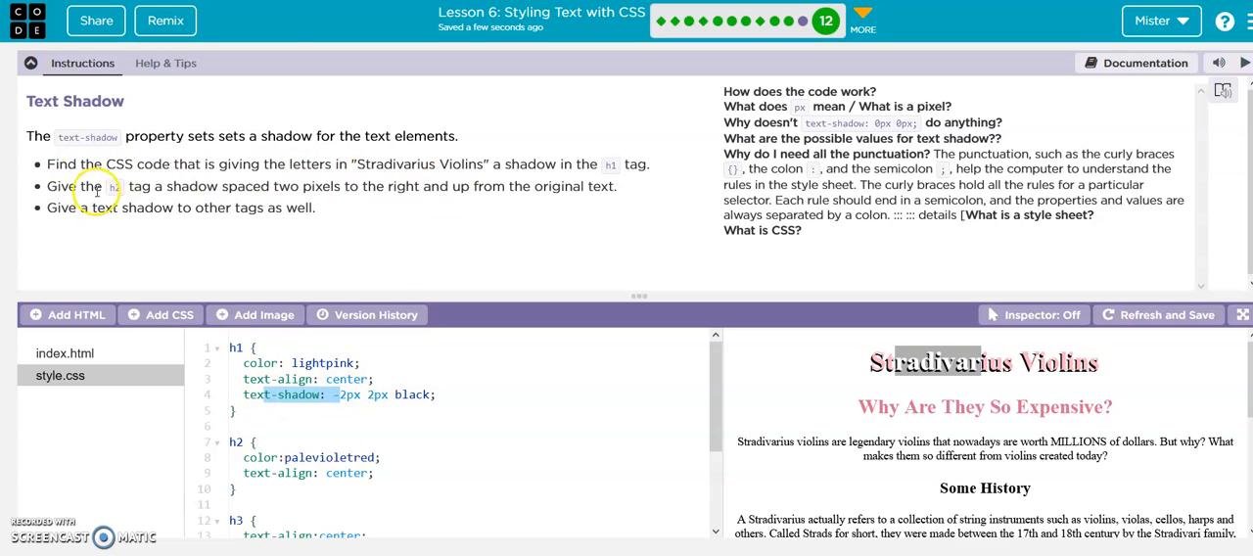
pyautogui.moveTo(283, 188)
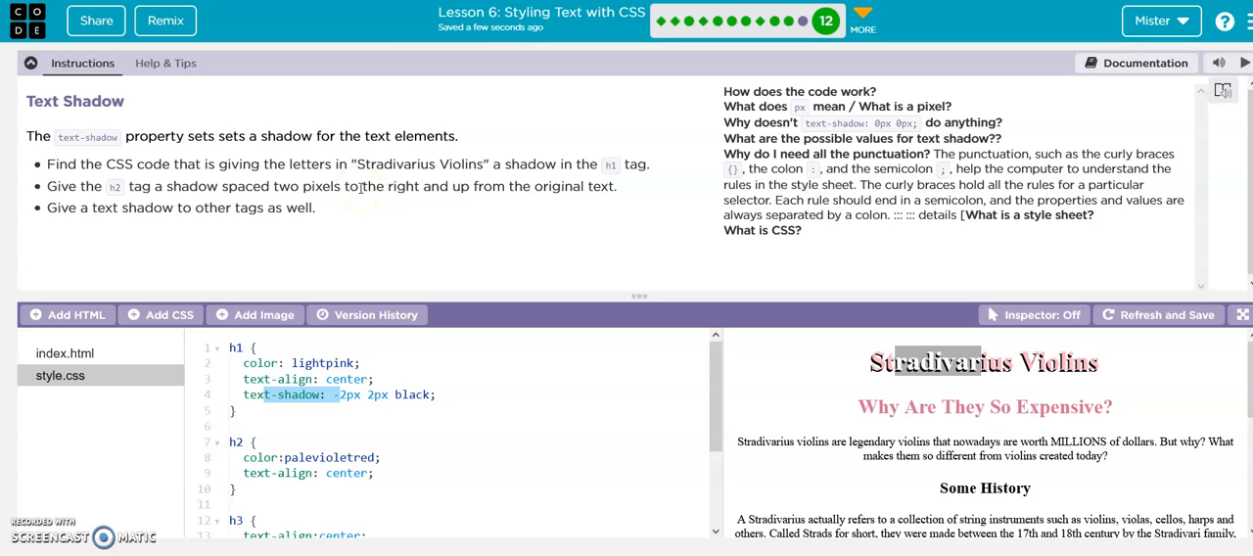
pyautogui.moveTo(262, 233)
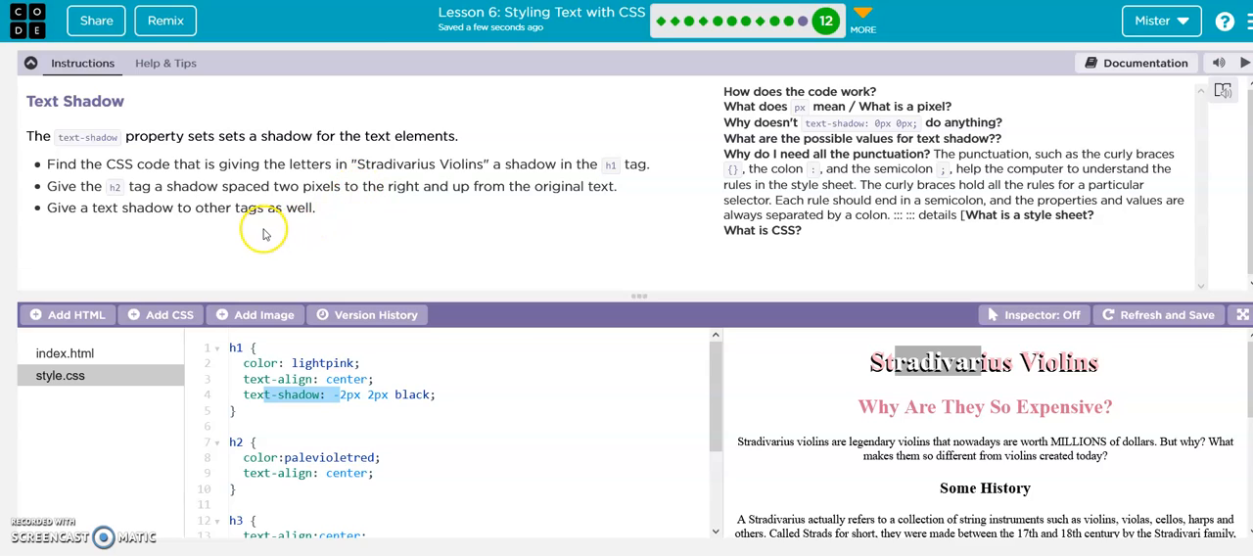
pyautogui.moveTo(259, 485)
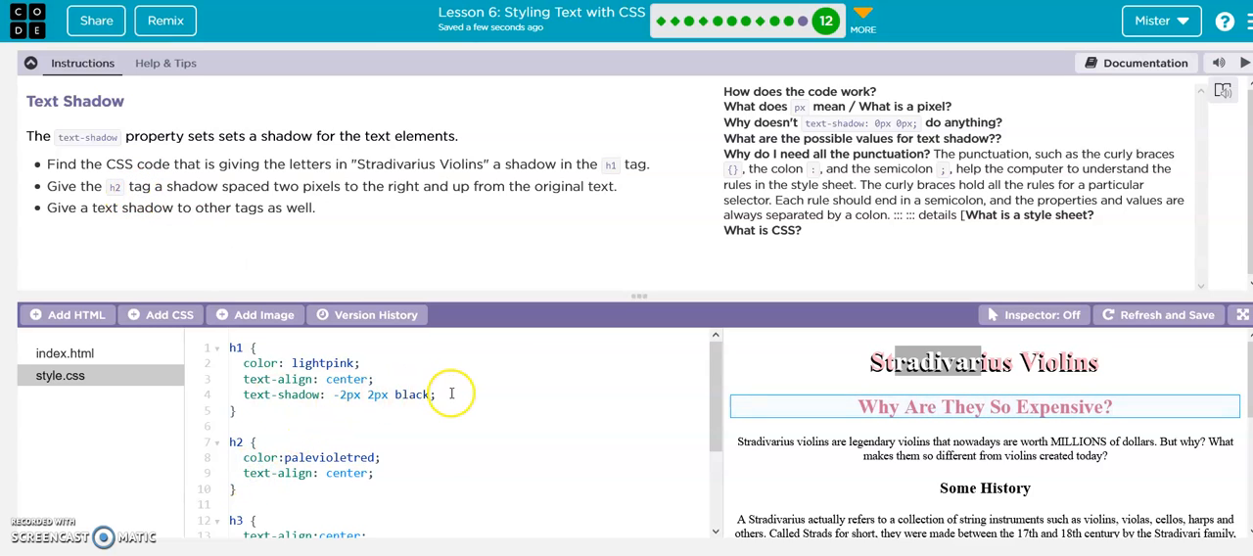
pyautogui.tripleClick(333, 395)
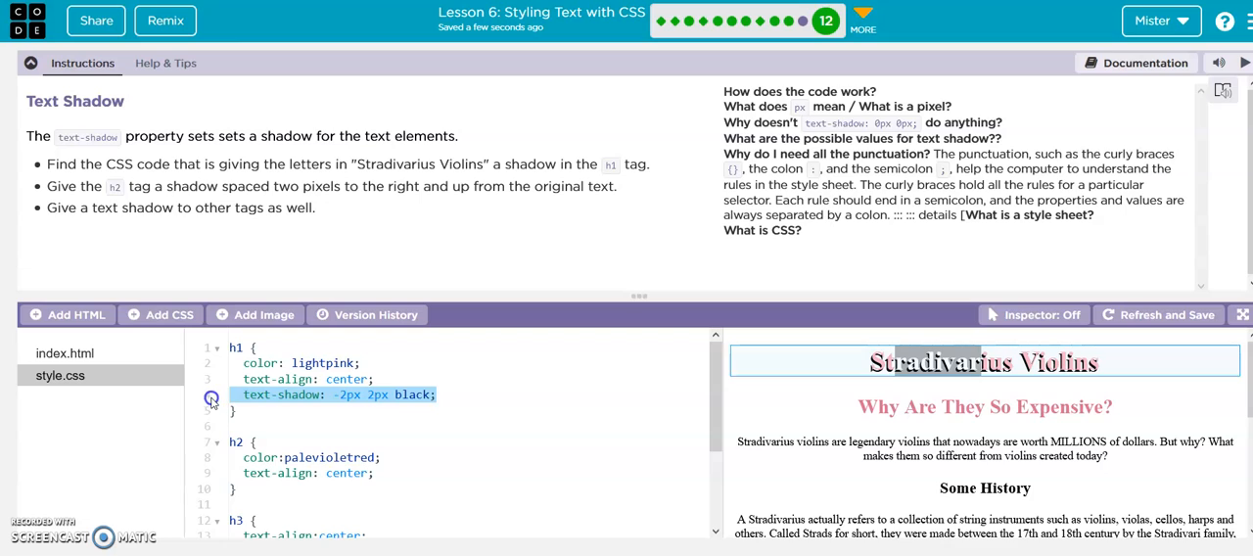
pyautogui.click(297, 396)
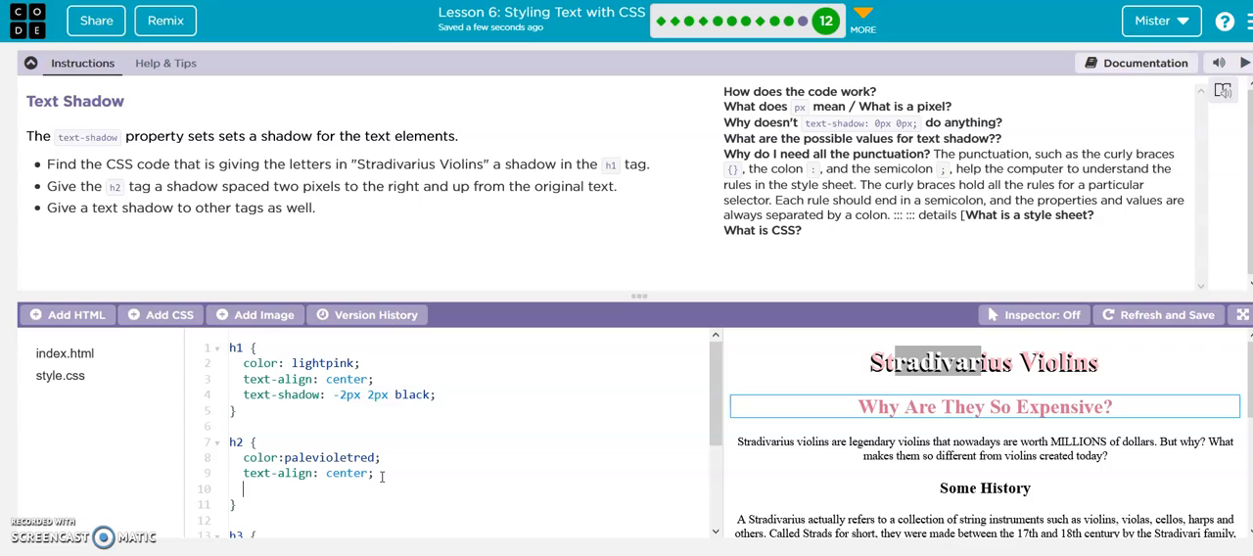
pyautogui.write('text-shadow: -2px 2px black;')
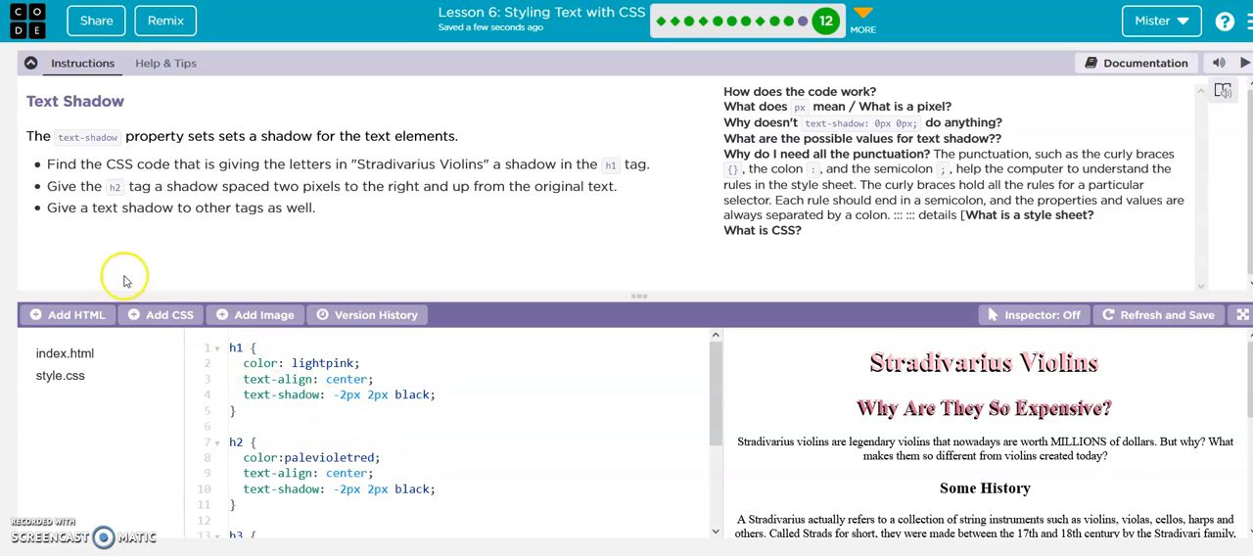
pyautogui.moveTo(337, 207)
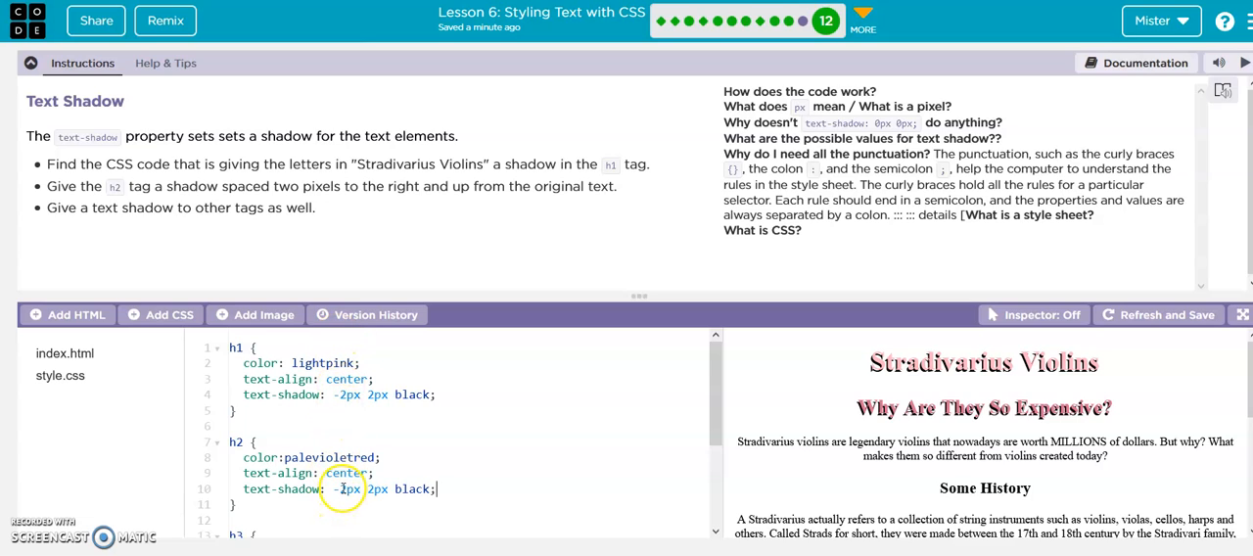
pyautogui.moveTo(356, 490)
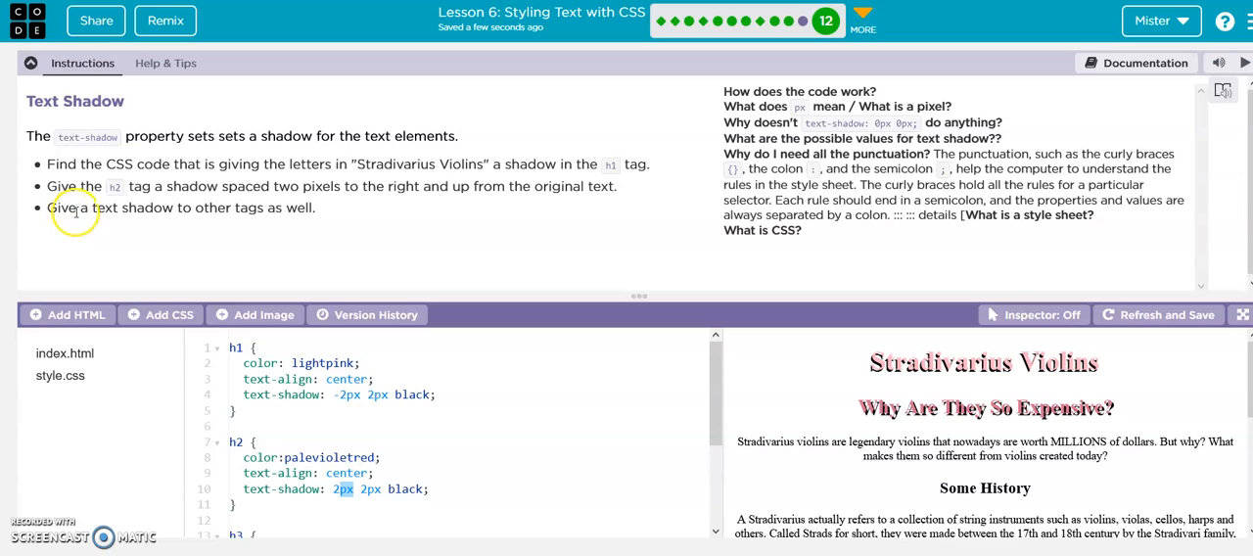
# Add text-shadow: 2px 2px to the h3 rule and change its colour from black to blue
pyautogui.scroll(-3)
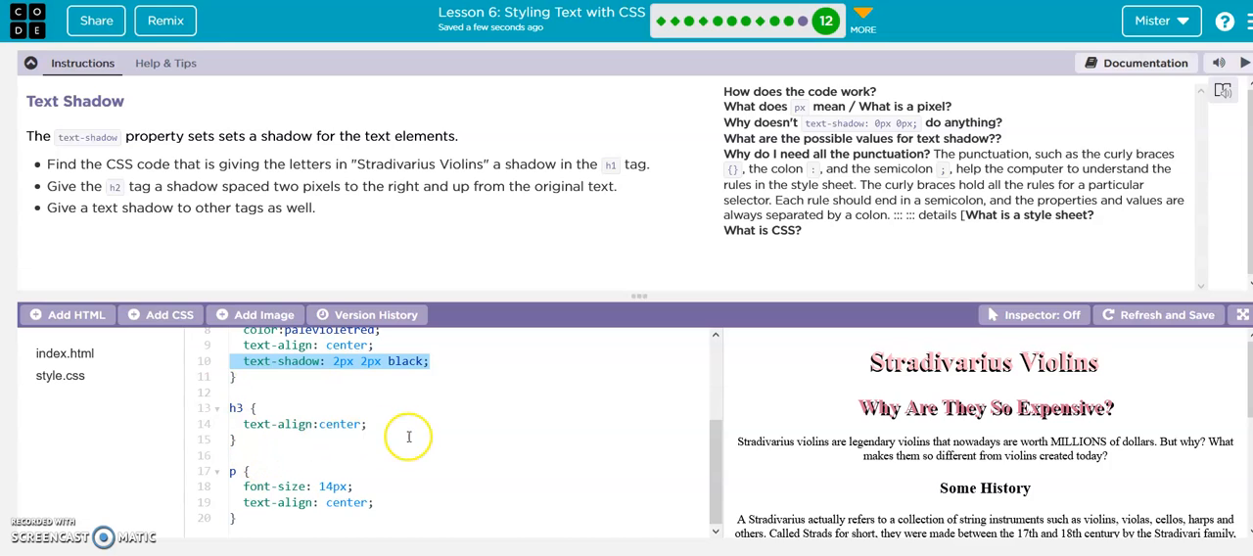
pyautogui.write('text-shadow: 2px 2px black;')
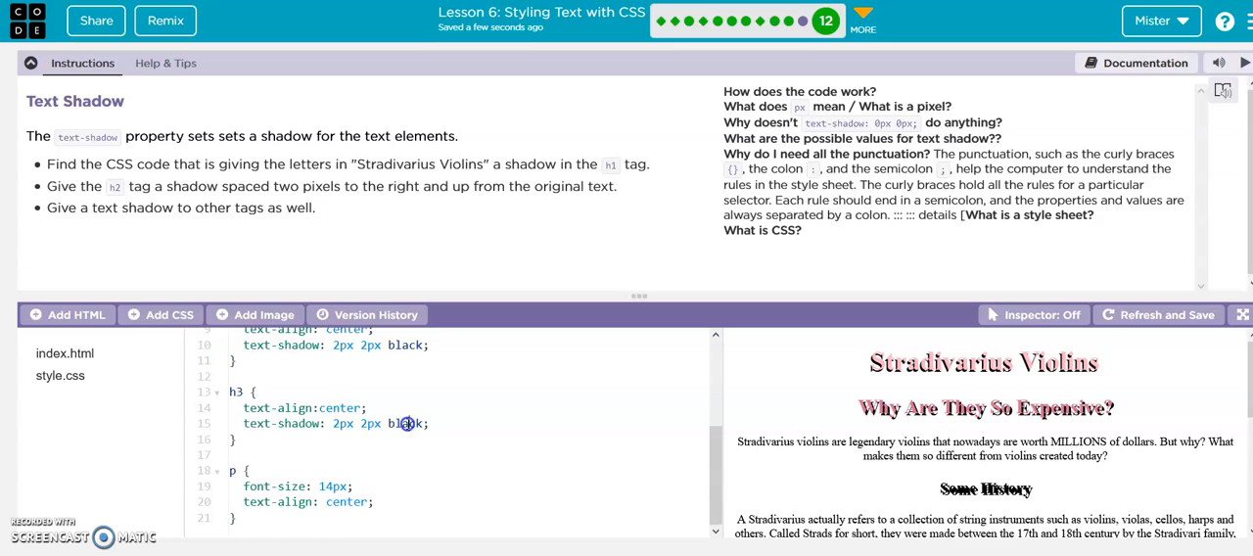
pyautogui.press('Backspace')
pyautogui.write('ue')
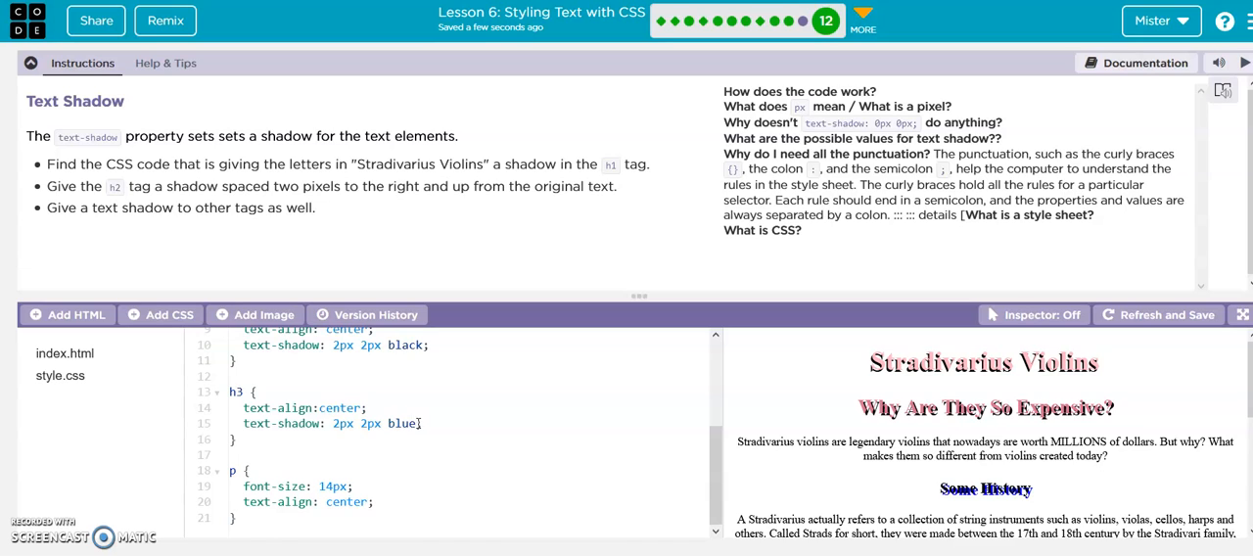
pyautogui.click(387, 501)
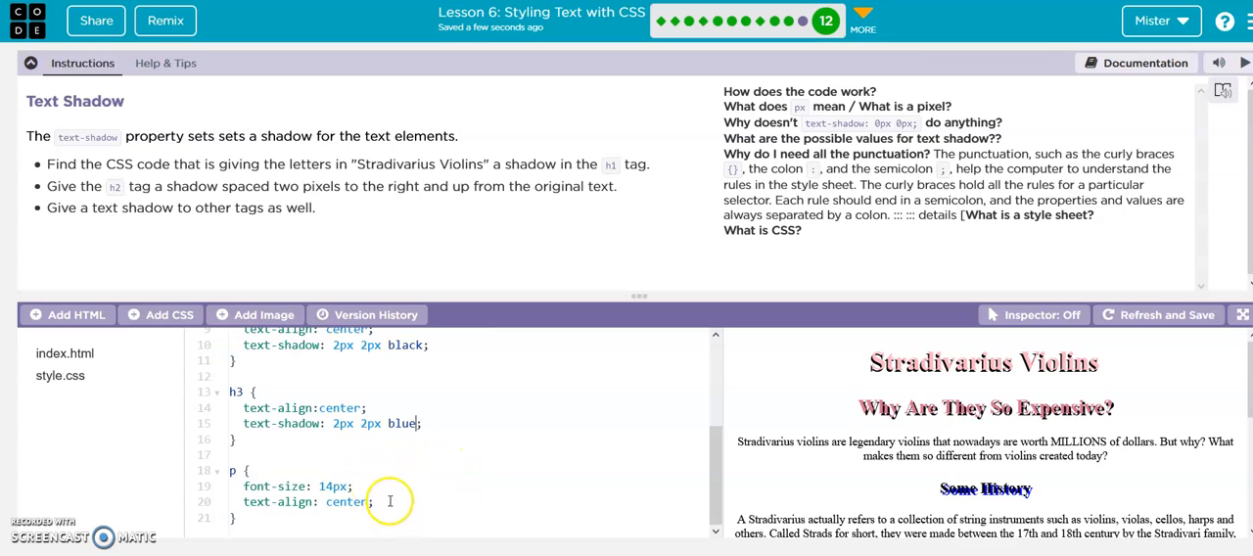
pyautogui.moveTo(186, 215)
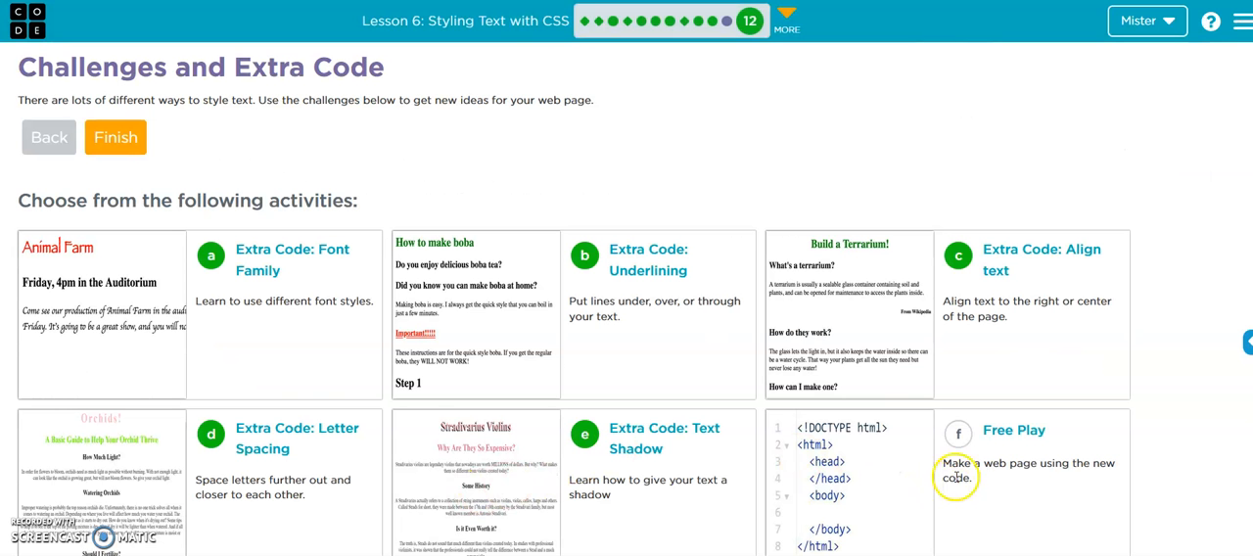
# Scroll the Challenges and Extra Code activities down to reach Free Play
pyautogui.scroll(-3)
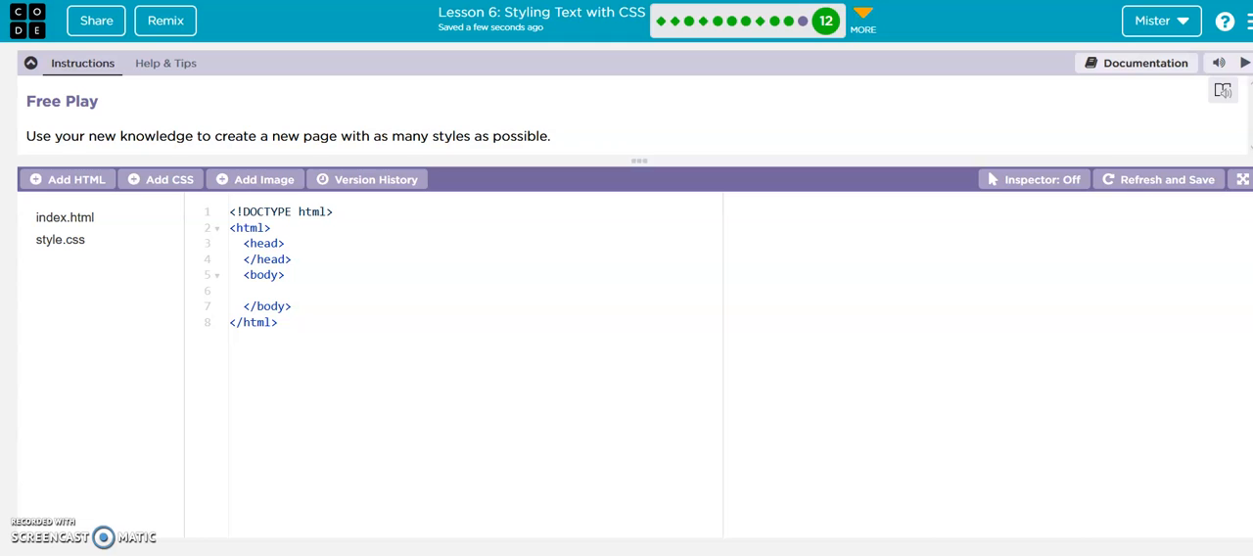
pyautogui.moveTo(172, 247)
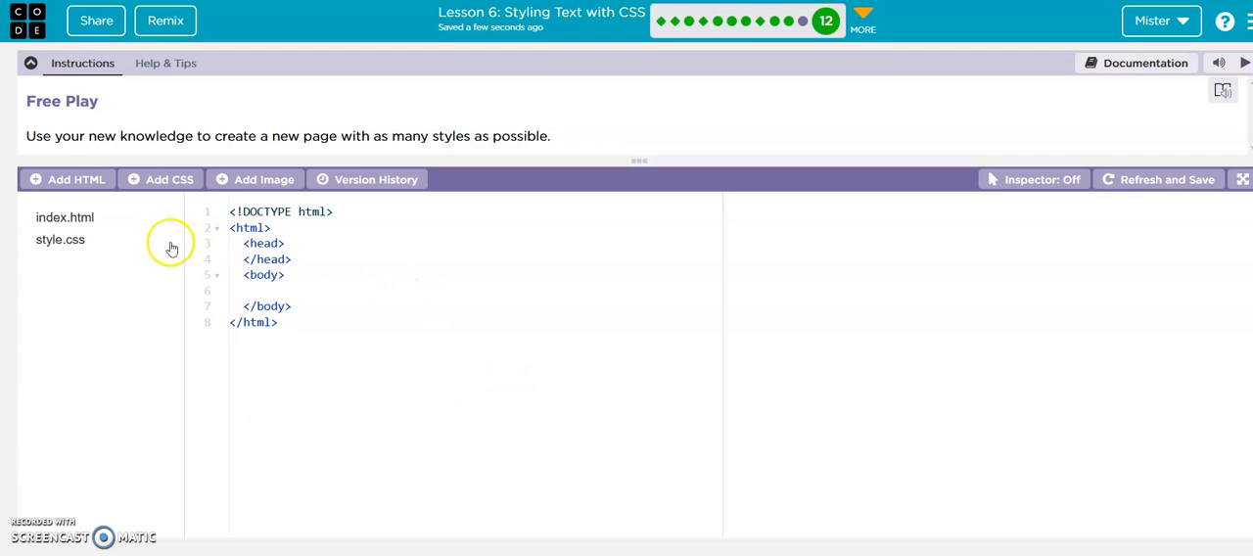
pyautogui.moveTo(180, 312)
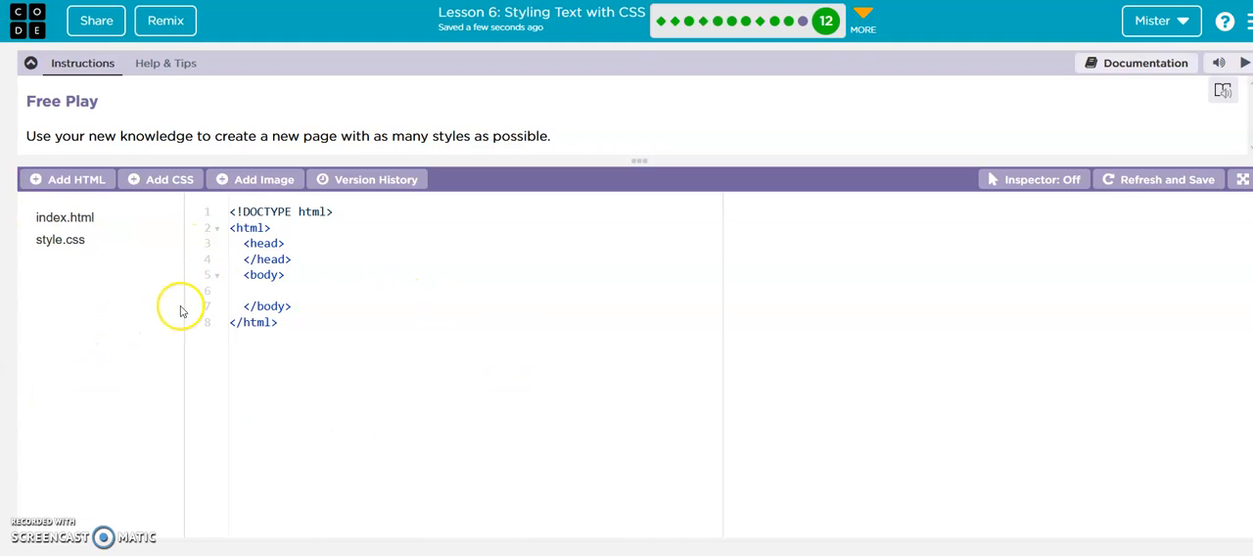
pyautogui.moveTo(286, 247)
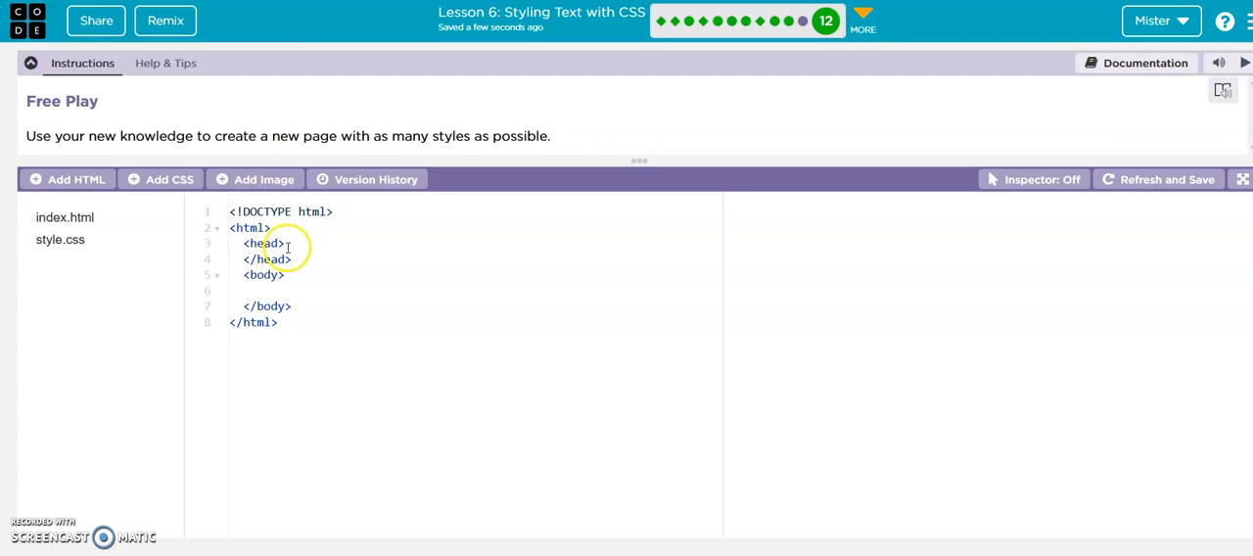
# Write <link rel="stylesheet" href="style.css"> in the head using the autocomplete suggestions
pyautogui.press('Enter')
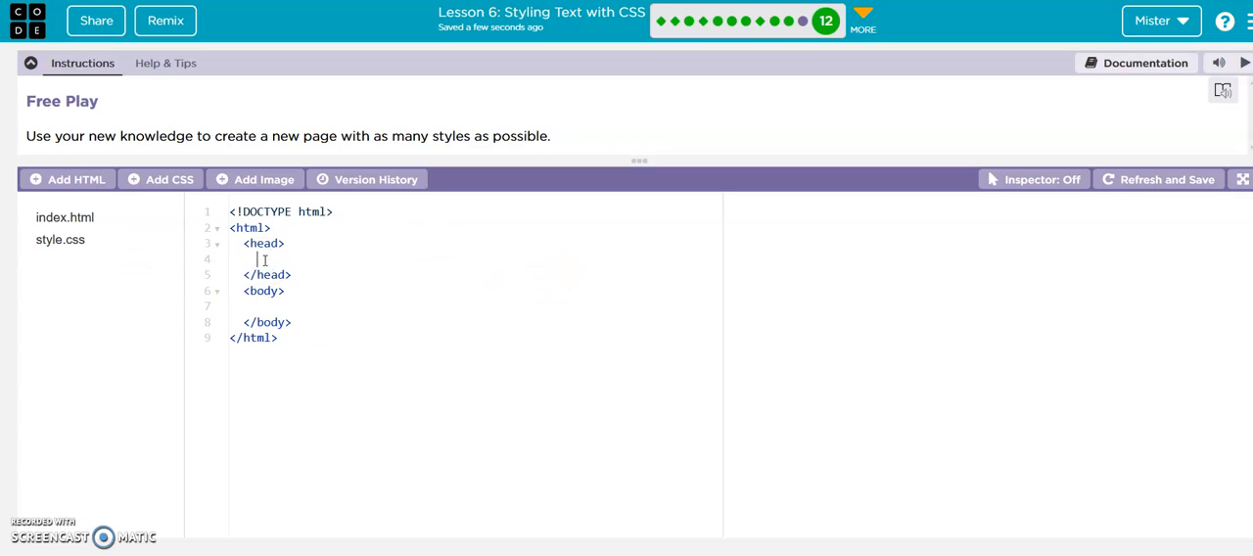
pyautogui.write('<')
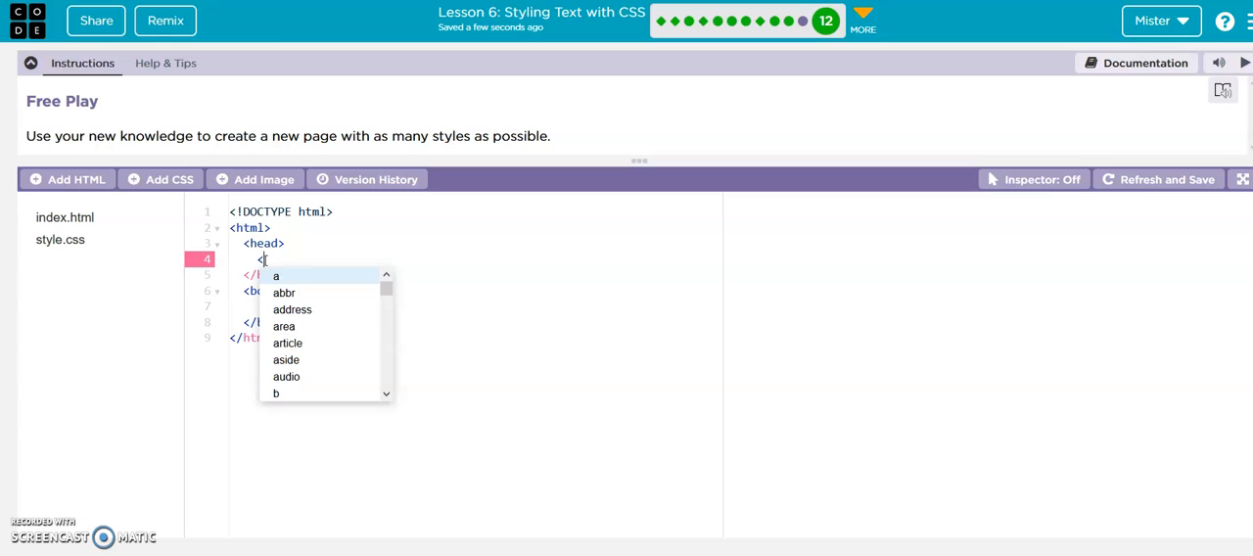
pyautogui.write('li')
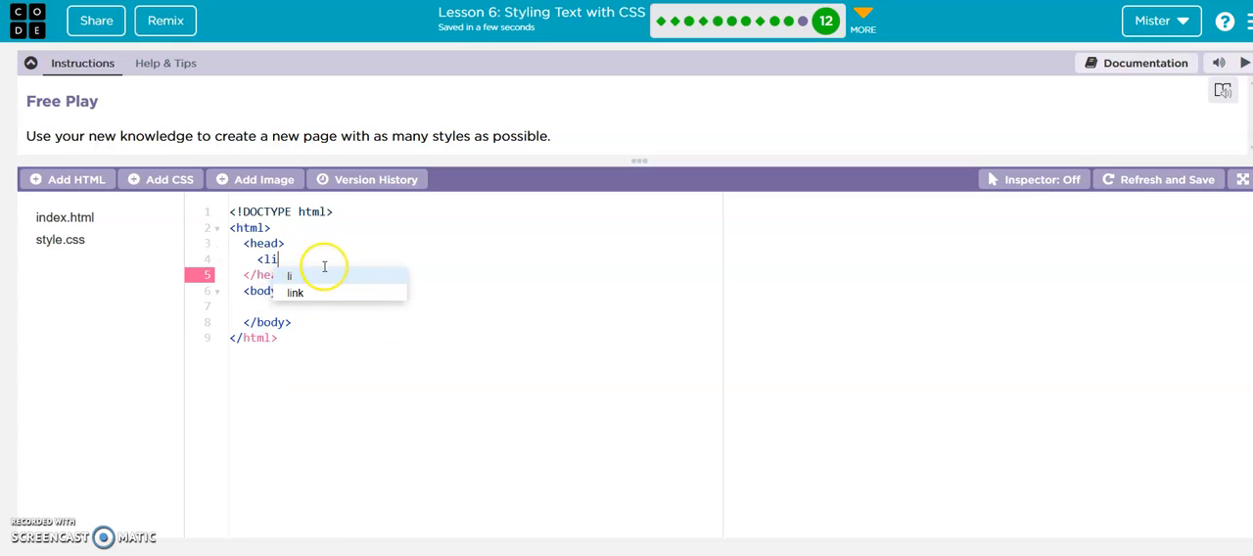
pyautogui.click(294, 294)
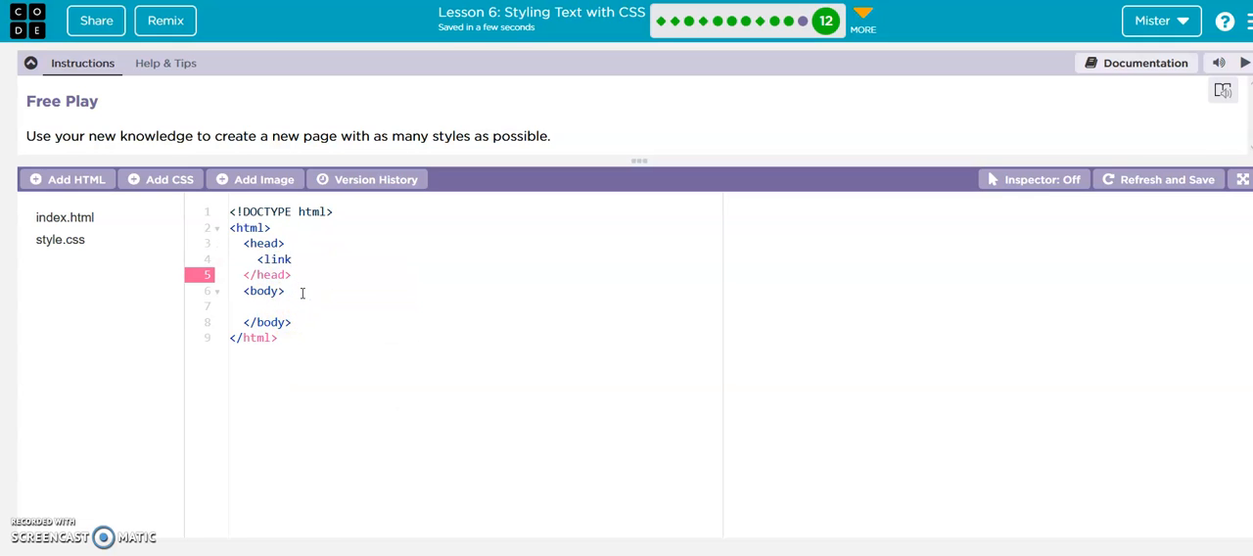
pyautogui.write('r')
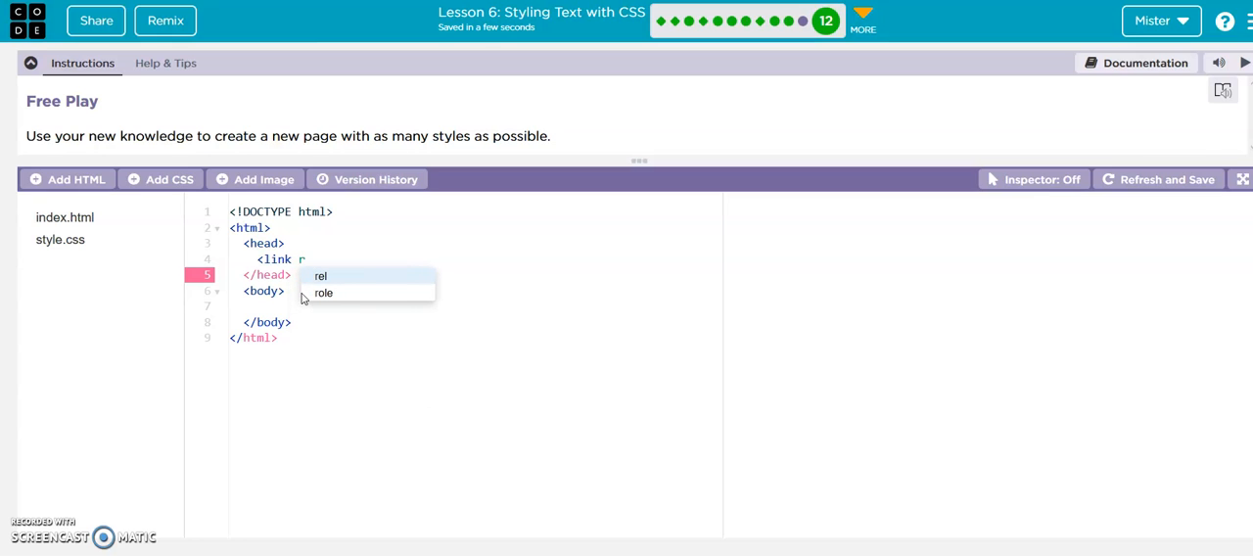
pyautogui.click(321, 274)
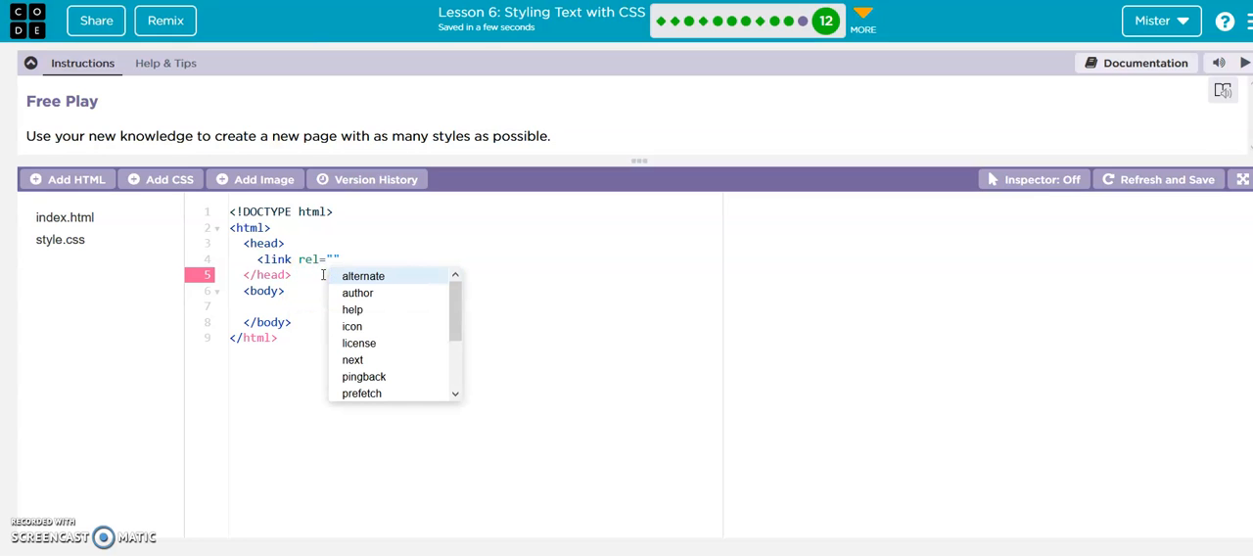
pyautogui.write('stylesheet')
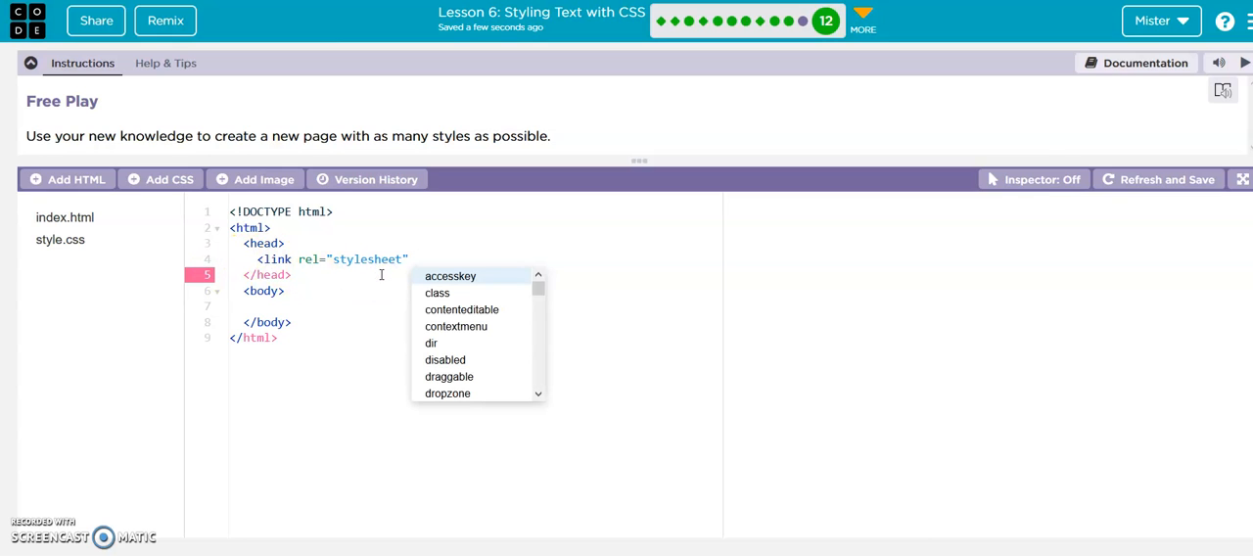
pyautogui.write('h')
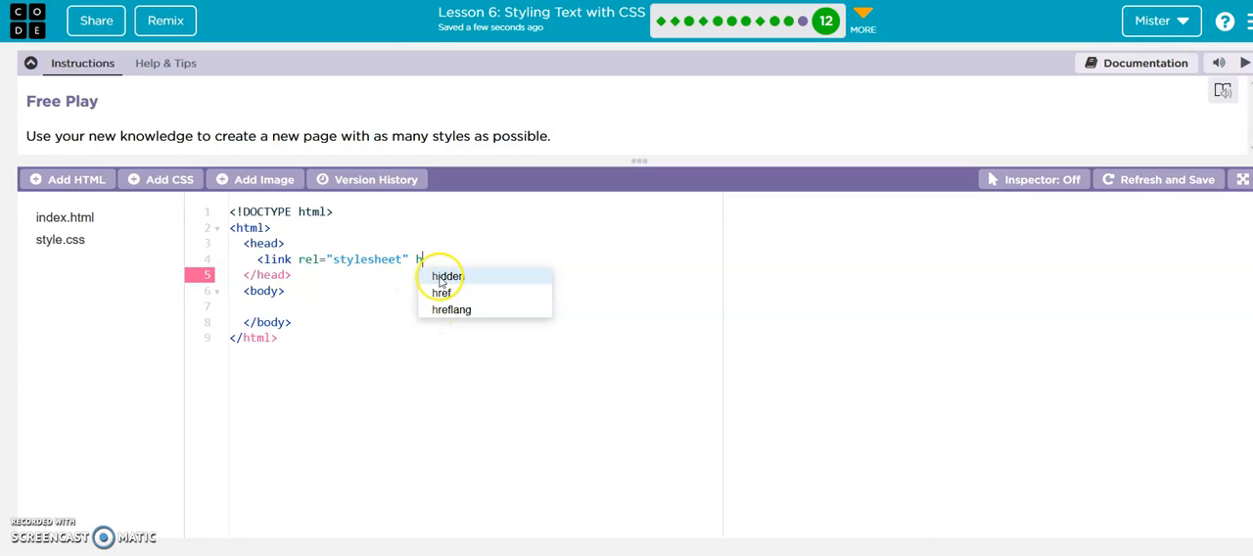
pyautogui.click(443, 293)
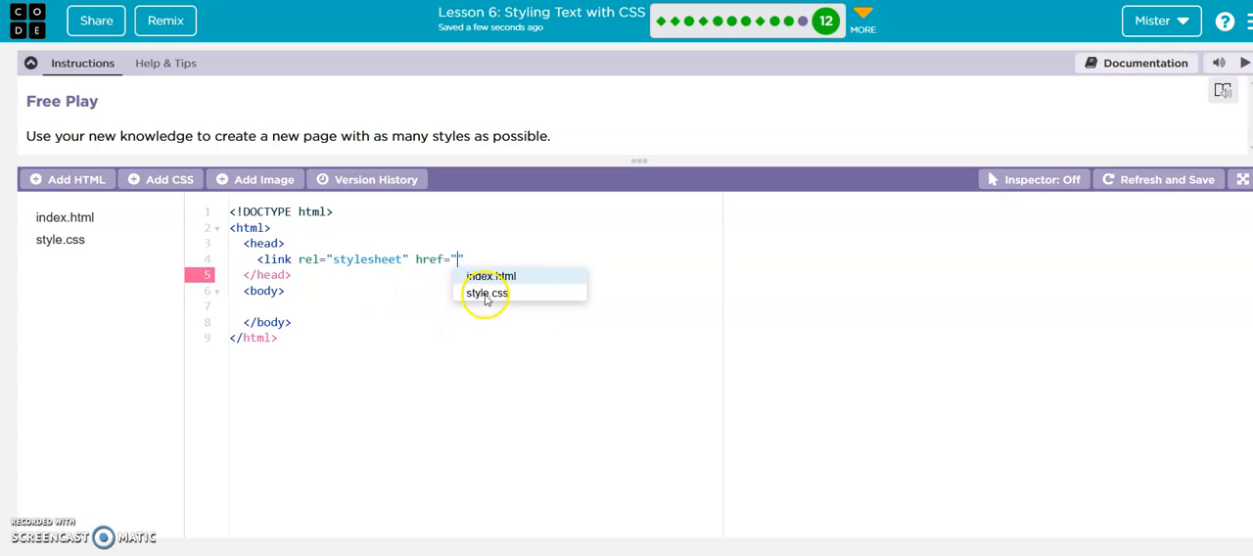
pyautogui.click(486, 293)
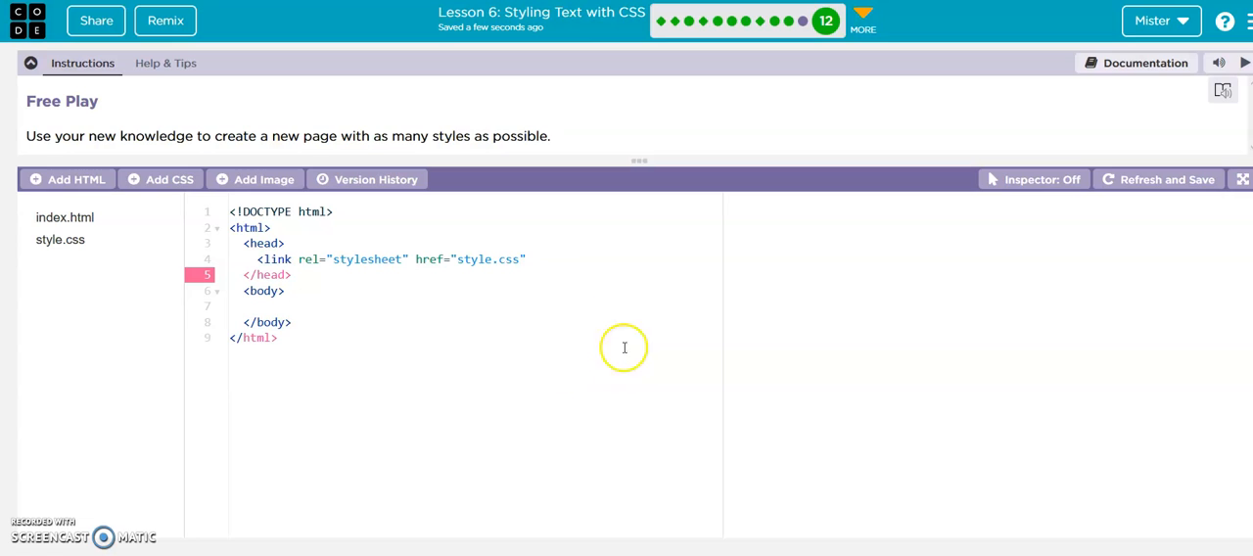
pyautogui.moveTo(564, 211)
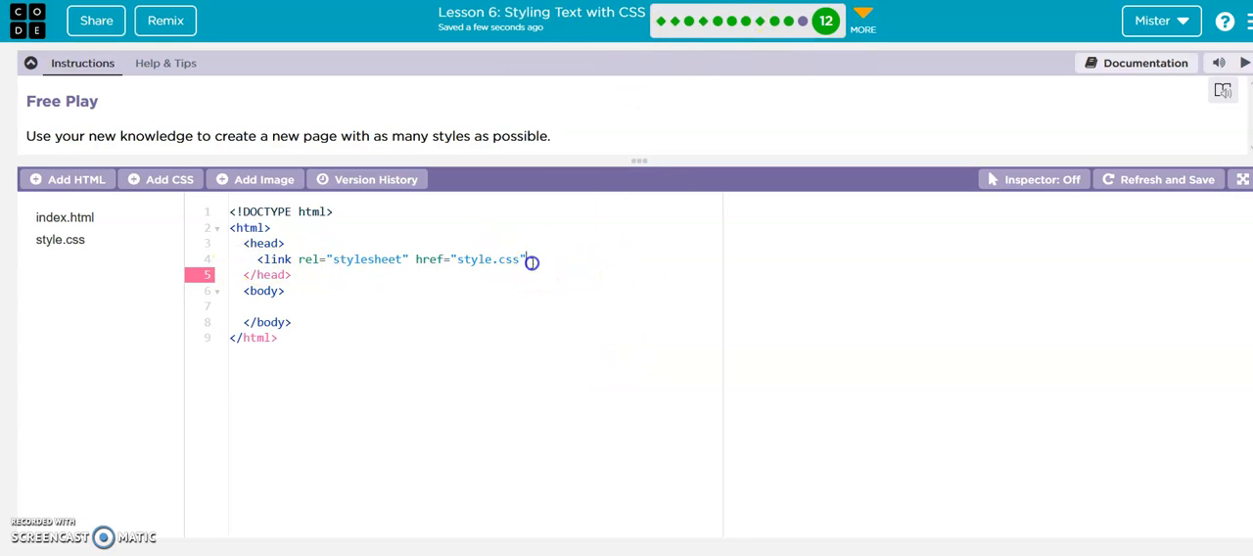
pyautogui.moveTo(255, 258); pyautogui.dragTo(526, 258)
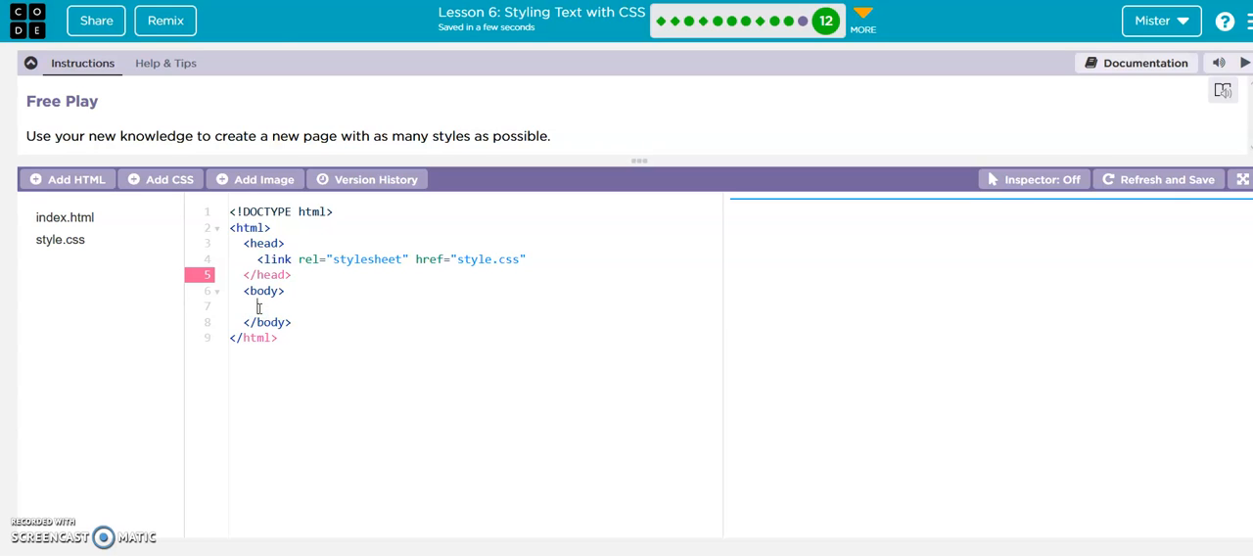
# Write <h1>This class is great!</h1> in the page body
pyautogui.write('<')
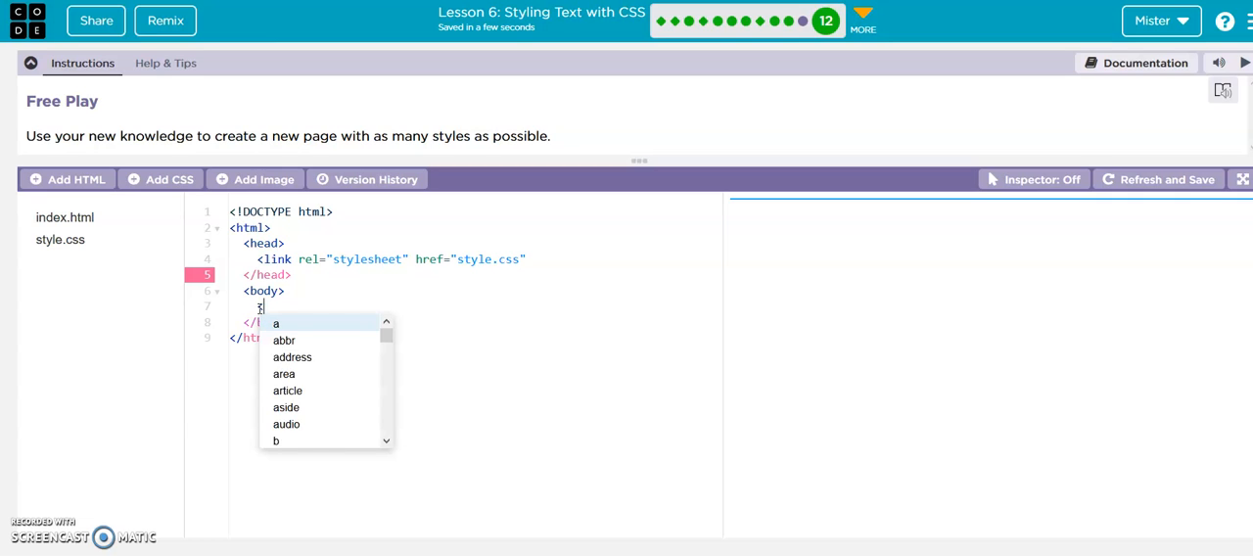
pyautogui.write('h1')
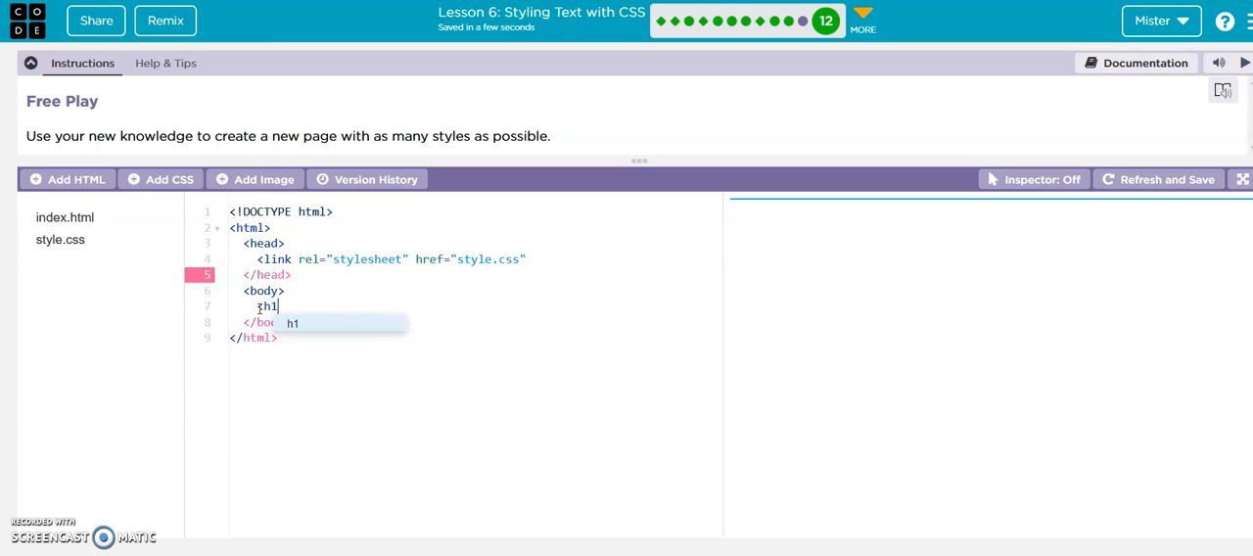
pyautogui.write('>')
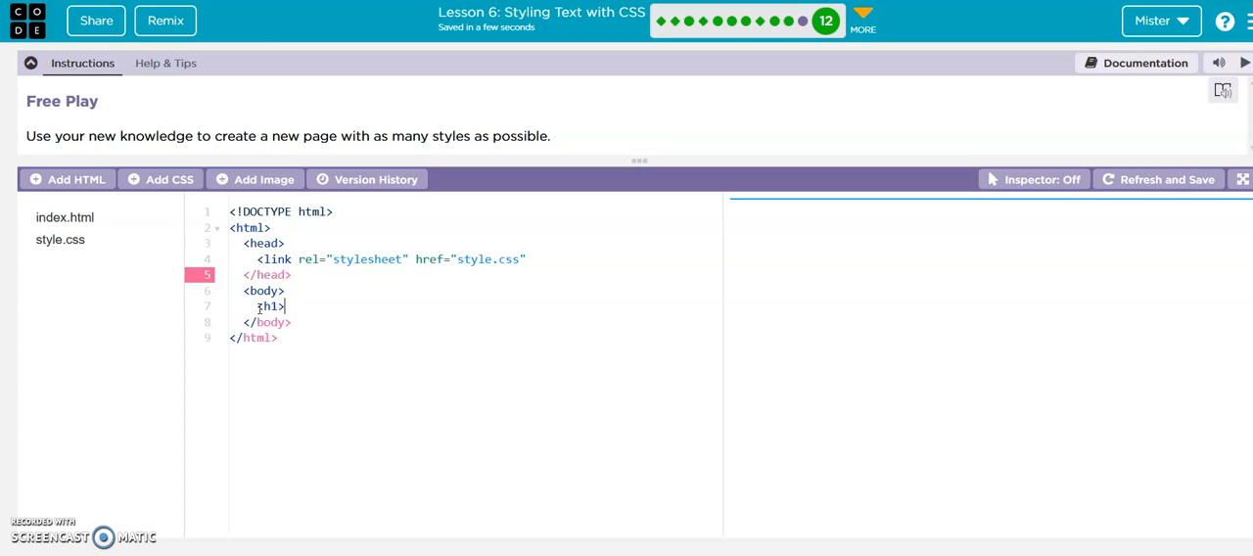
pyautogui.write('This class is')
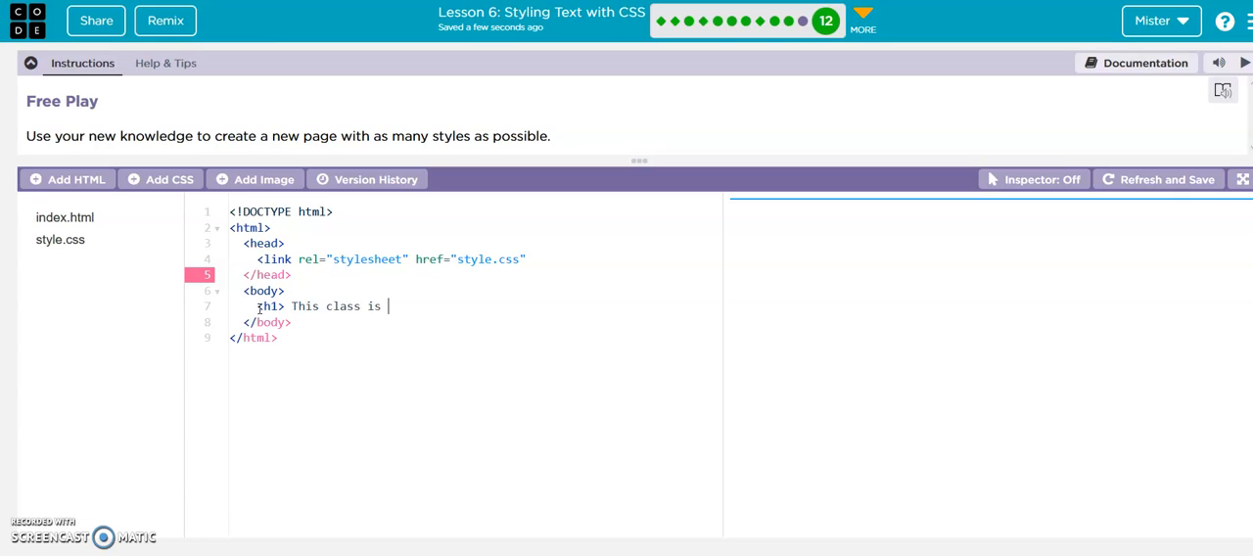
pyautogui.write('great!')
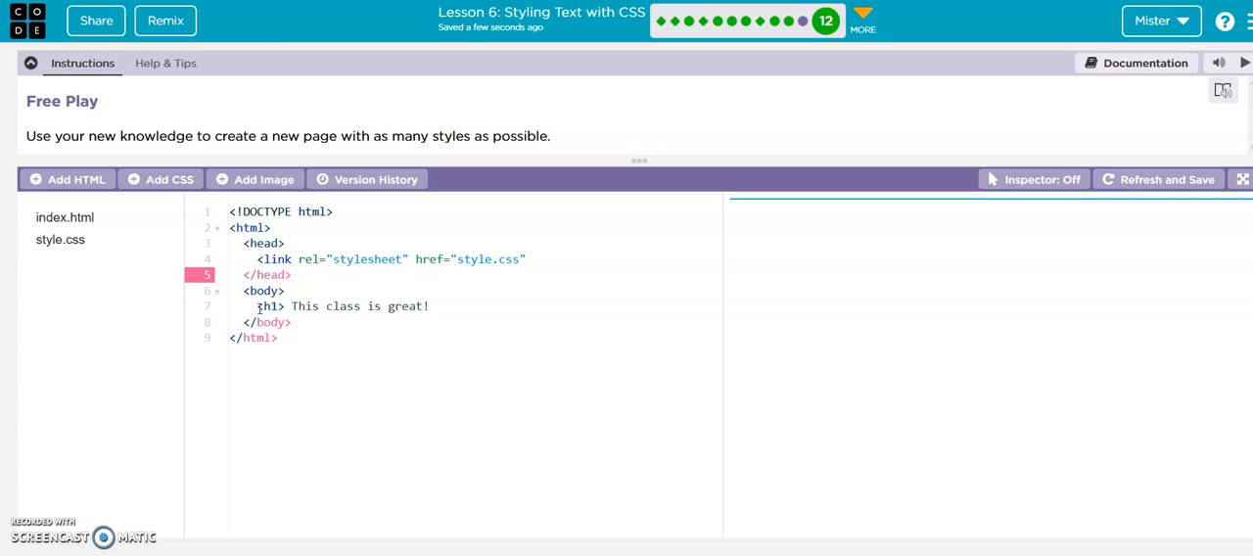
pyautogui.write('<')
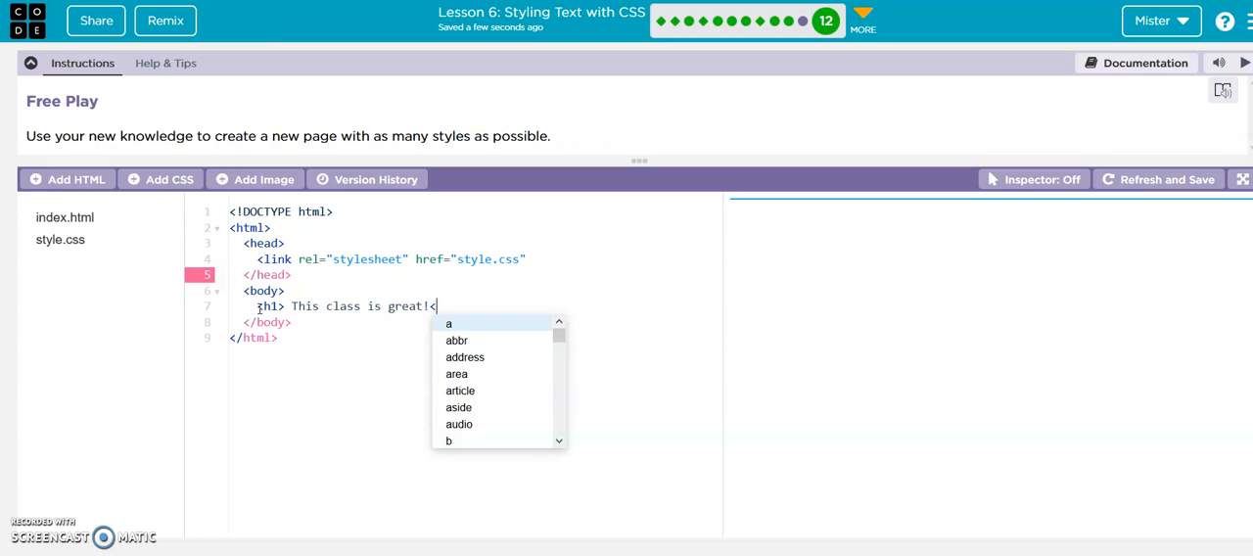
pyautogui.write('/h')
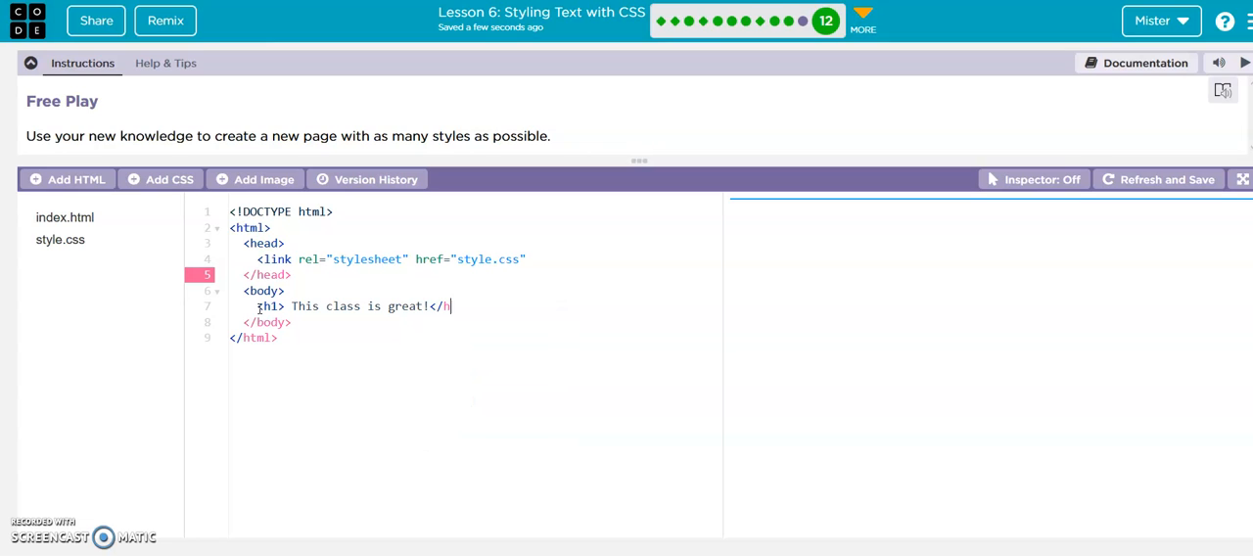
pyautogui.write('1')
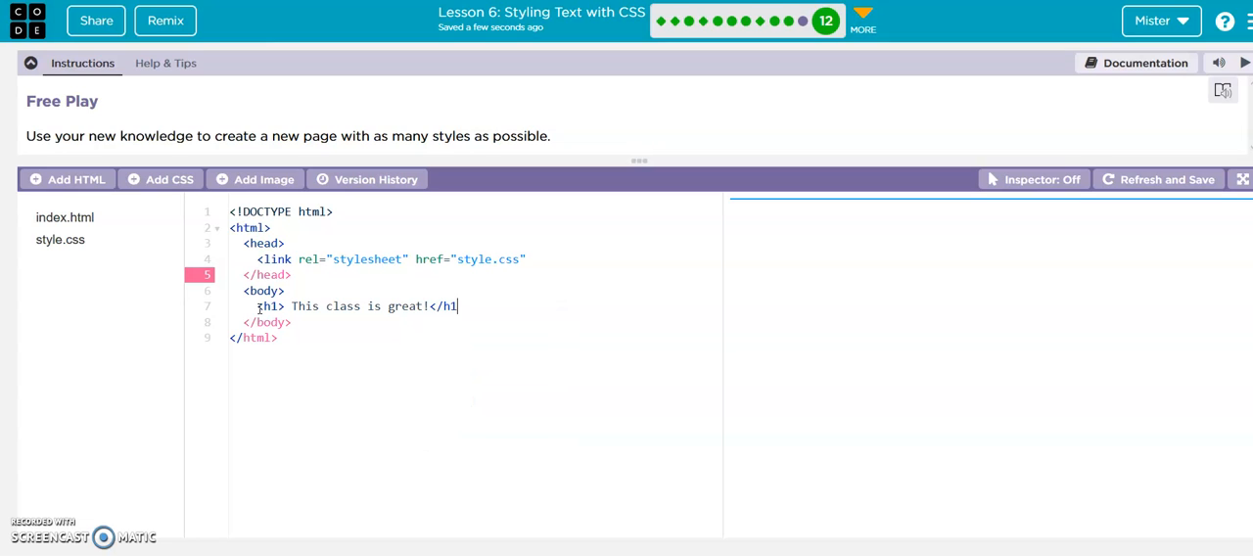
pyautogui.moveTo(620, 349)
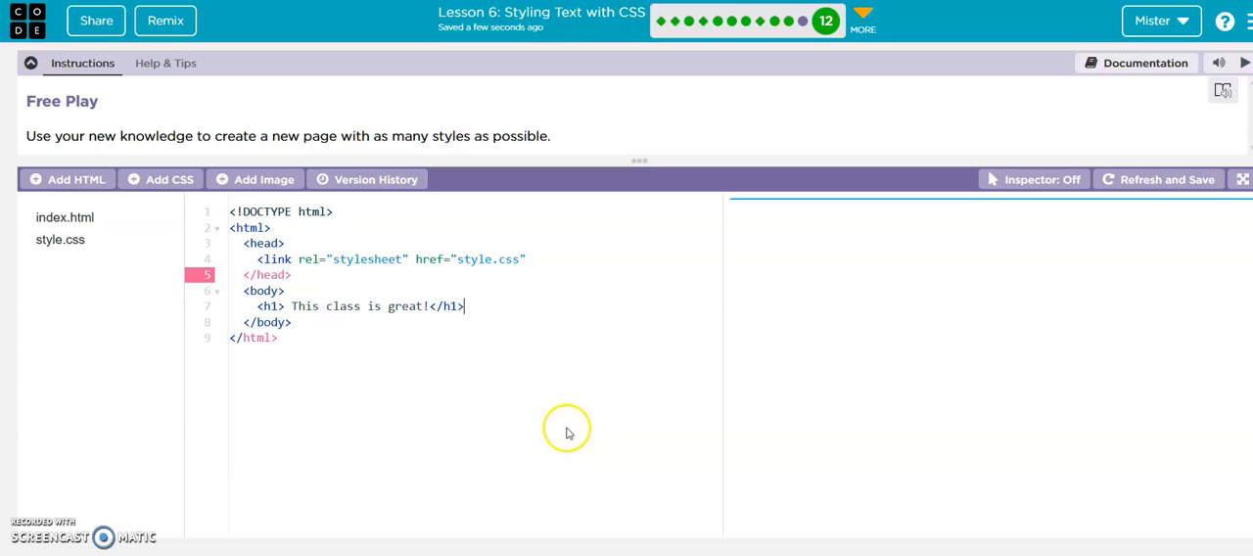
pyautogui.moveTo(576, 284)
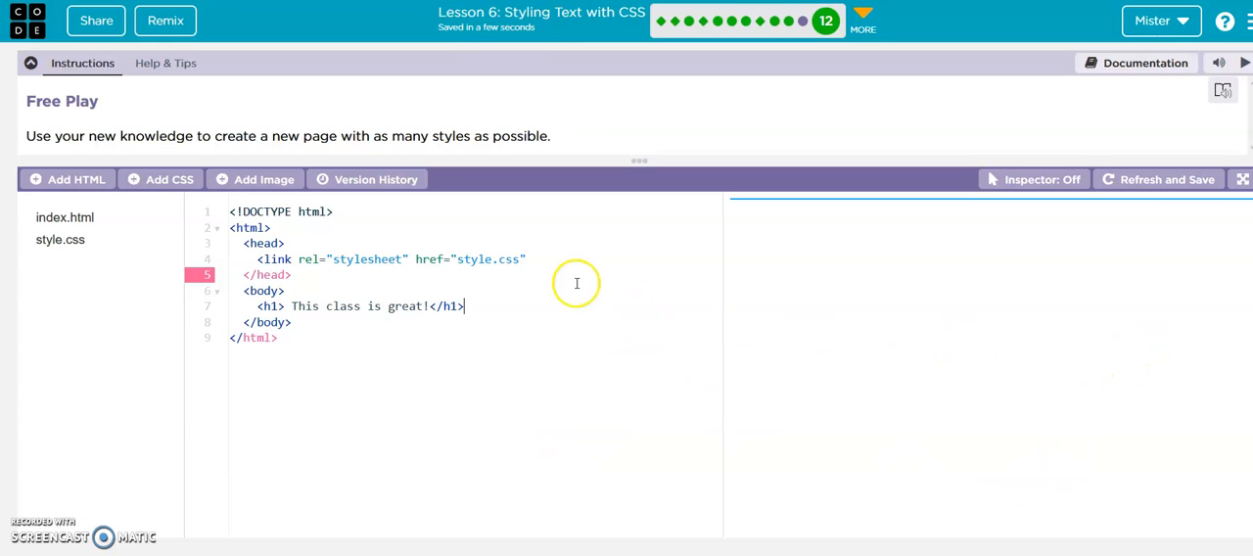
pyautogui.moveTo(380, 297)
pyautogui.write('>')
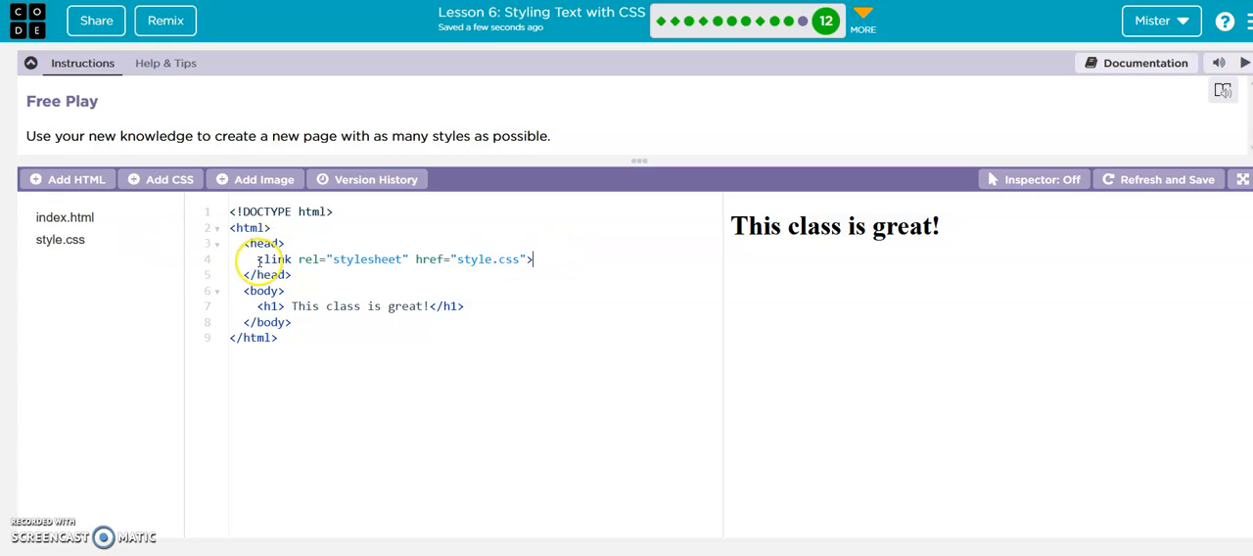
pyautogui.moveTo(306, 332)
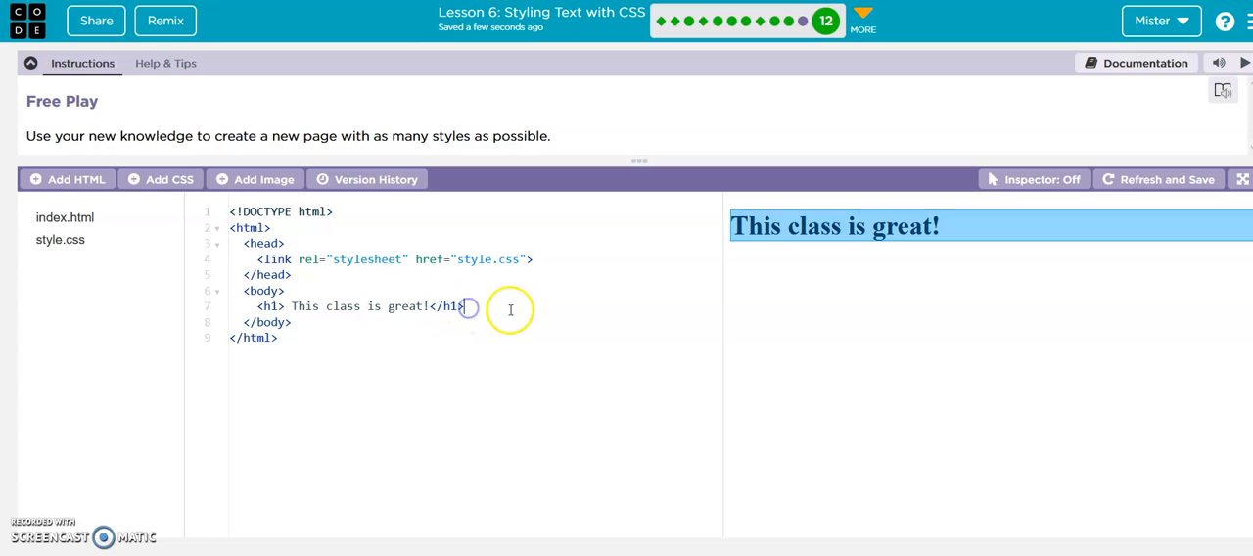
# Begin a <p> paragraph tag on a new line below the heading
pyautogui.press('Enter')
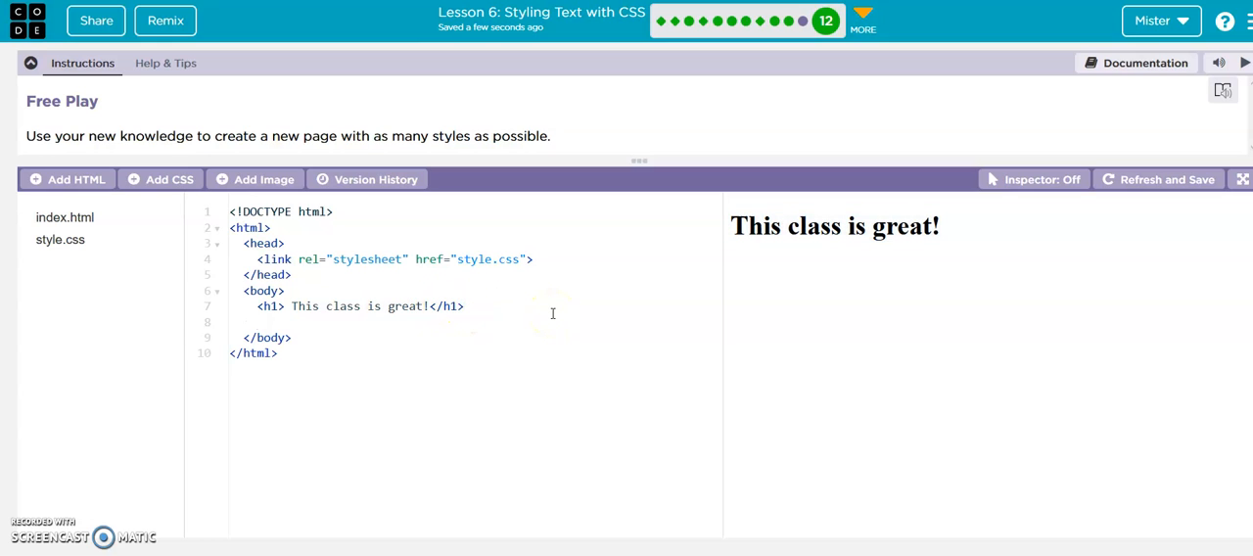
pyautogui.write('<p>')
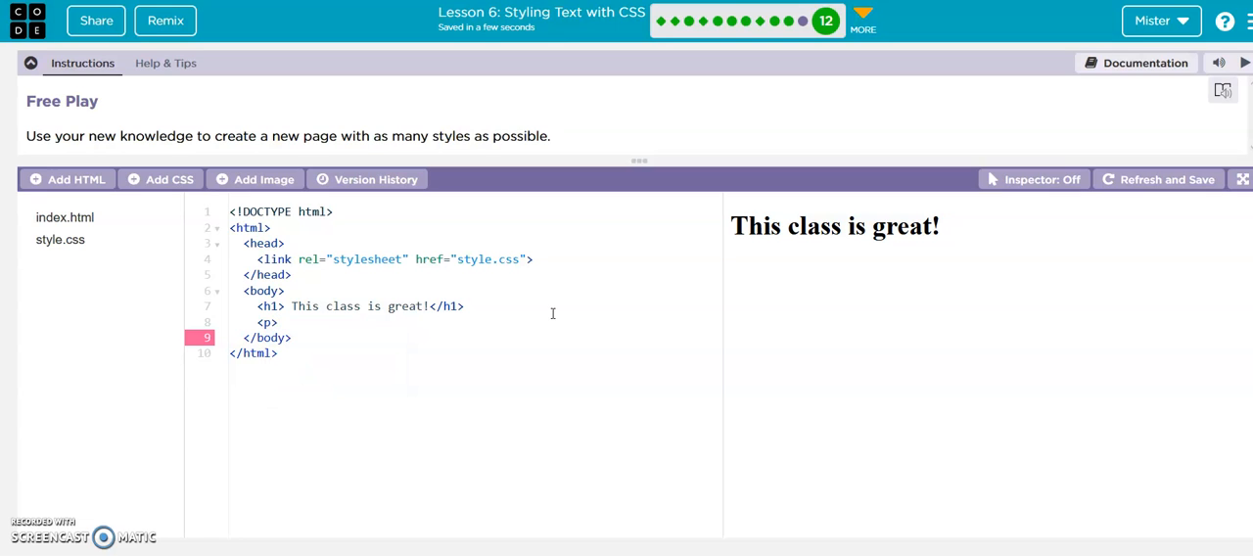
# Fill the paragraph with I live to code!, correcting the typo, and begin its closing tag
pyautogui.write('I live')
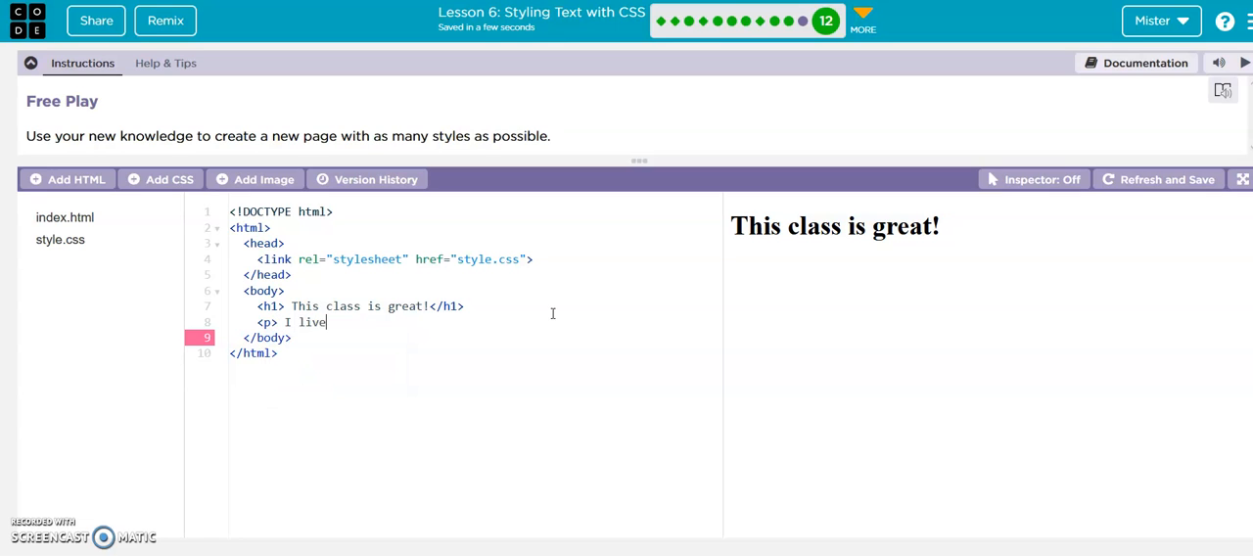
pyautogui.press('Backspace')
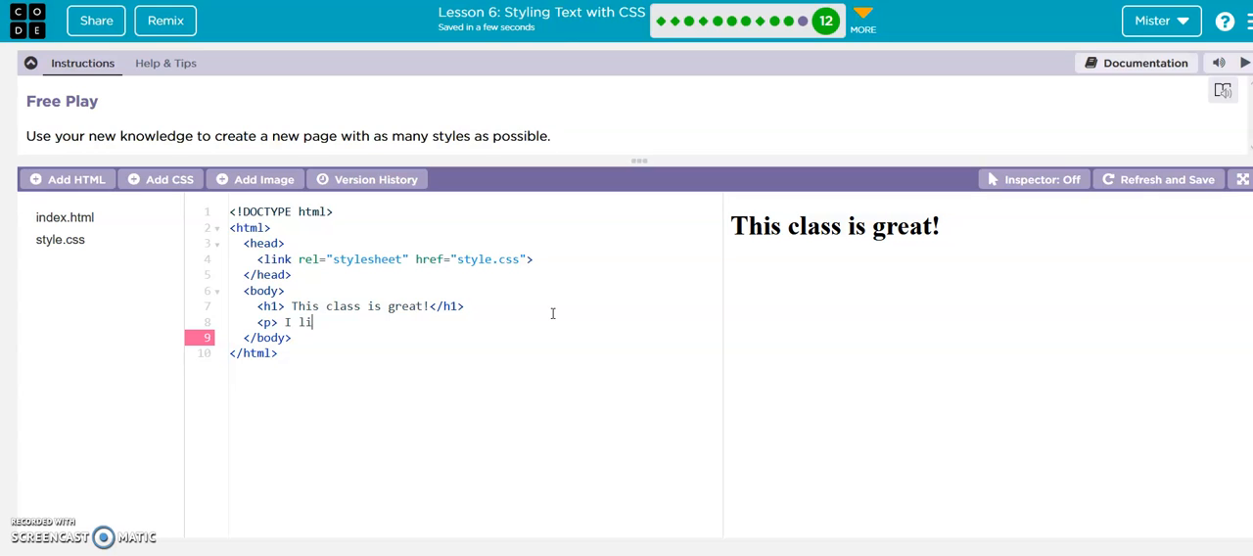
pyautogui.write('ve to code!')
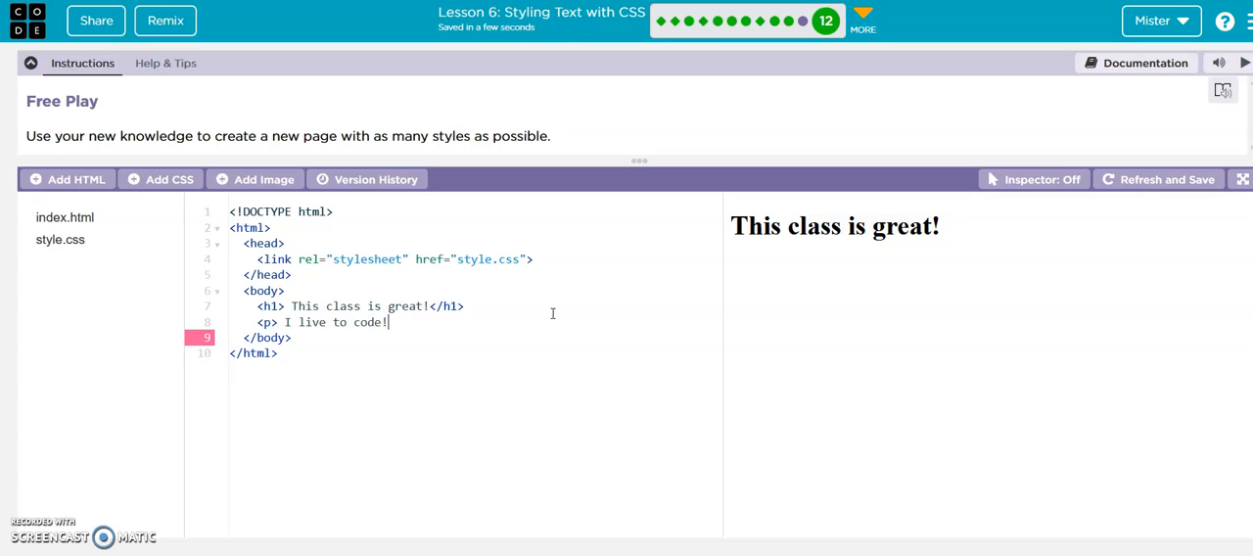
pyautogui.write('</p>')
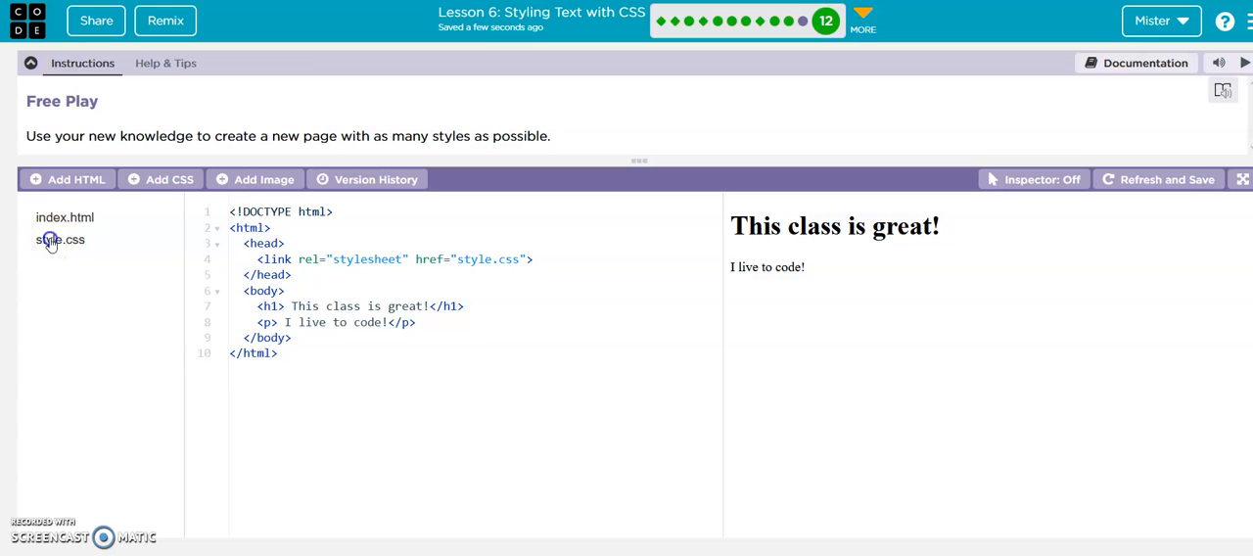
# Start an h1 rule in style.css with color: brown chosen from autocomplete
pyautogui.click(58, 238)
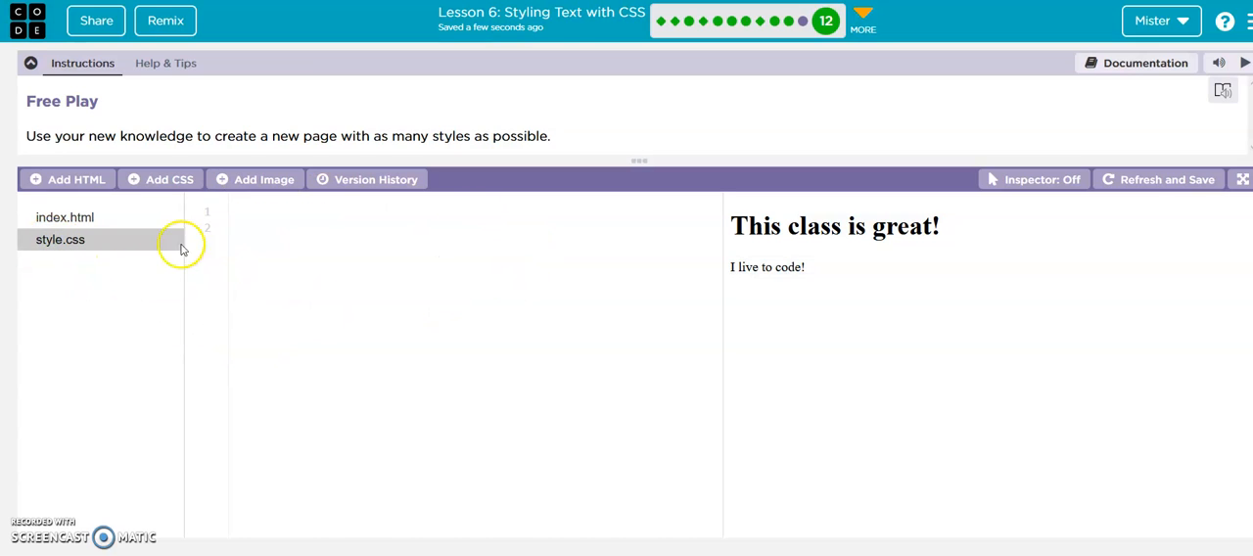
pyautogui.click(59, 238)
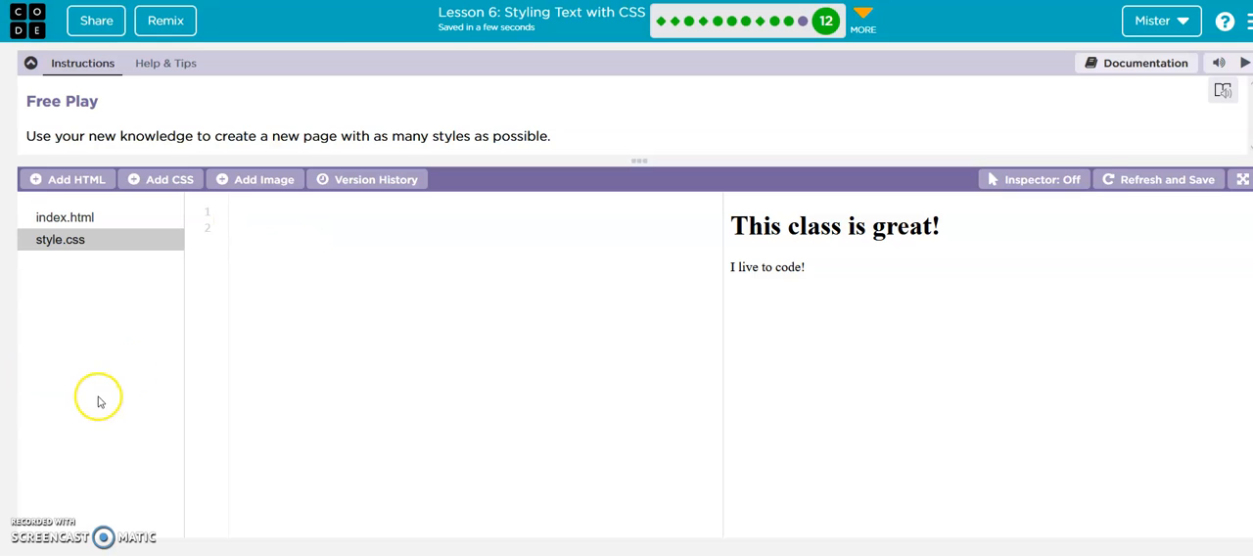
pyautogui.click(261, 227)
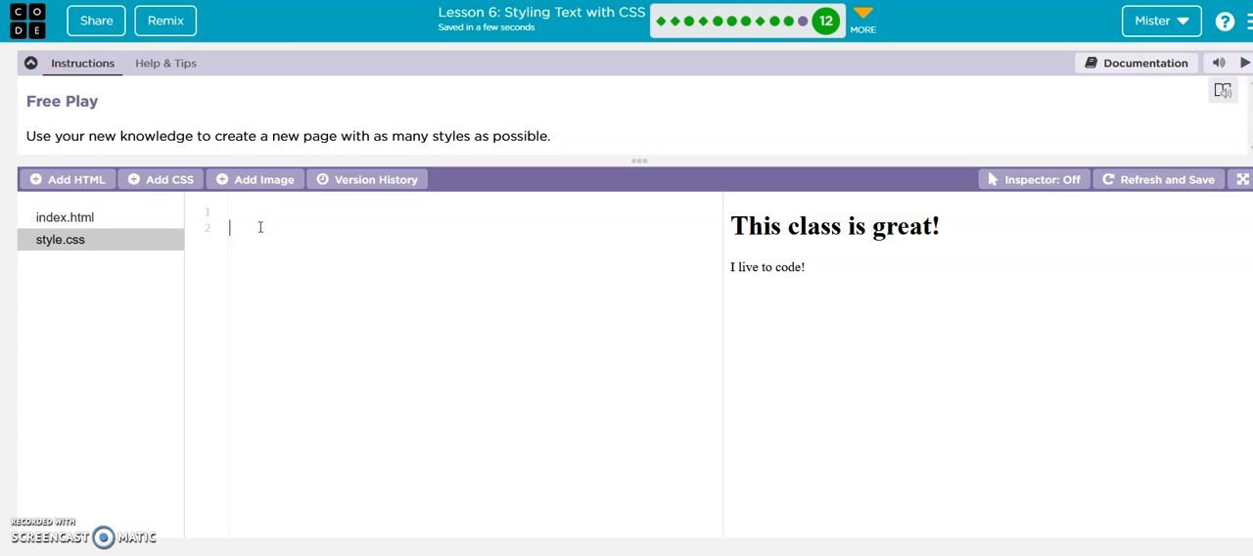
pyautogui.write('h1')
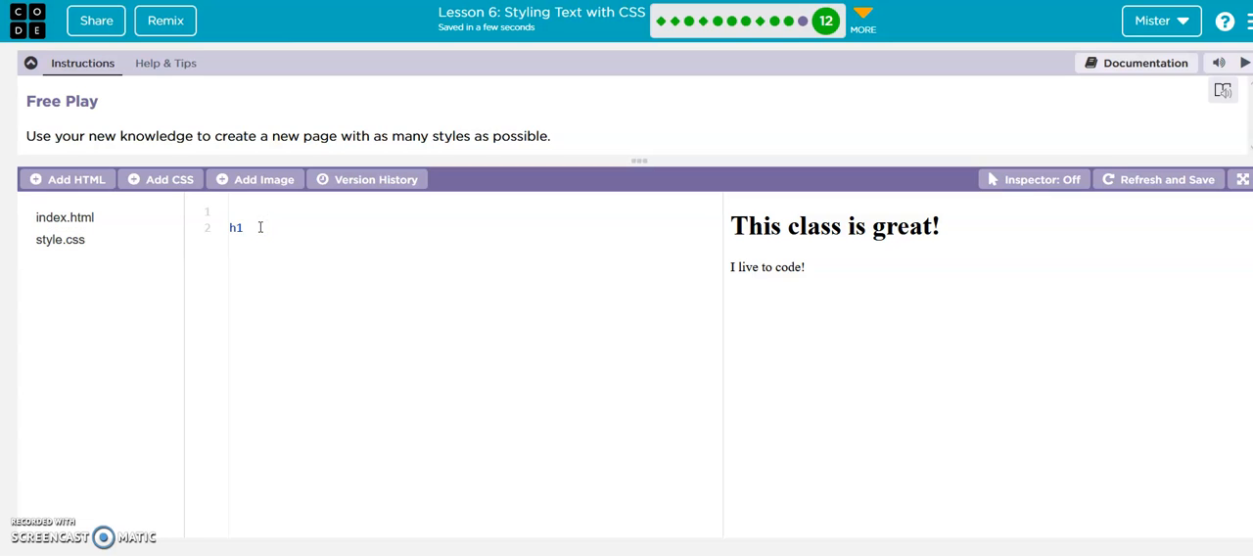
pyautogui.write('{')
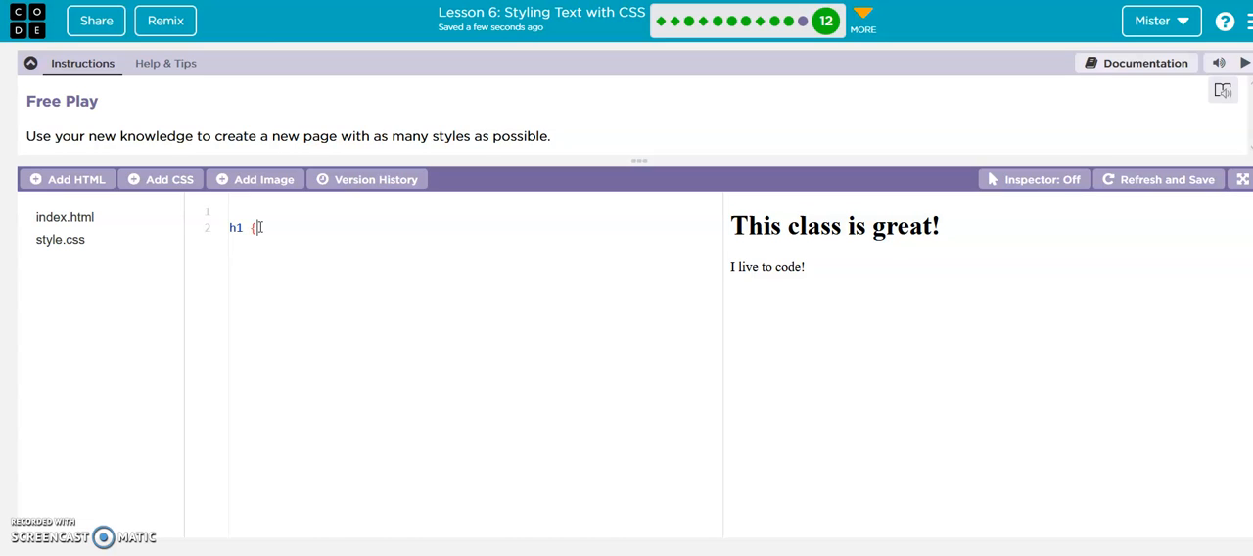
pyautogui.press('Enter')
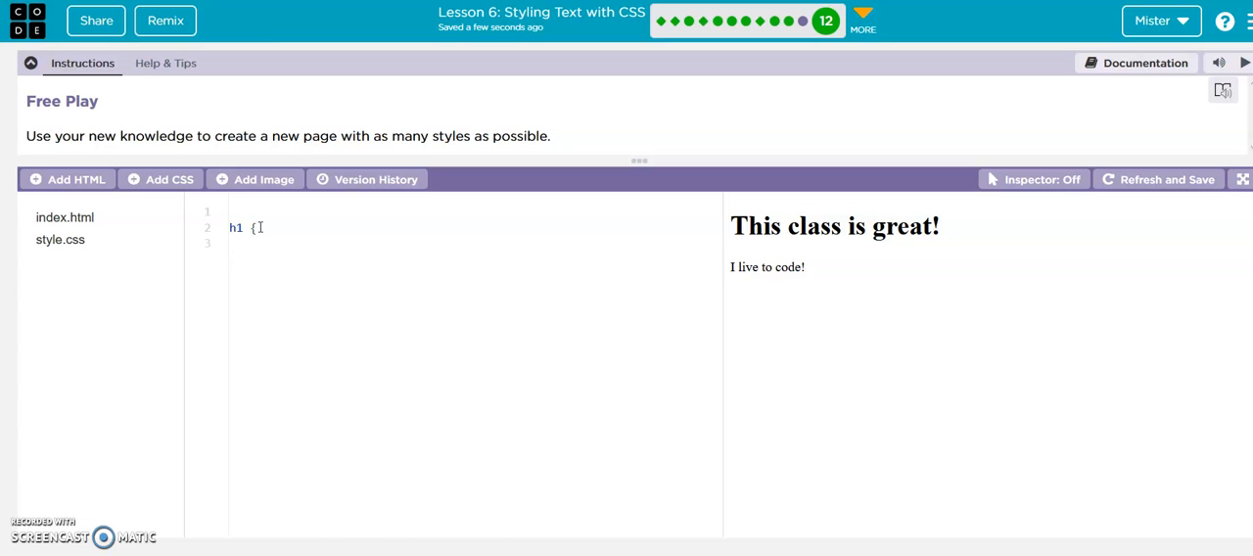
pyautogui.write('color:')
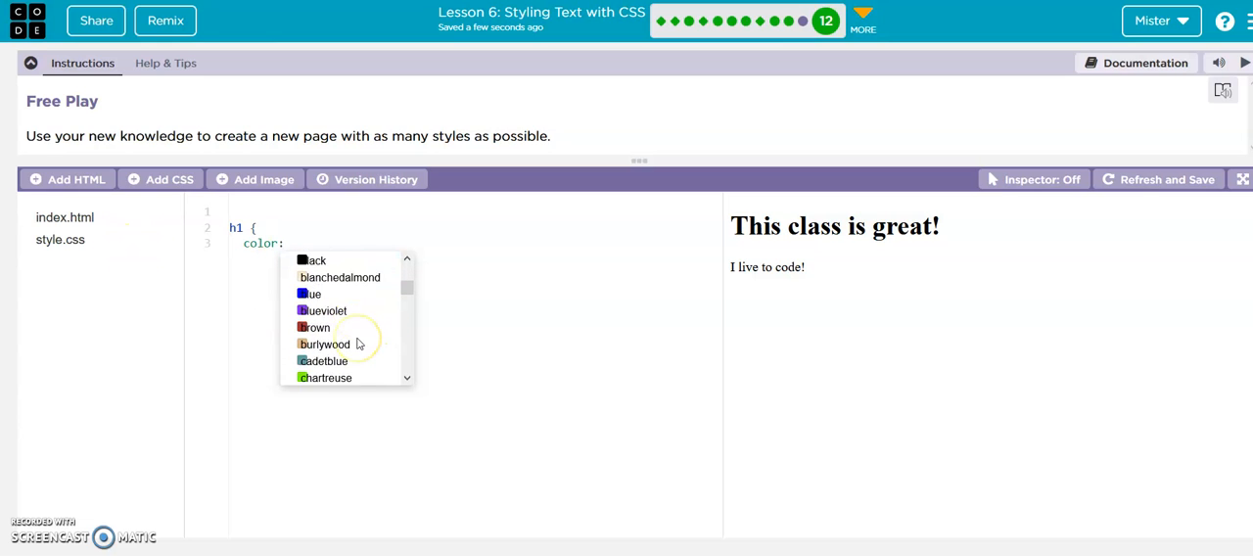
pyautogui.click(315, 327)
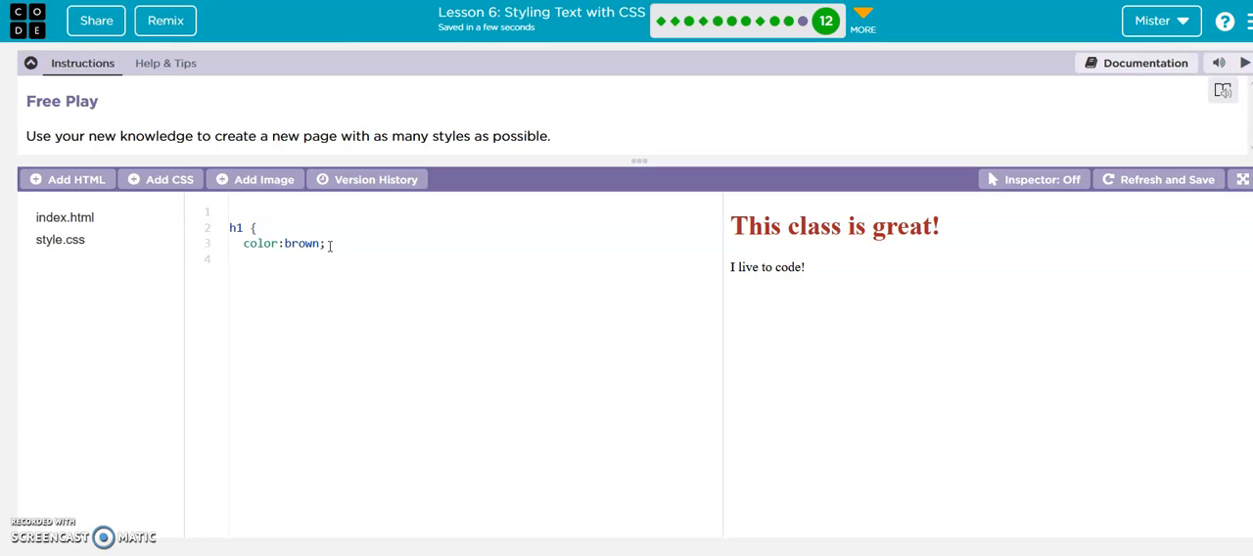
# Add font-size: 24px; and font-family: fantasy; to the h1 rule and close the brace
pyautogui.write('fon')
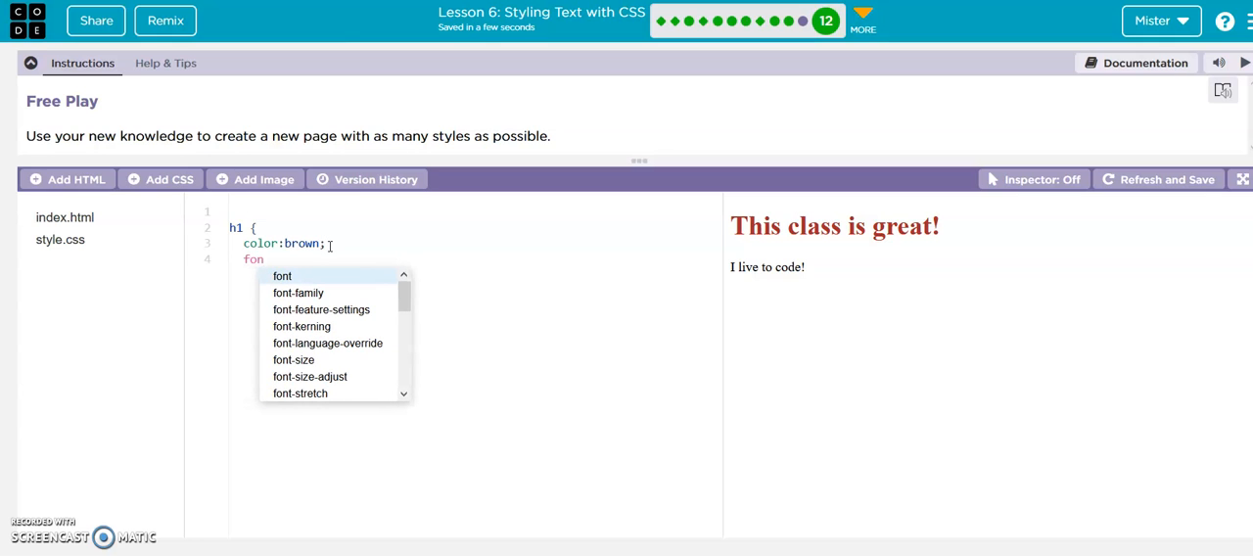
pyautogui.click(310, 376)
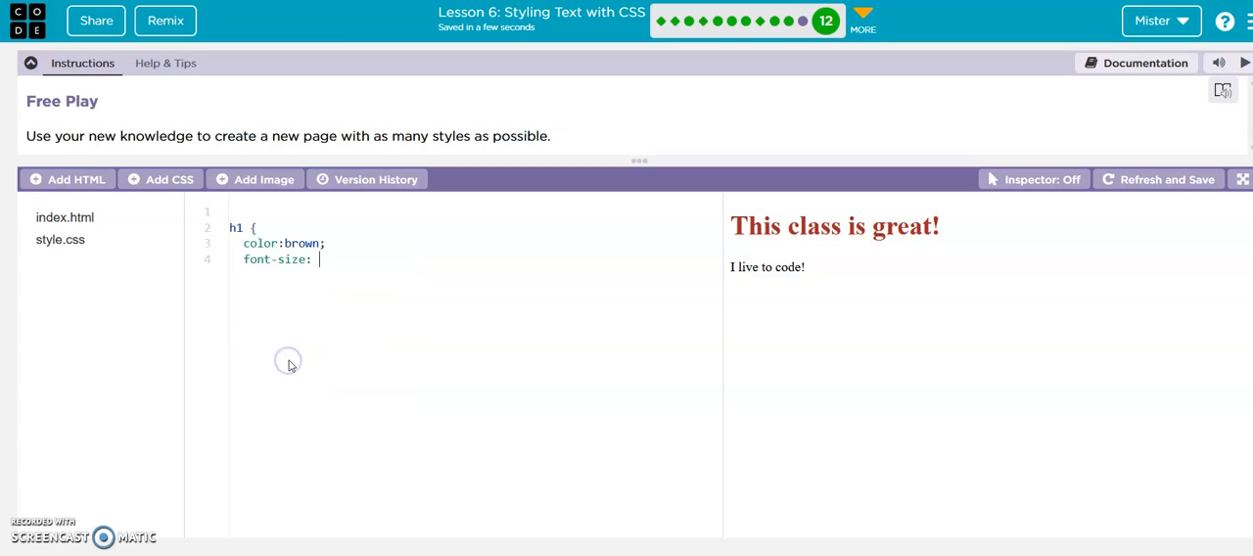
pyautogui.write('24')
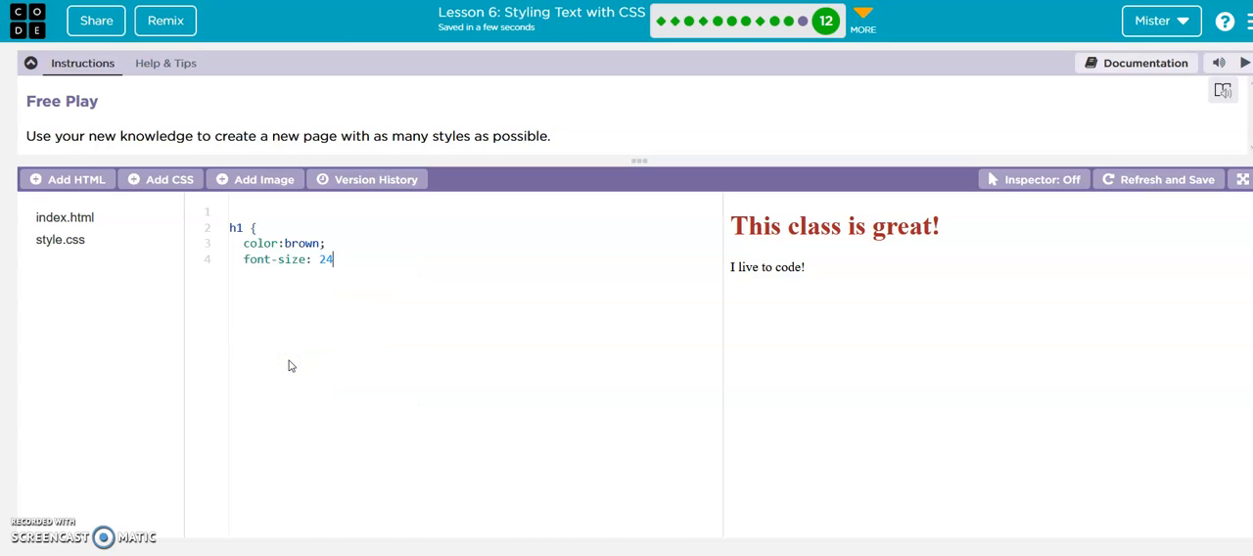
pyautogui.write('p')
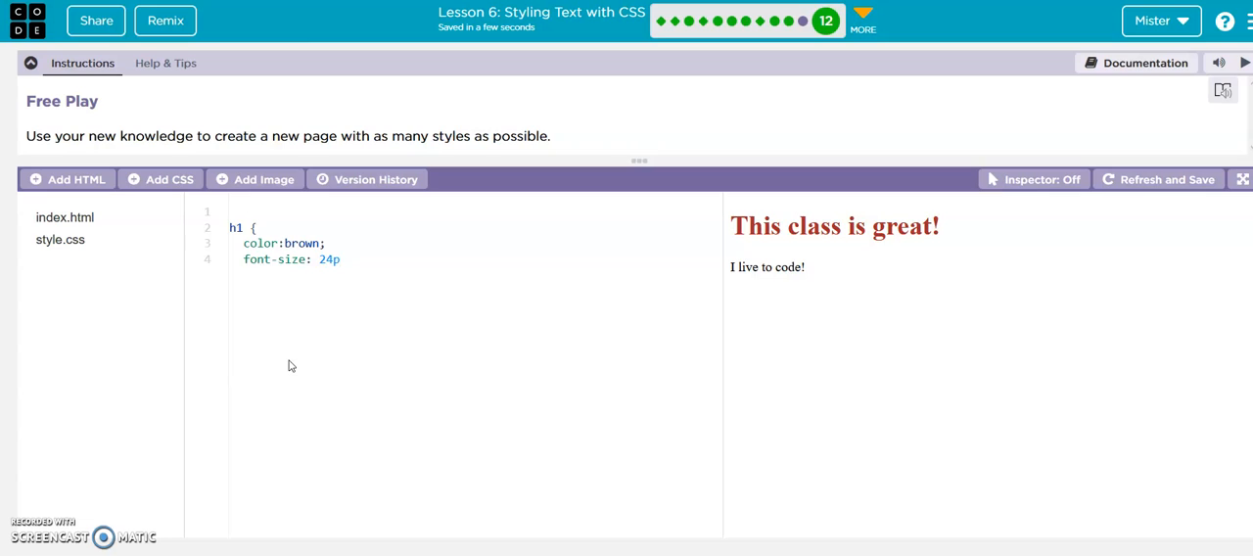
pyautogui.write('x')
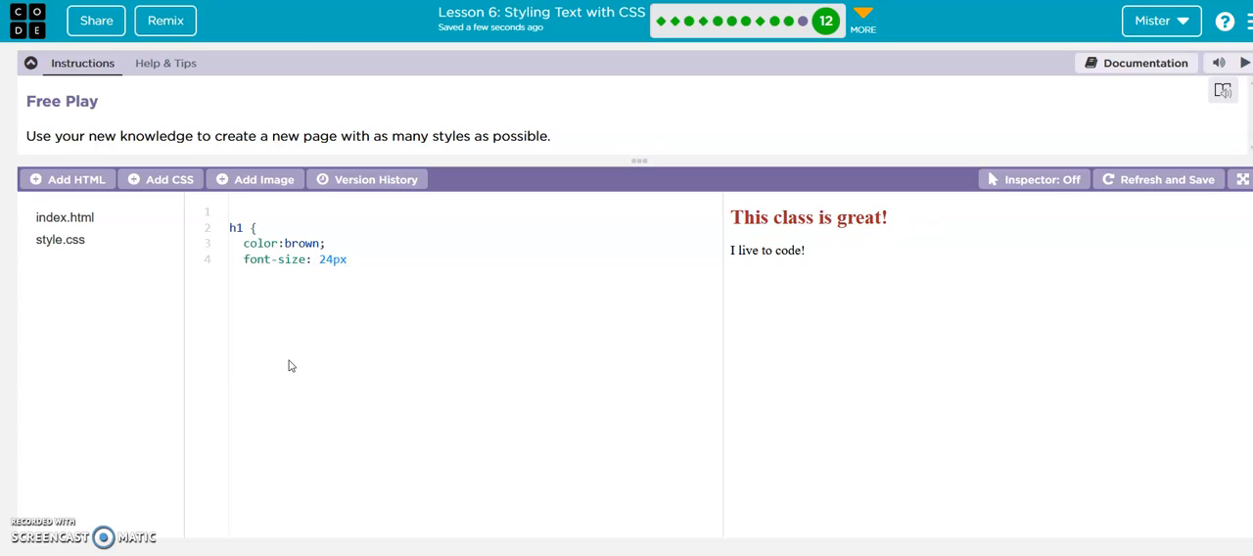
pyautogui.write(';')
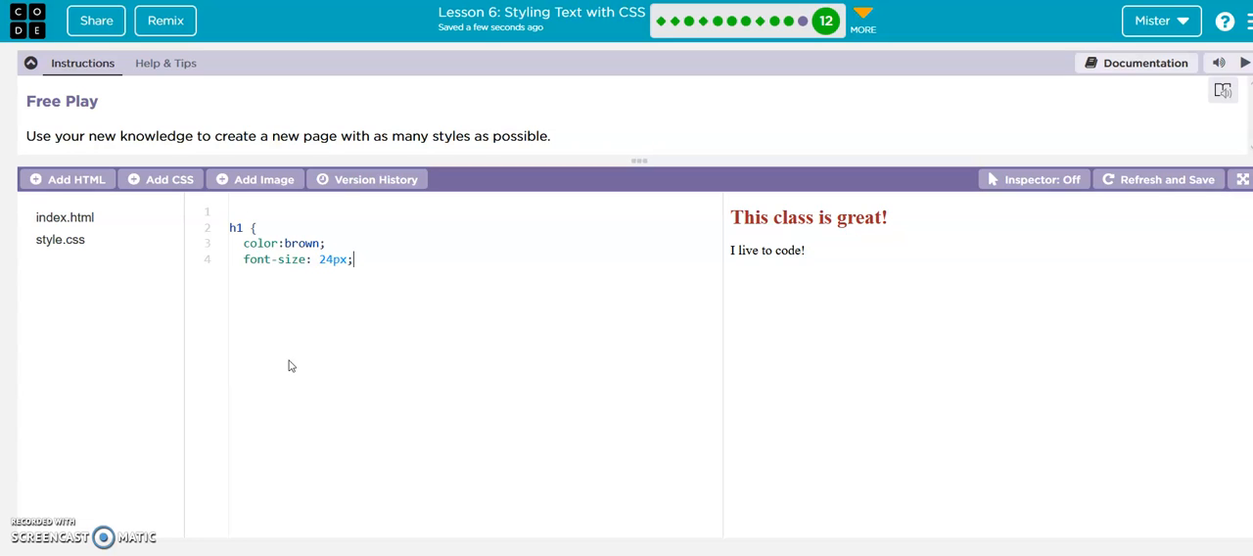
pyautogui.press('Enter')
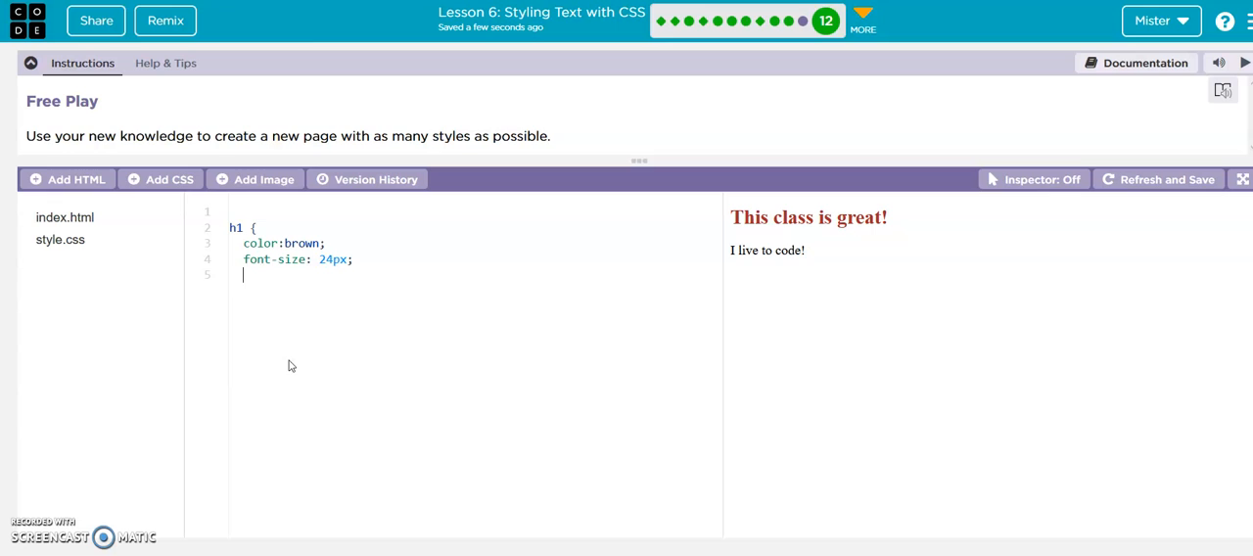
pyautogui.write('font-family:')
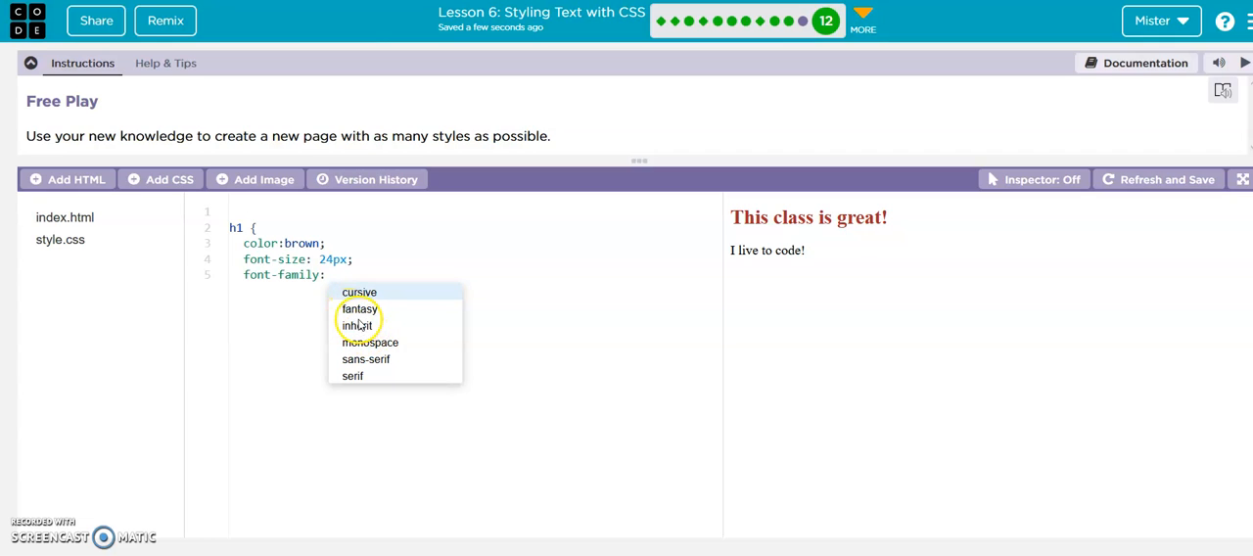
pyautogui.click(360, 309)
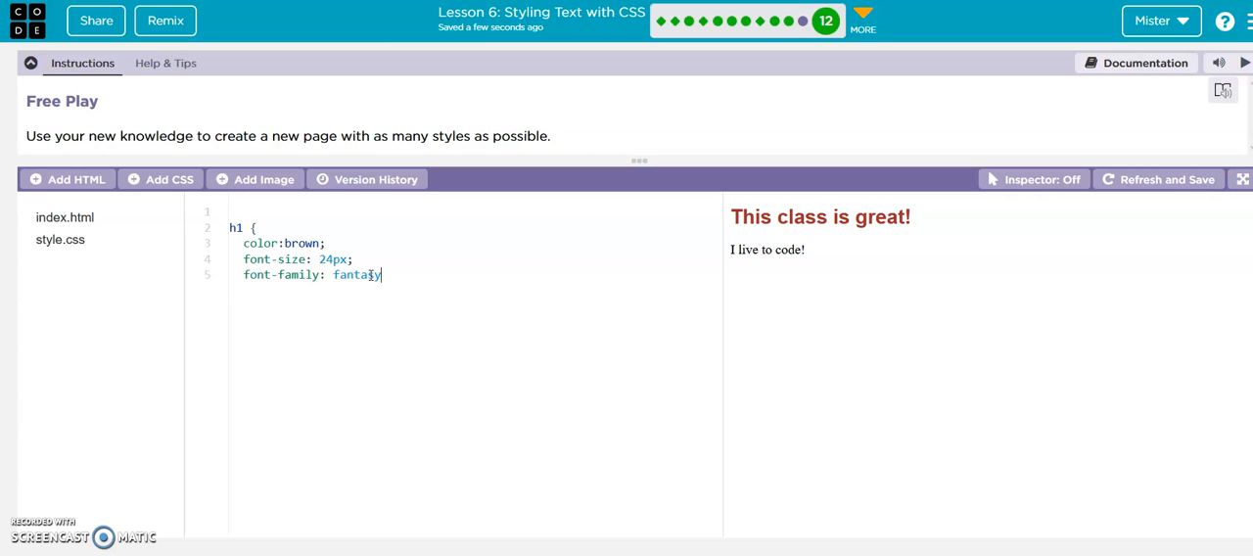
pyautogui.write(';')
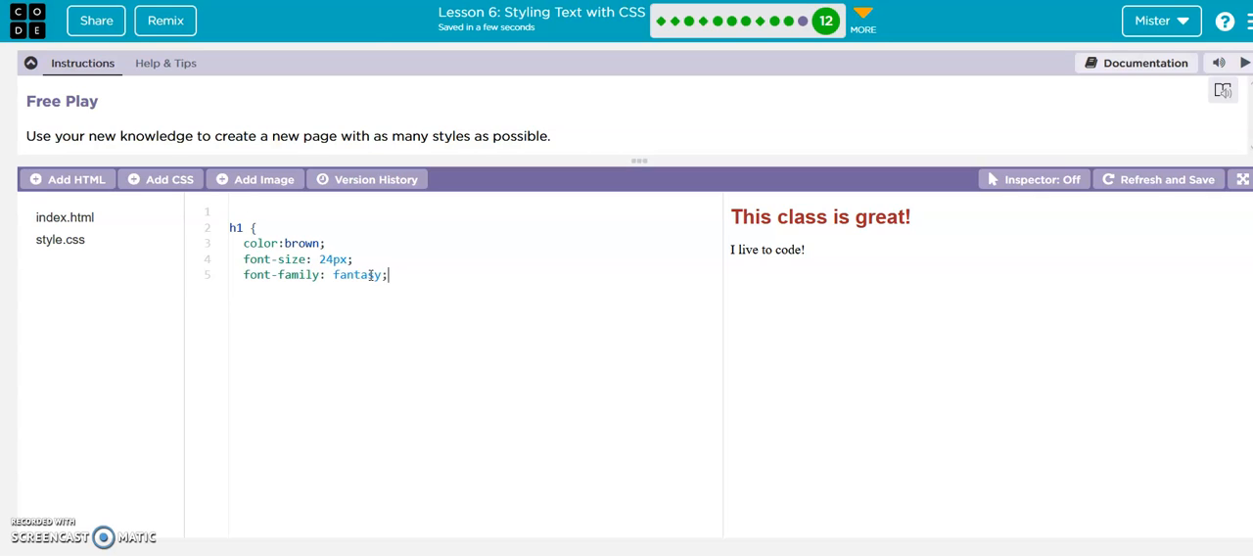
pyautogui.press('Enter')
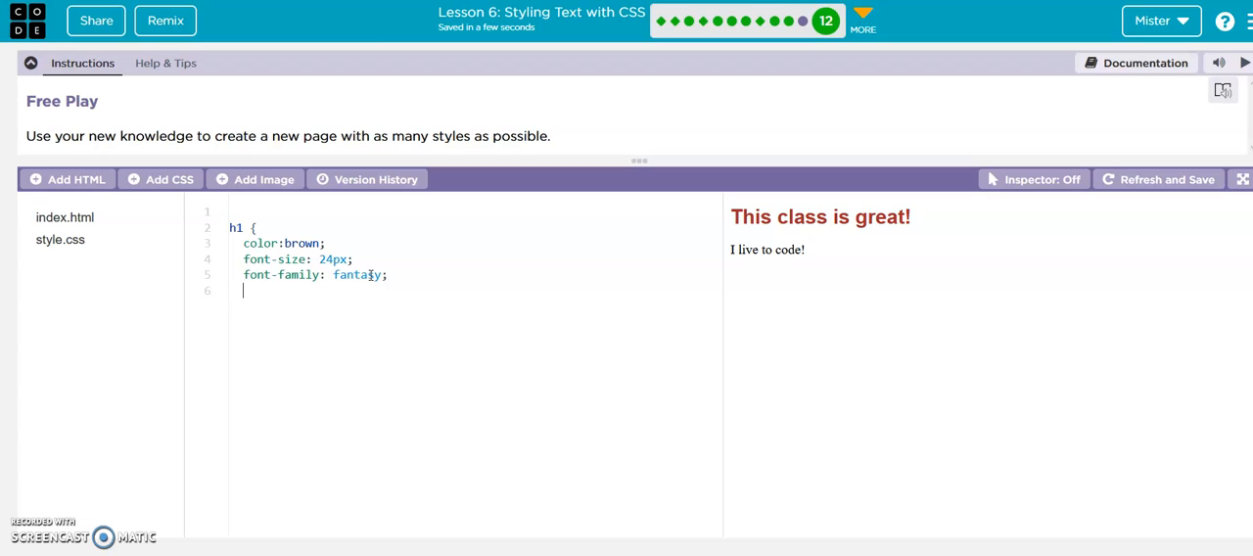
pyautogui.write('}')
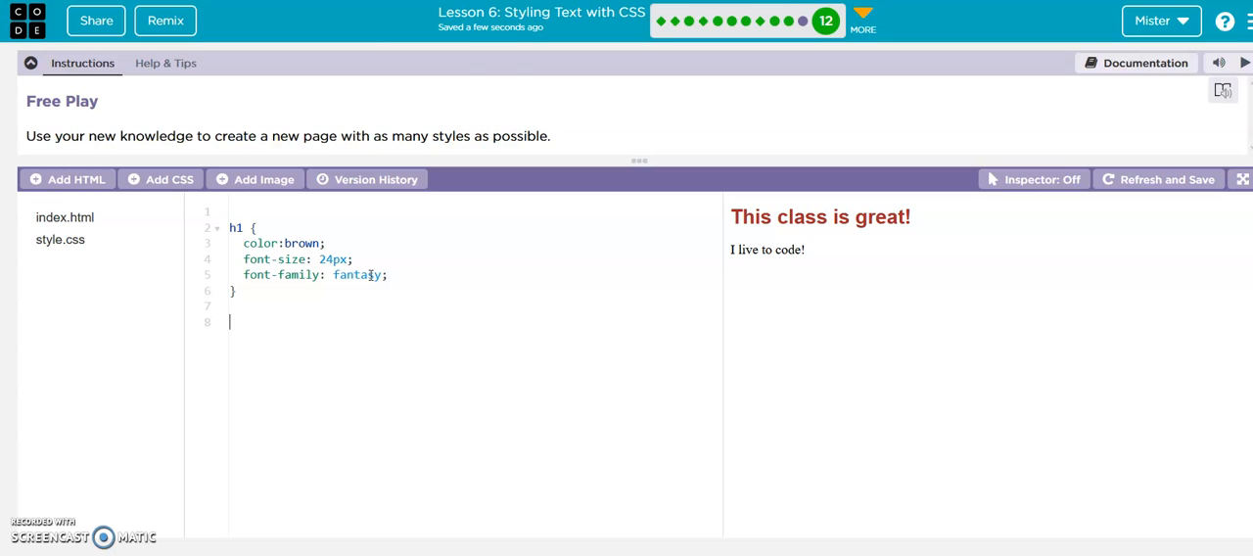
# Create a p rule from the pasted h1 declarations with colour red and a changed font size
pyautogui.write('p')
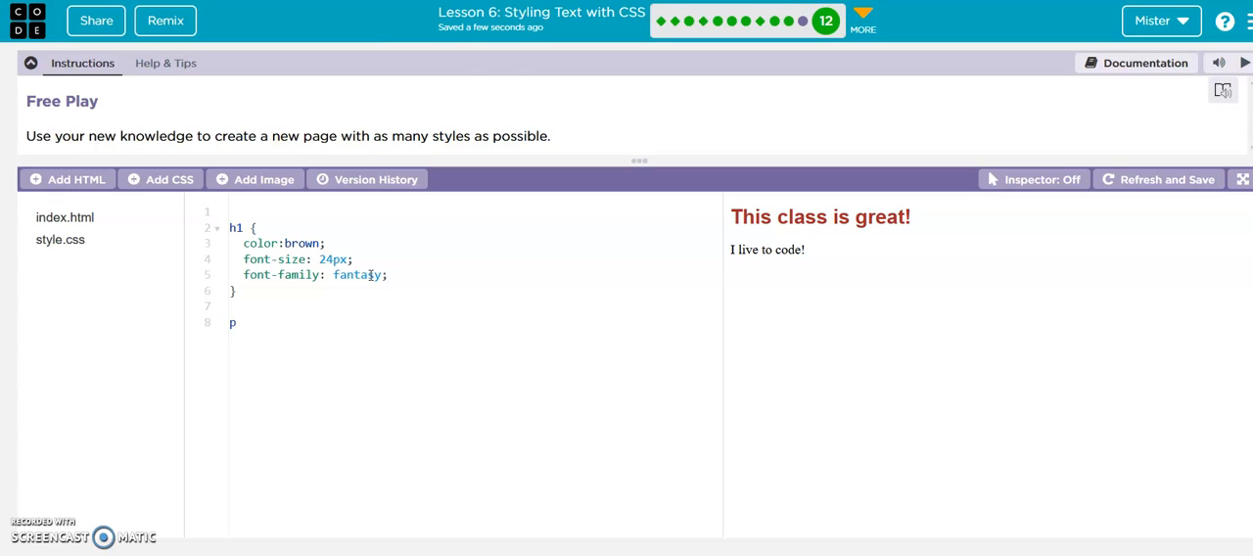
pyautogui.press('Backspace')
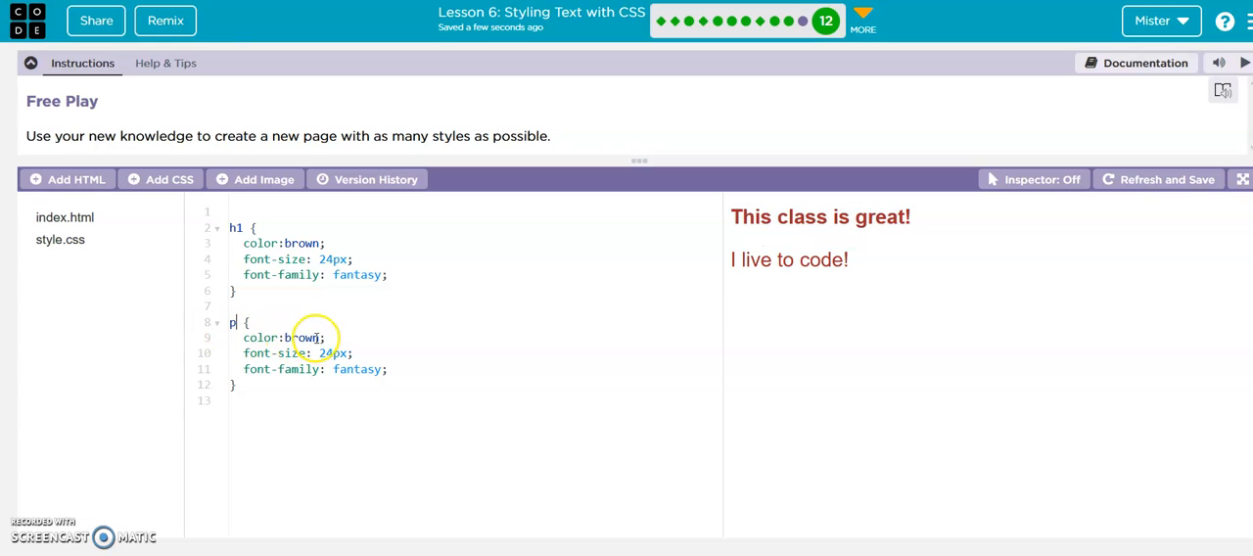
pyautogui.doubleClick(302, 337)
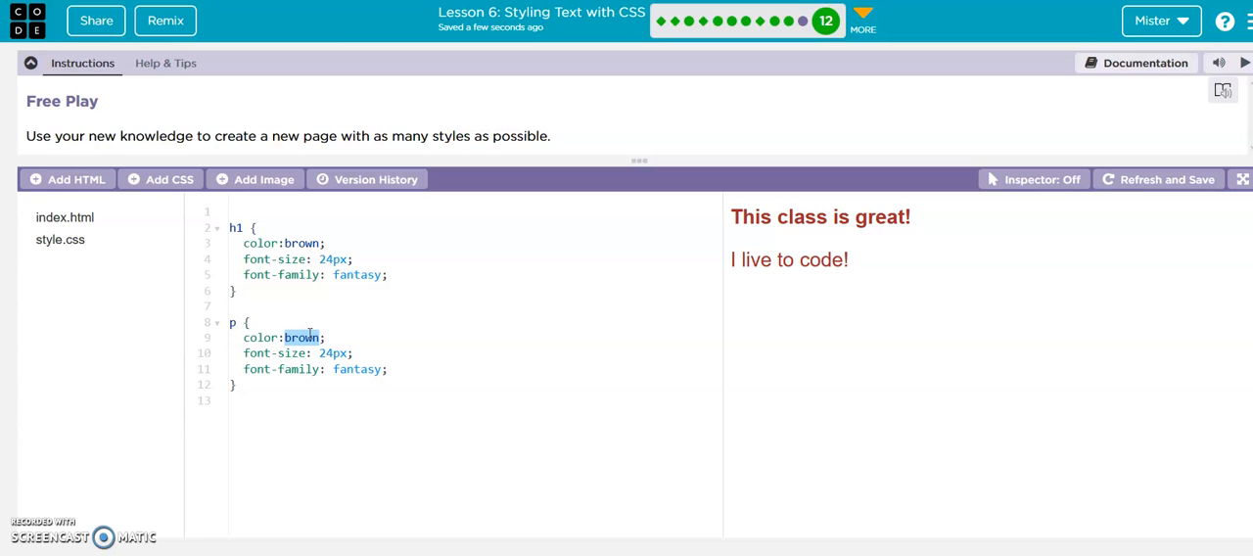
pyautogui.write('red')
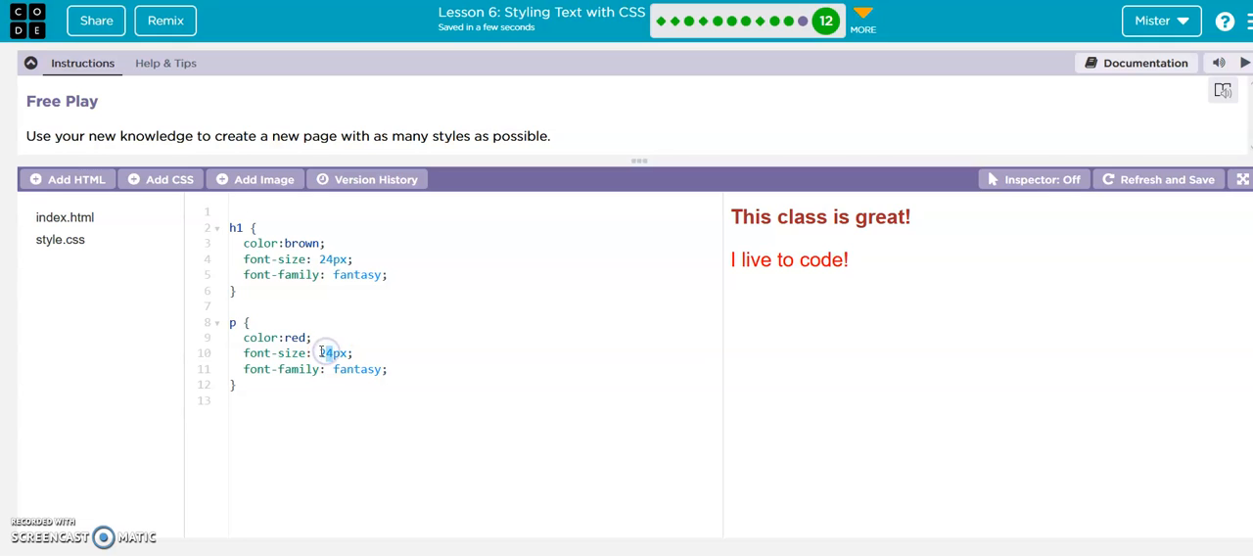
pyautogui.write('21')
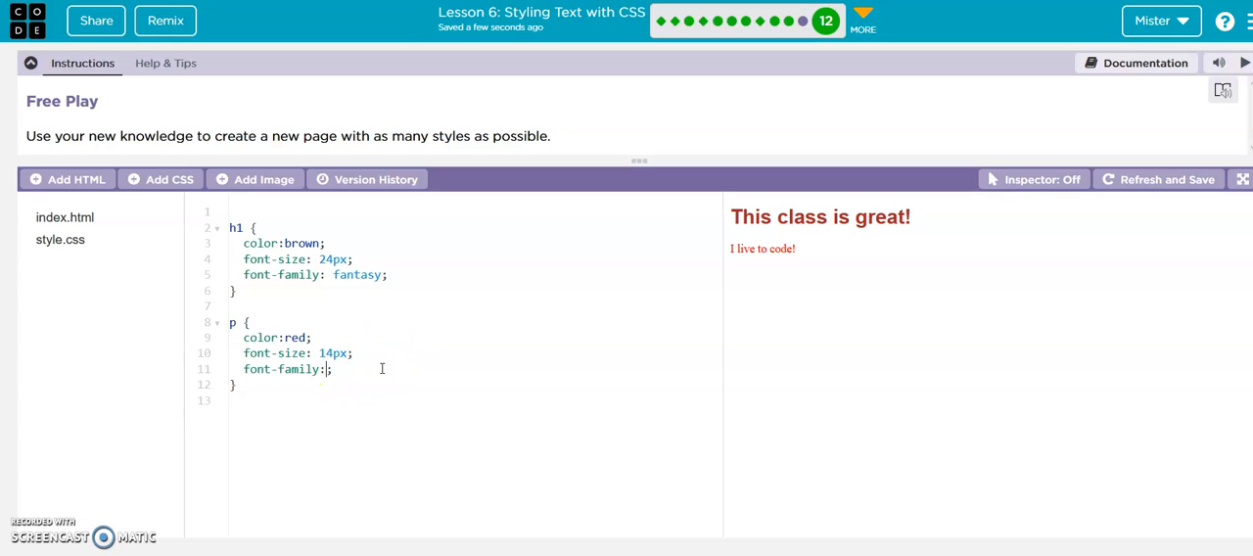
# Set the paragraph's font-family to inherit from the autocomplete list
pyautogui.click(329, 368)
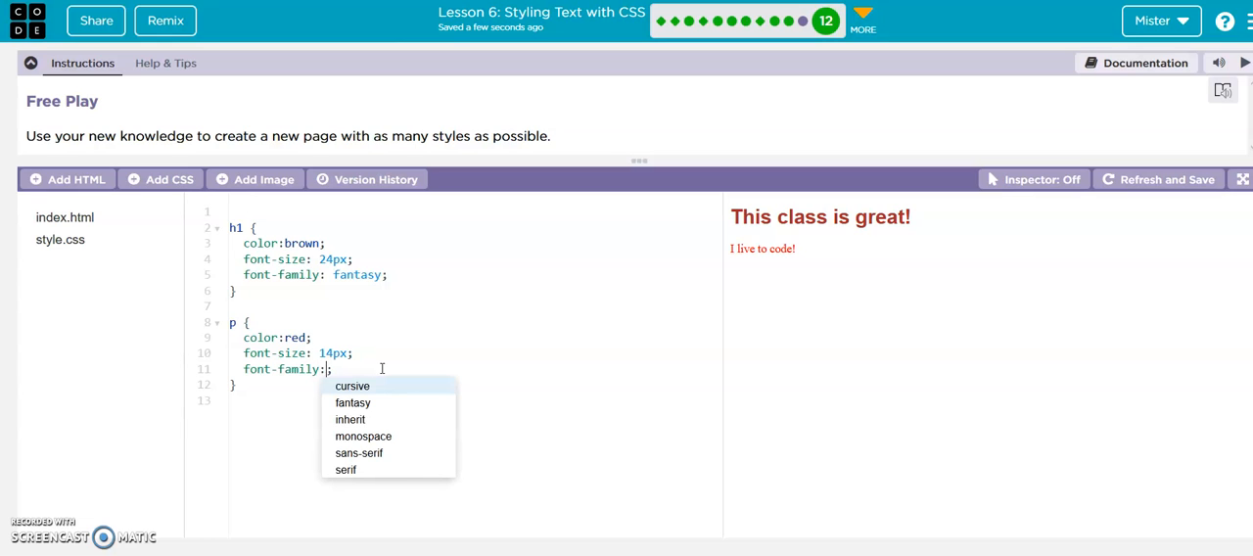
pyautogui.click(348, 418)
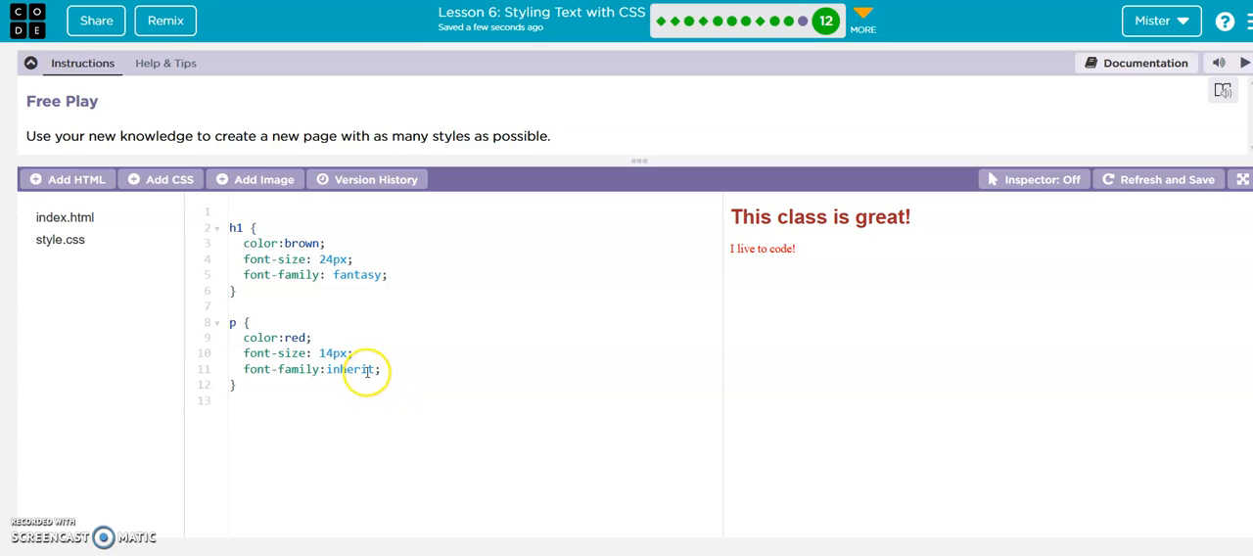
pyautogui.moveTo(534, 368)
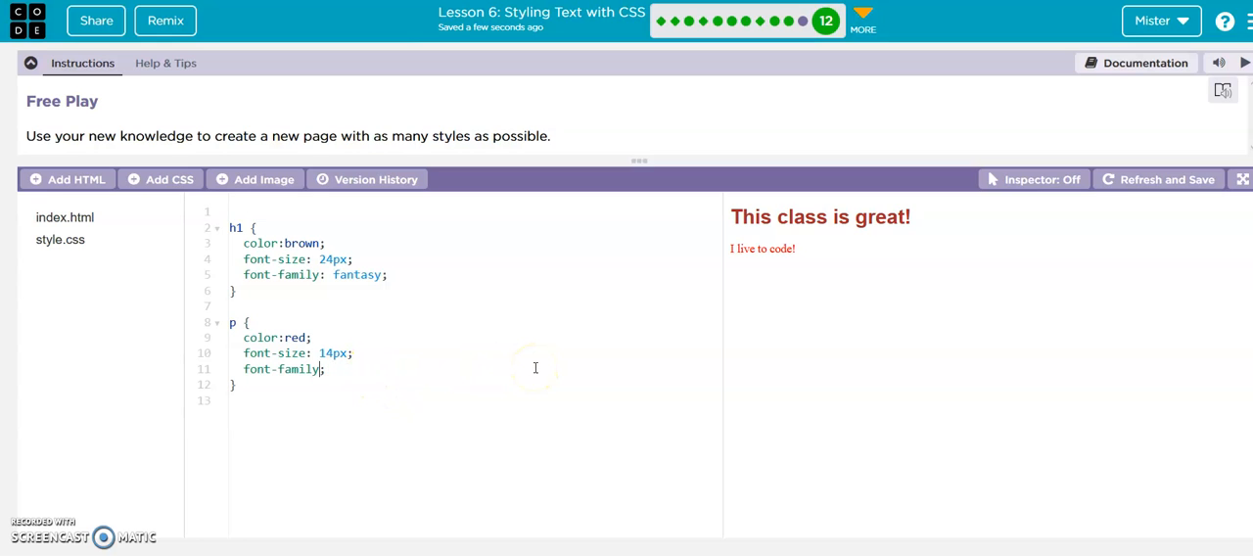
pyautogui.write(':')
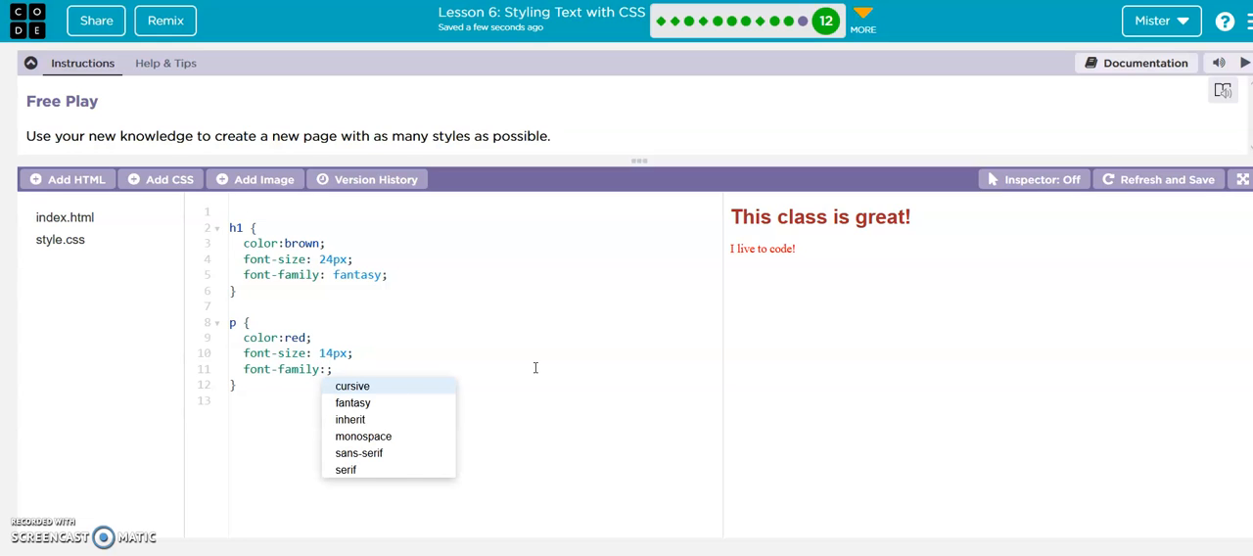
pyautogui.click(365, 434)
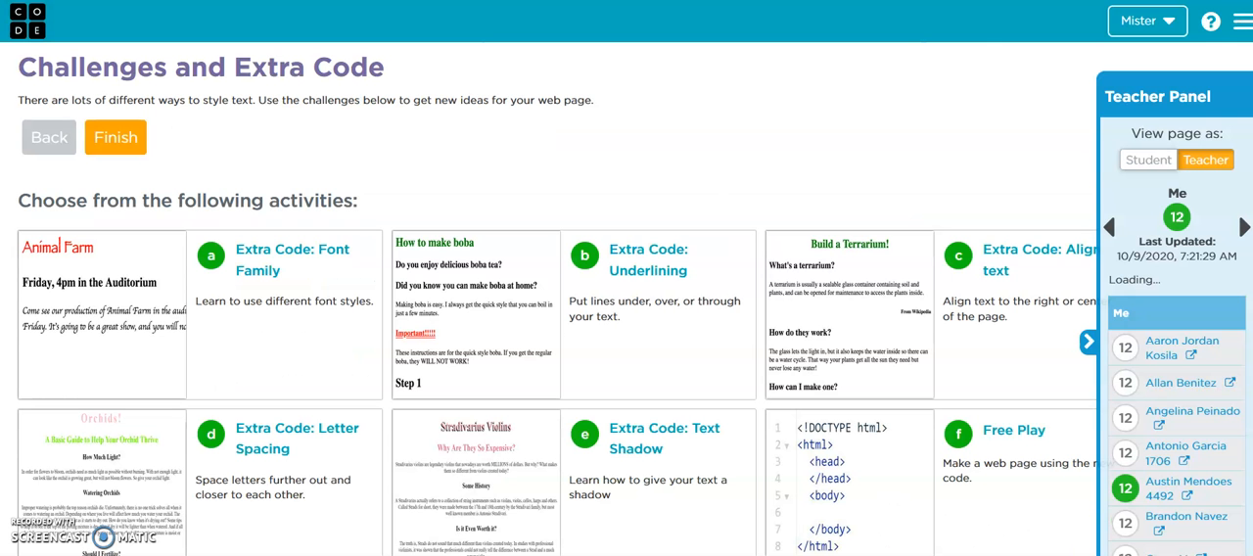
# Scroll the Challenges and Extra Code page down to the Back and Finish buttons
pyautogui.scroll(-3)
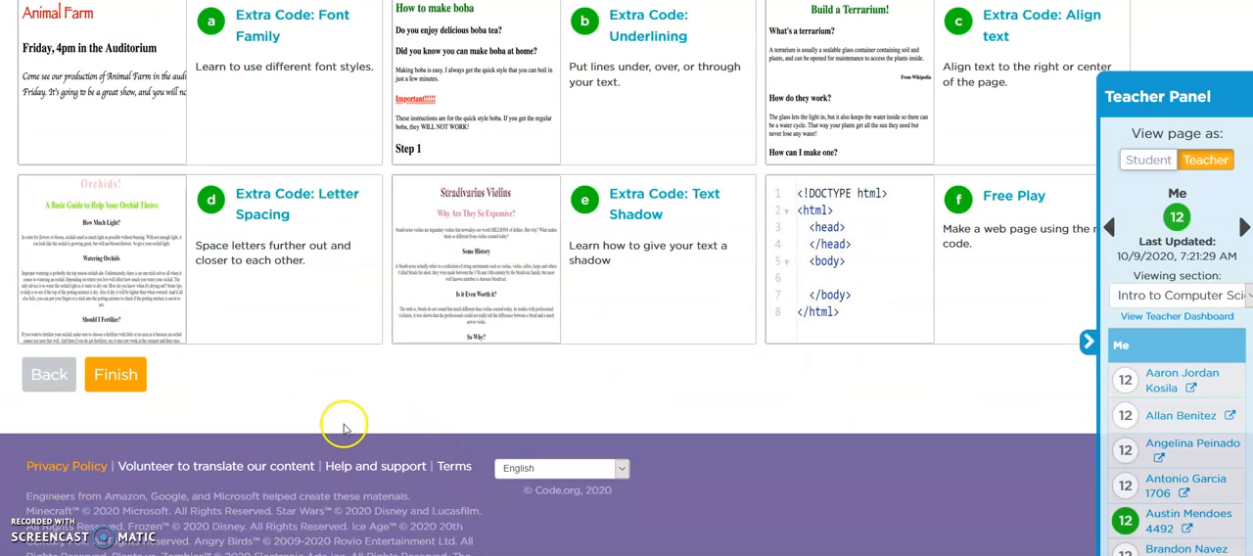
pyautogui.moveTo(342, 422)
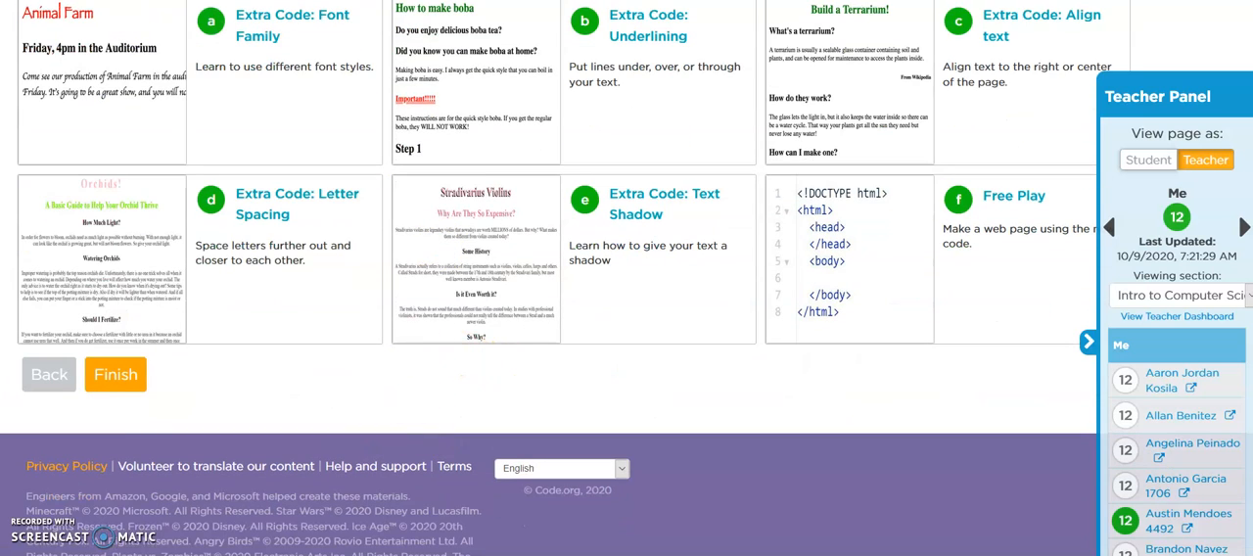